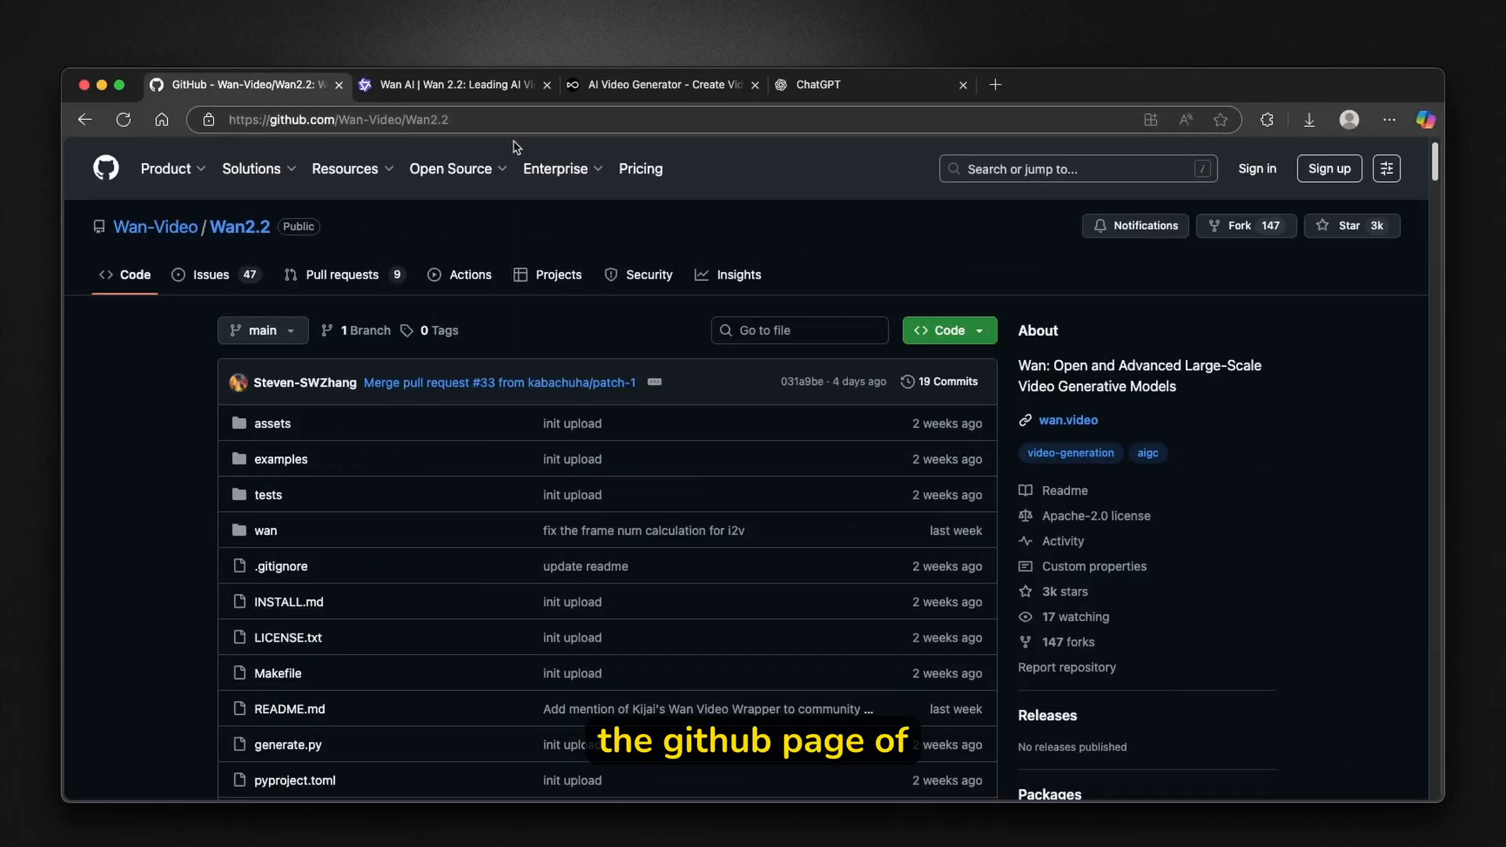
mouse_move(782, 187)
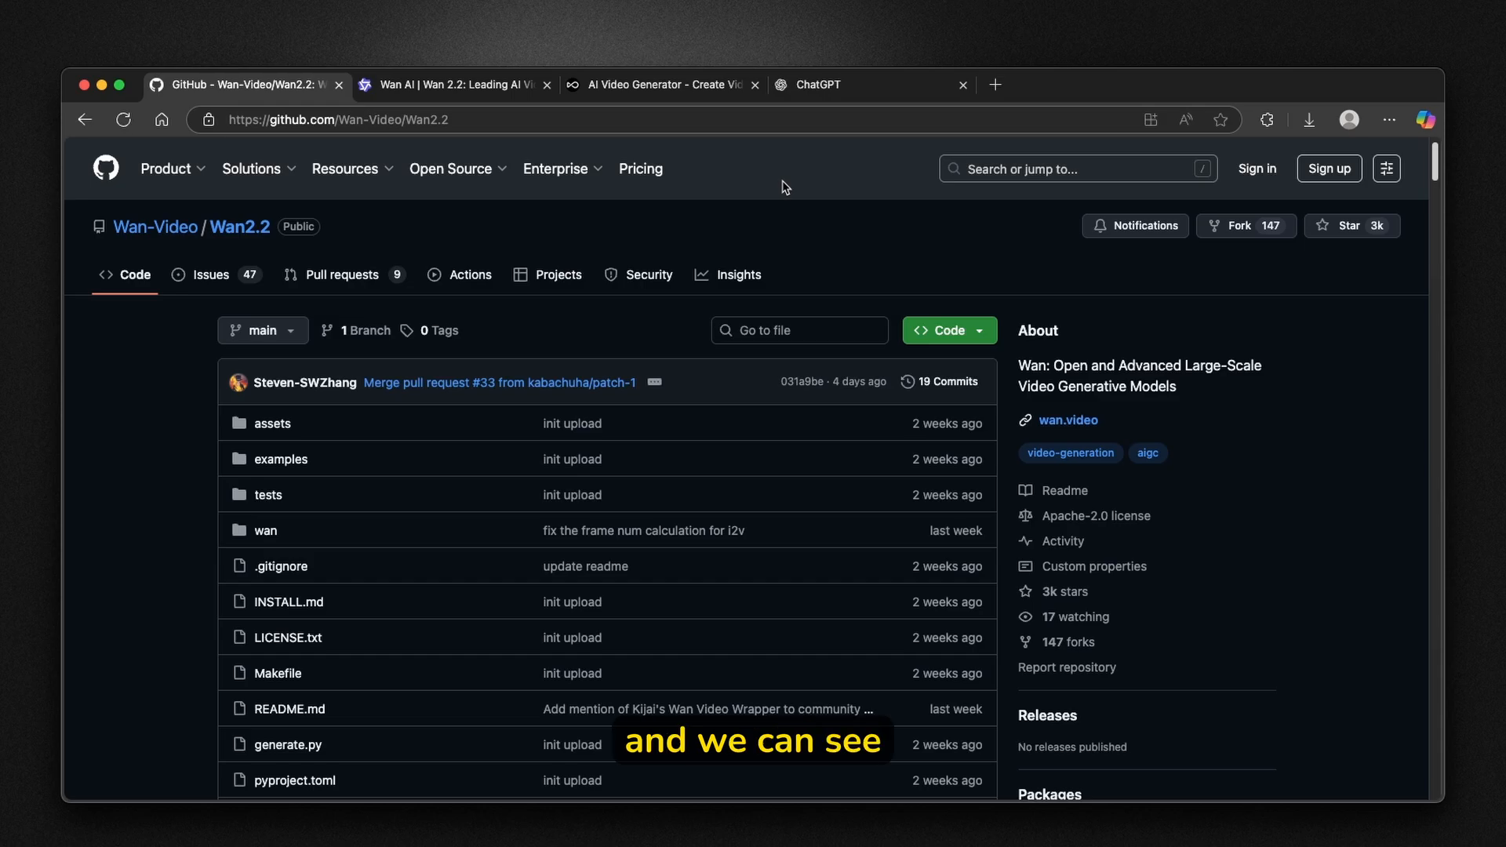
Scroll past the Wan2.2 file list to the README intro, highlighting the 'major upgrade' phrase.
scroll("down", 3)
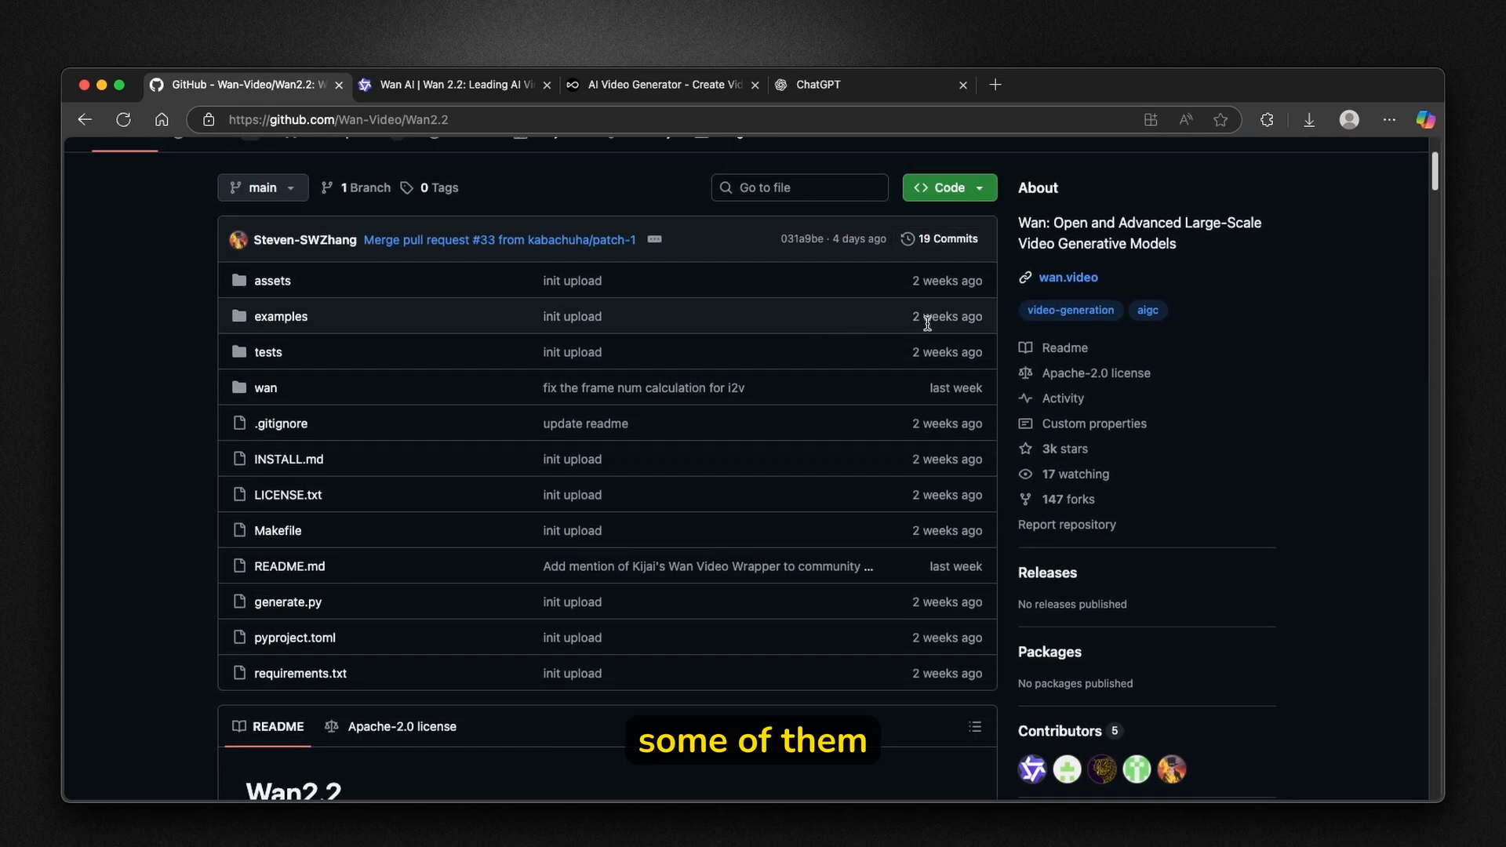
scroll("down", 3)
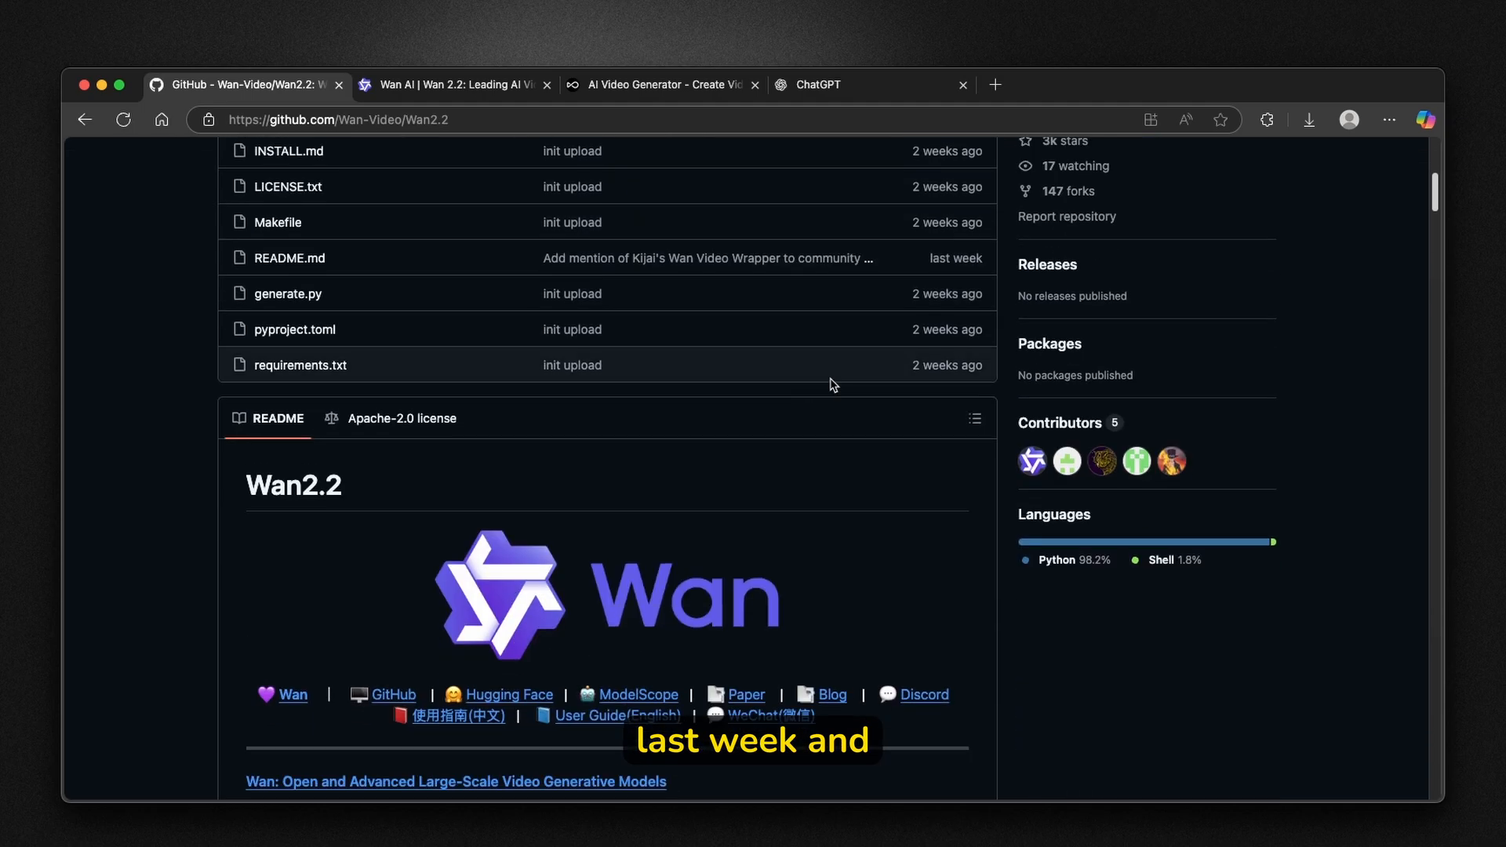
scroll("down", 3)
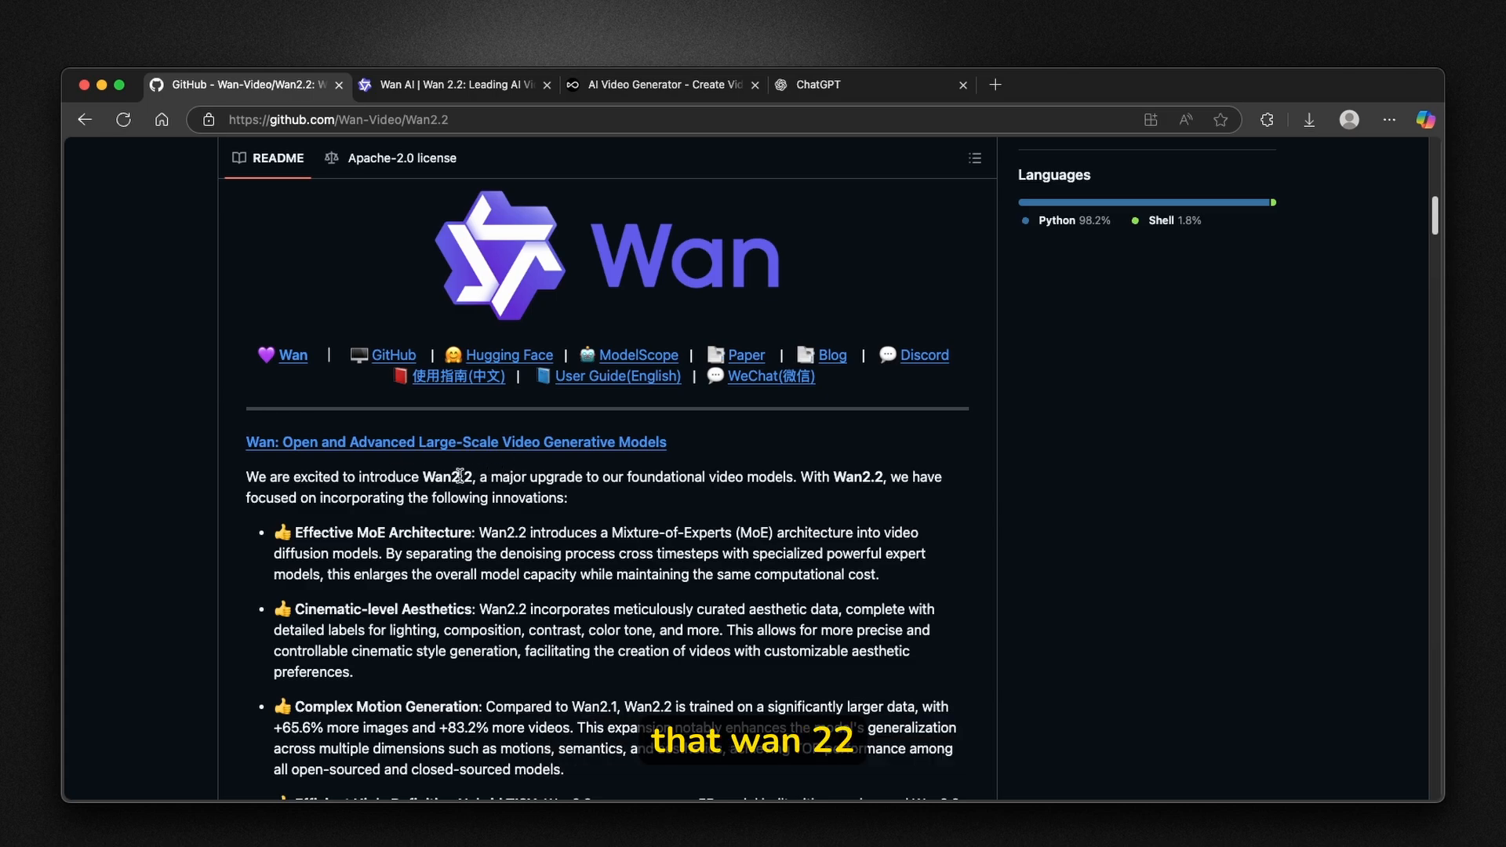
double_click(444, 477)
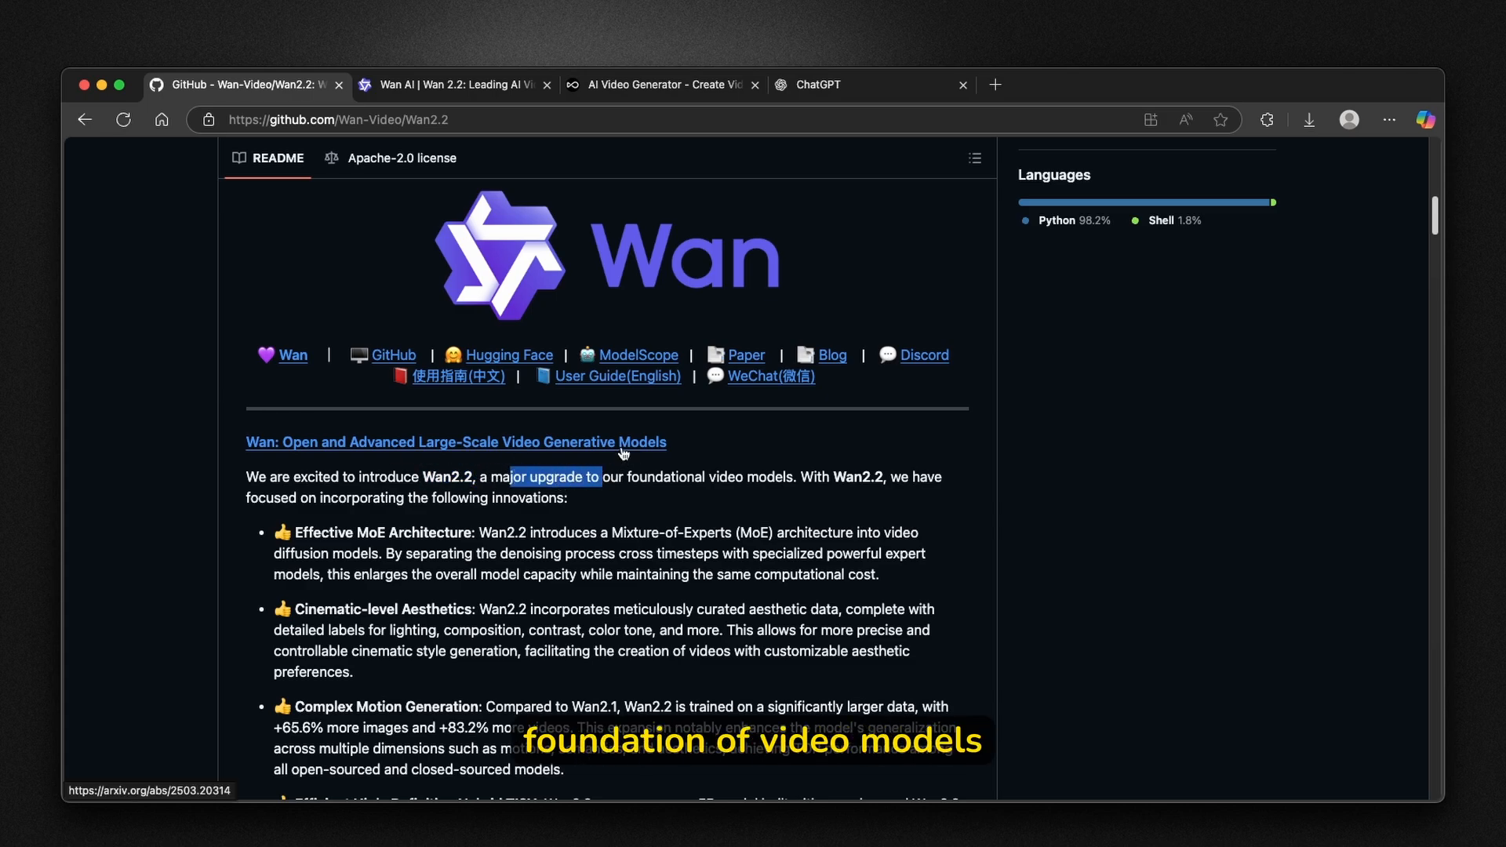
mouse_move(841, 472)
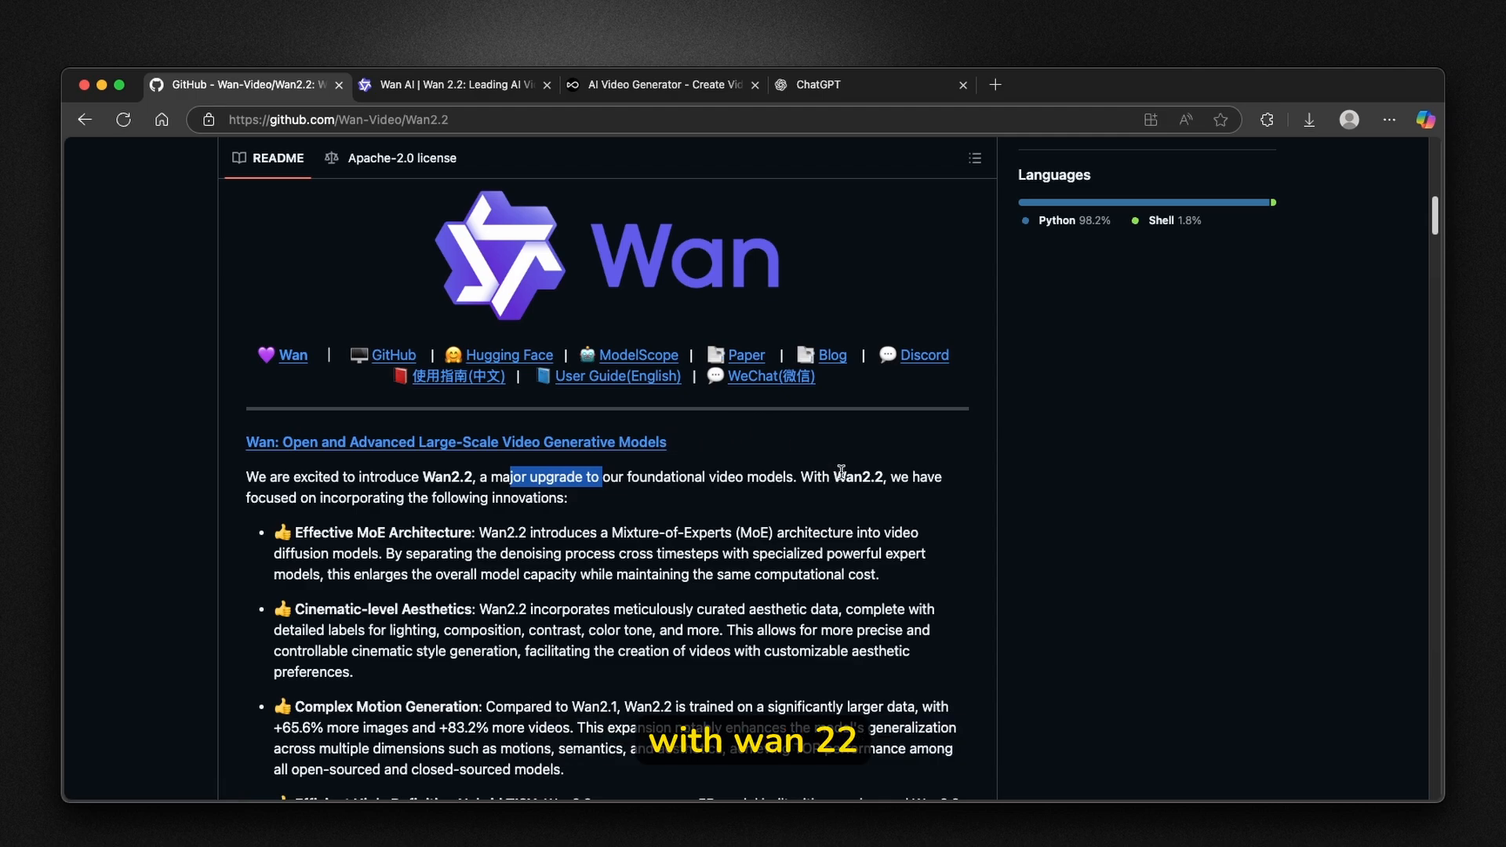
Bring the four key innovations, MoE architecture through hybrid TI2V, into view.
scroll("down", 3)
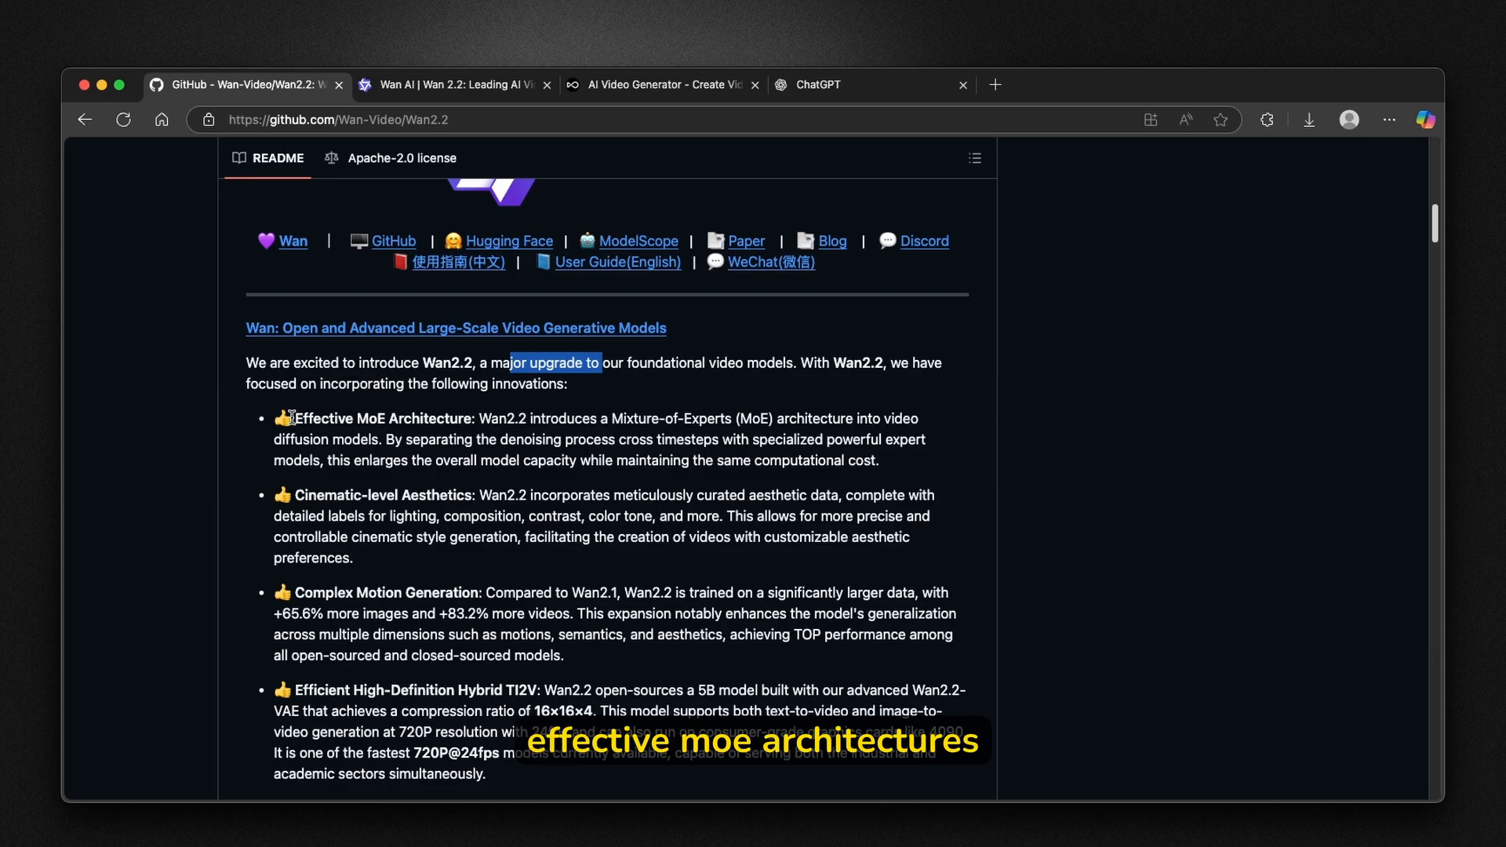
scroll("down", 3)
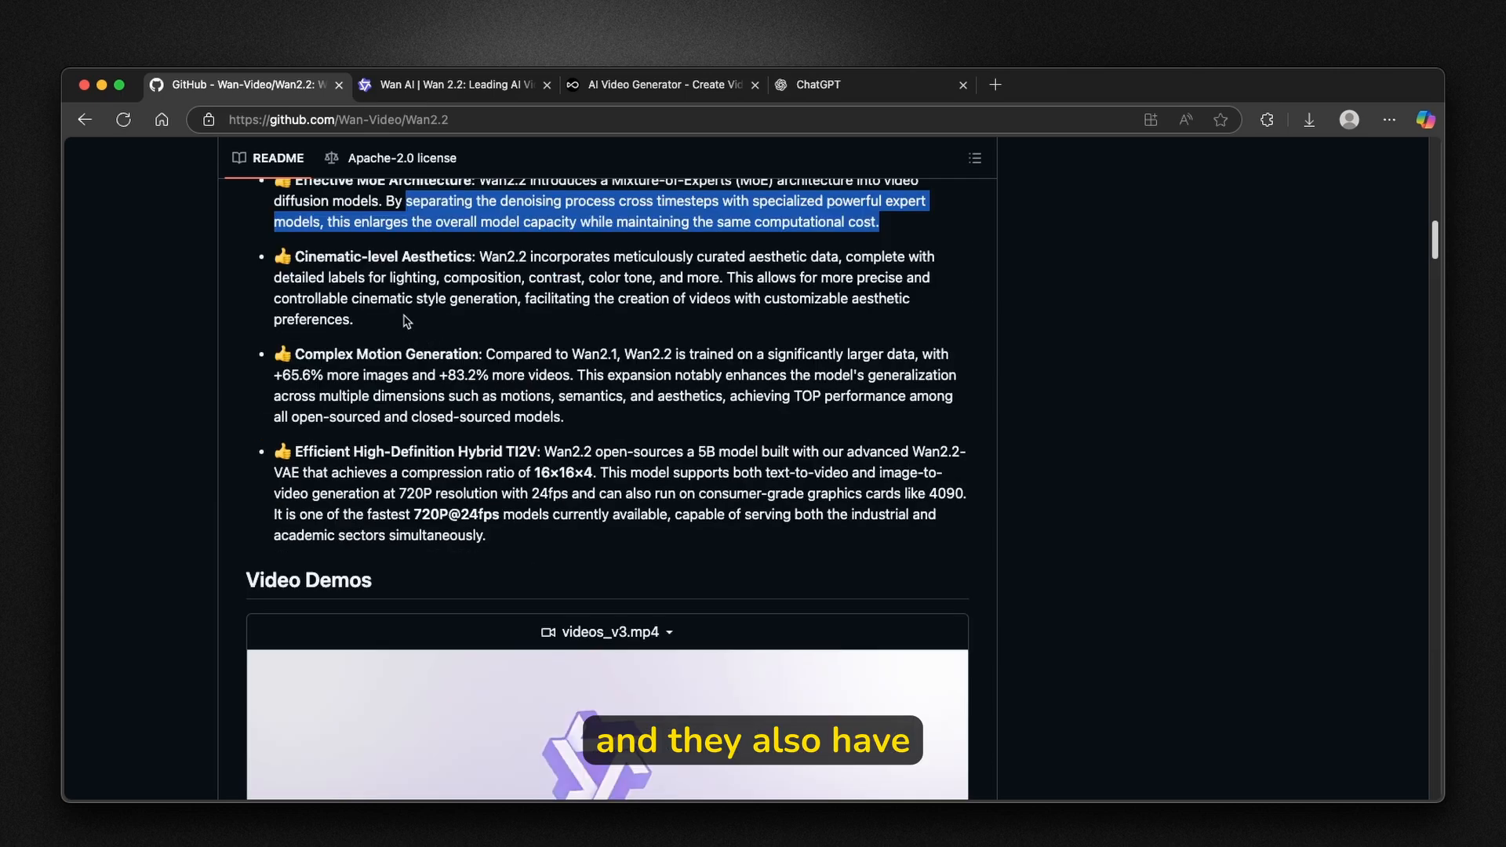
scroll("up", 3)
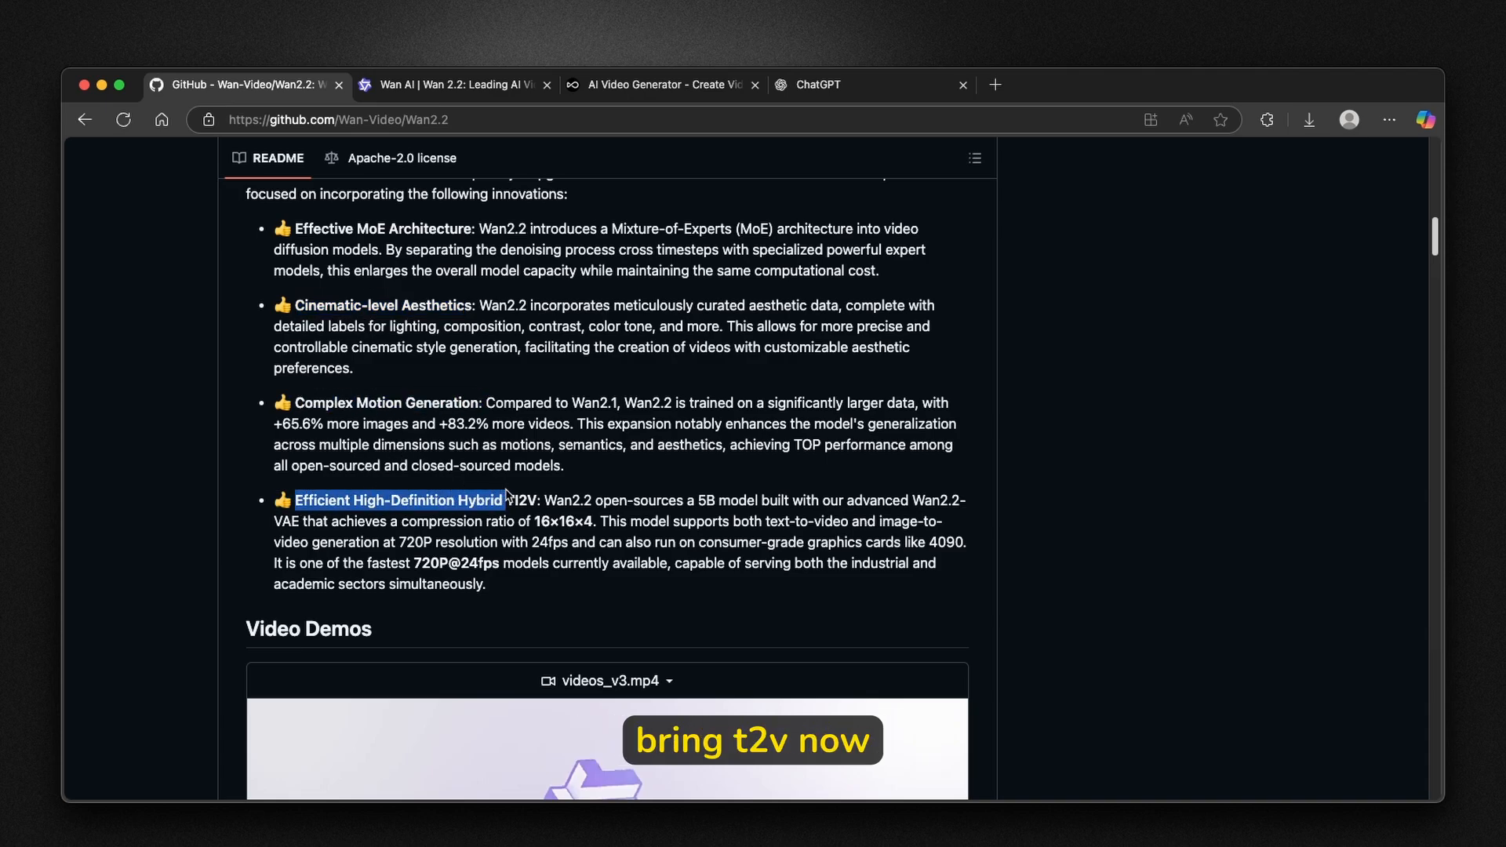
Read through the Video Demos, Latest News and Todo List sections.
scroll("down", 3)
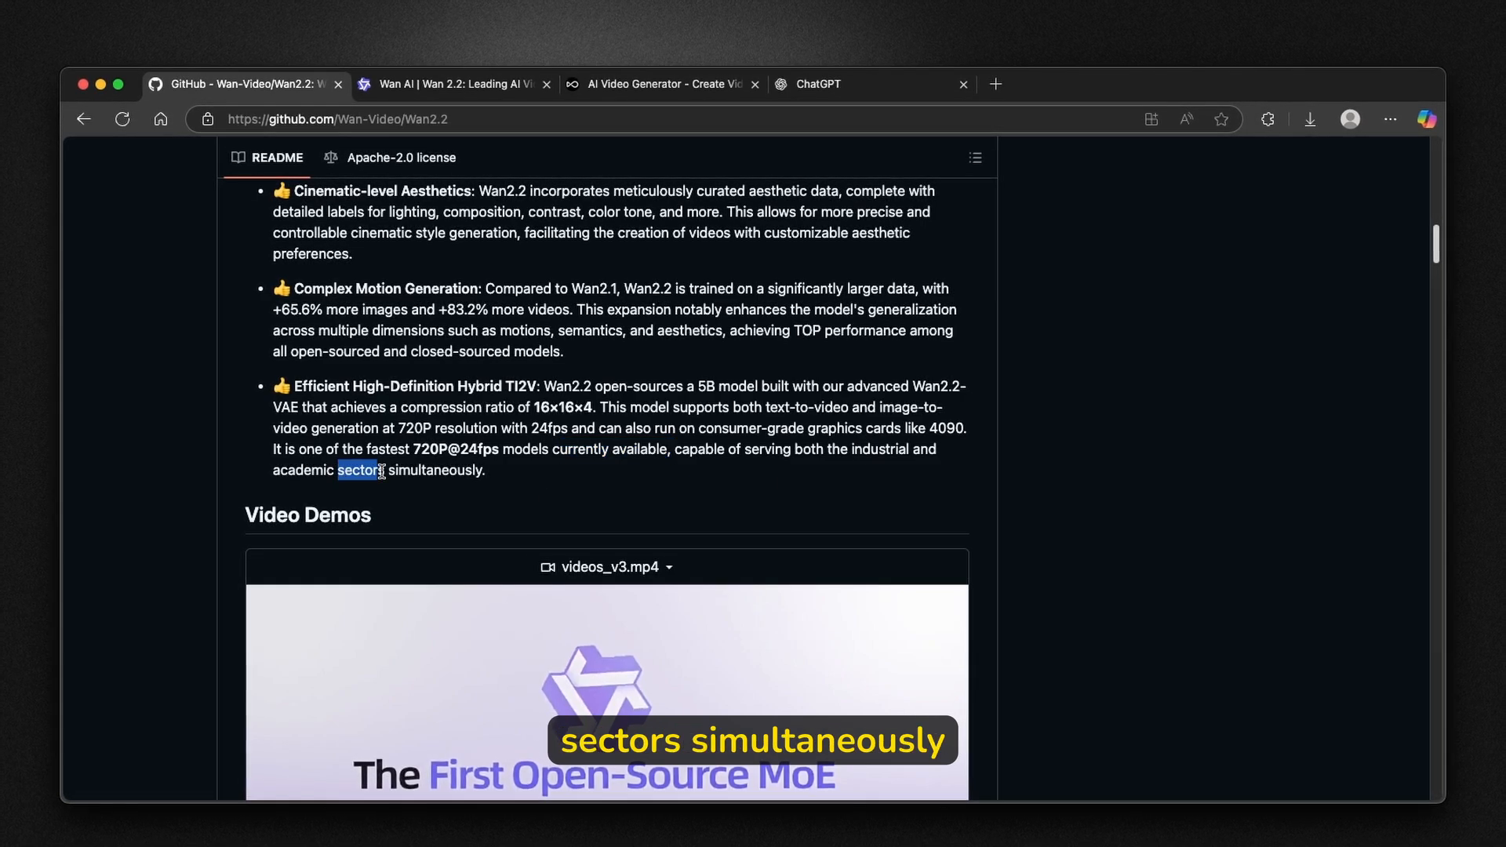
scroll("down", 3)
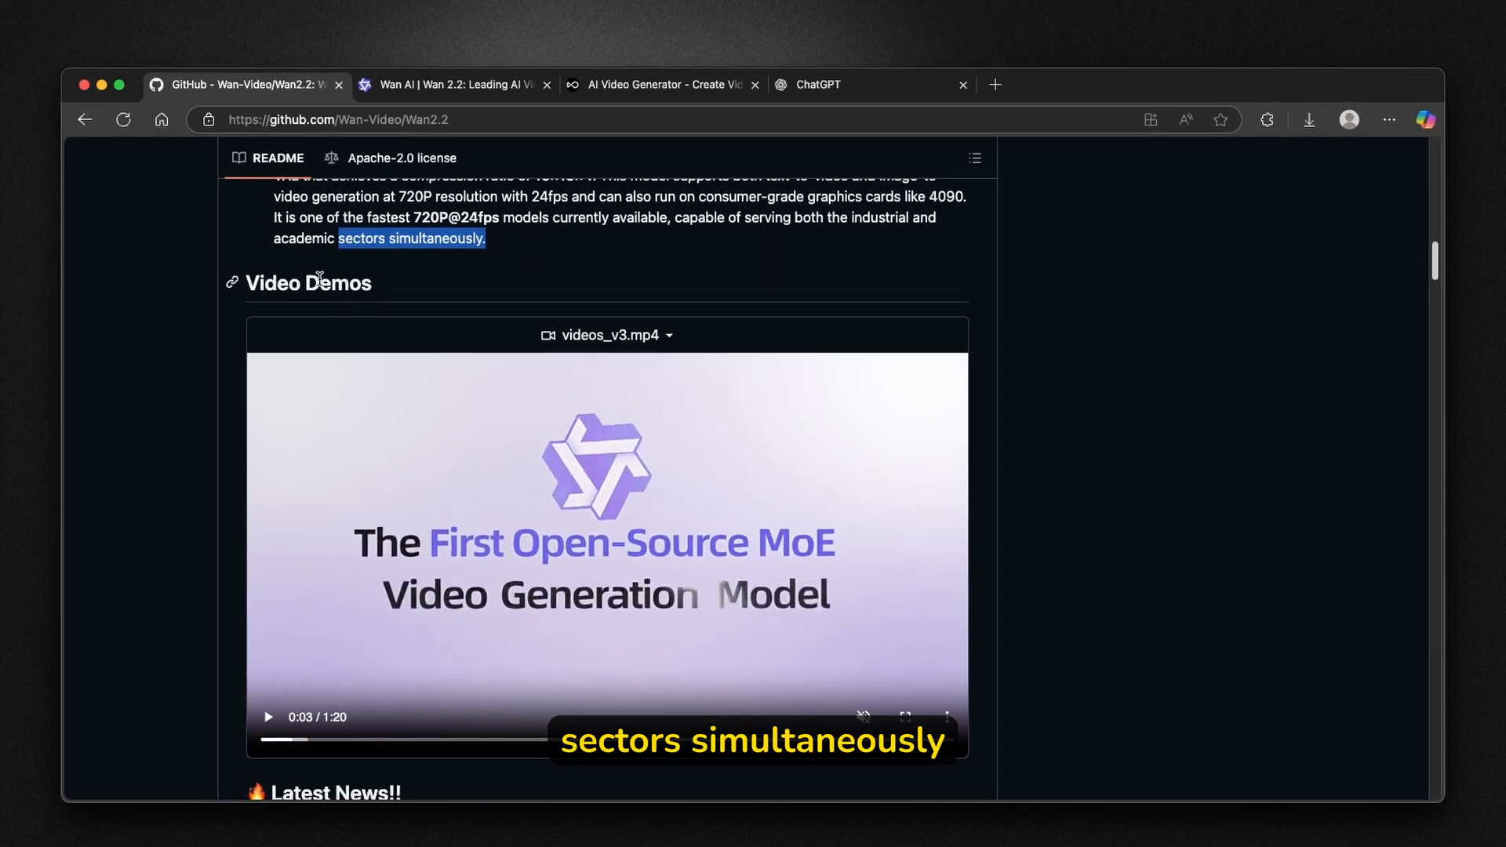
scroll("down", 3)
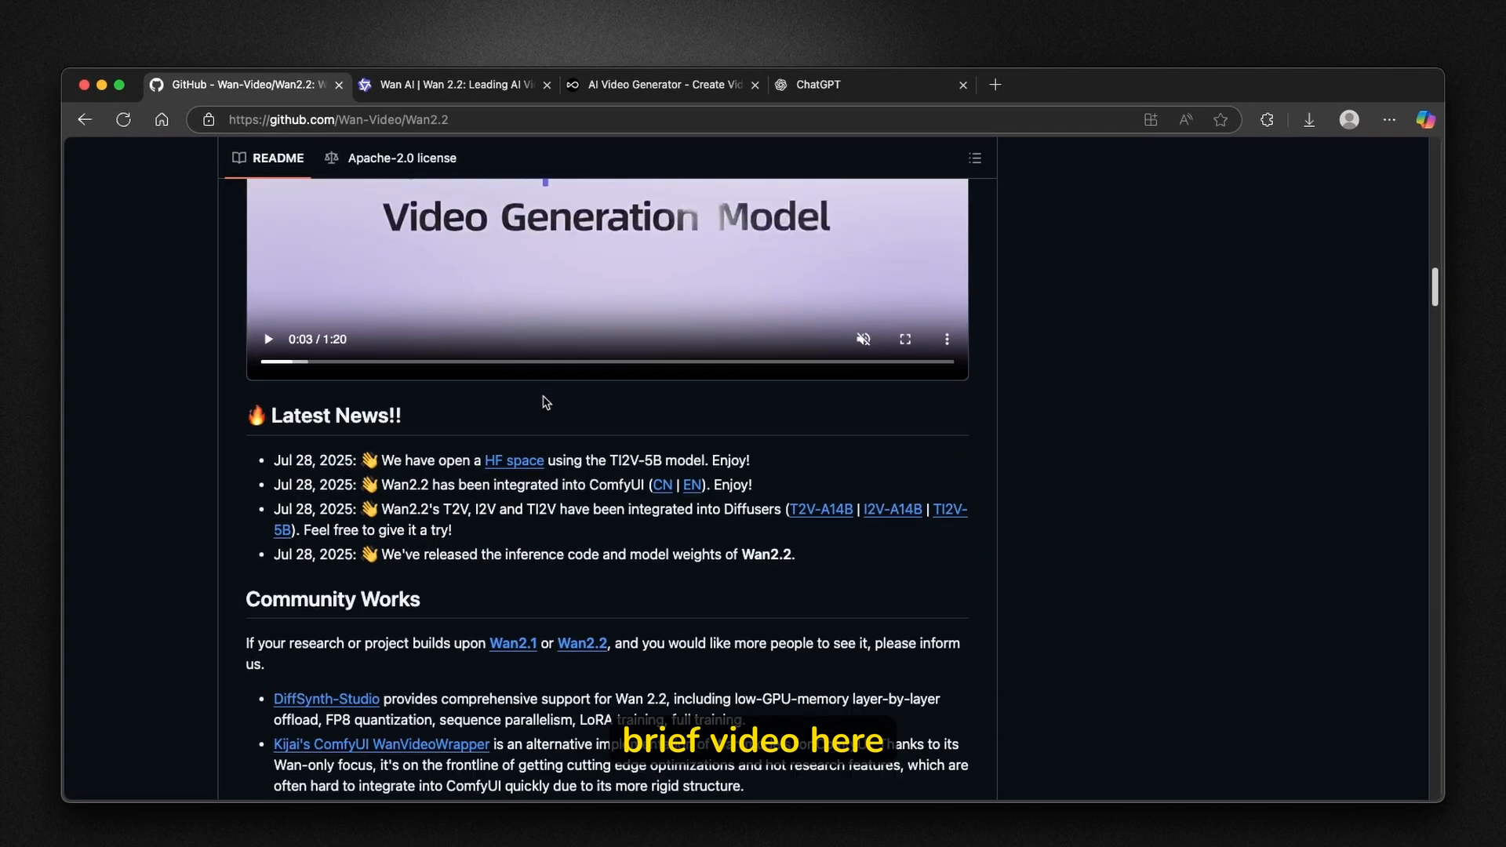
scroll("down", 3)
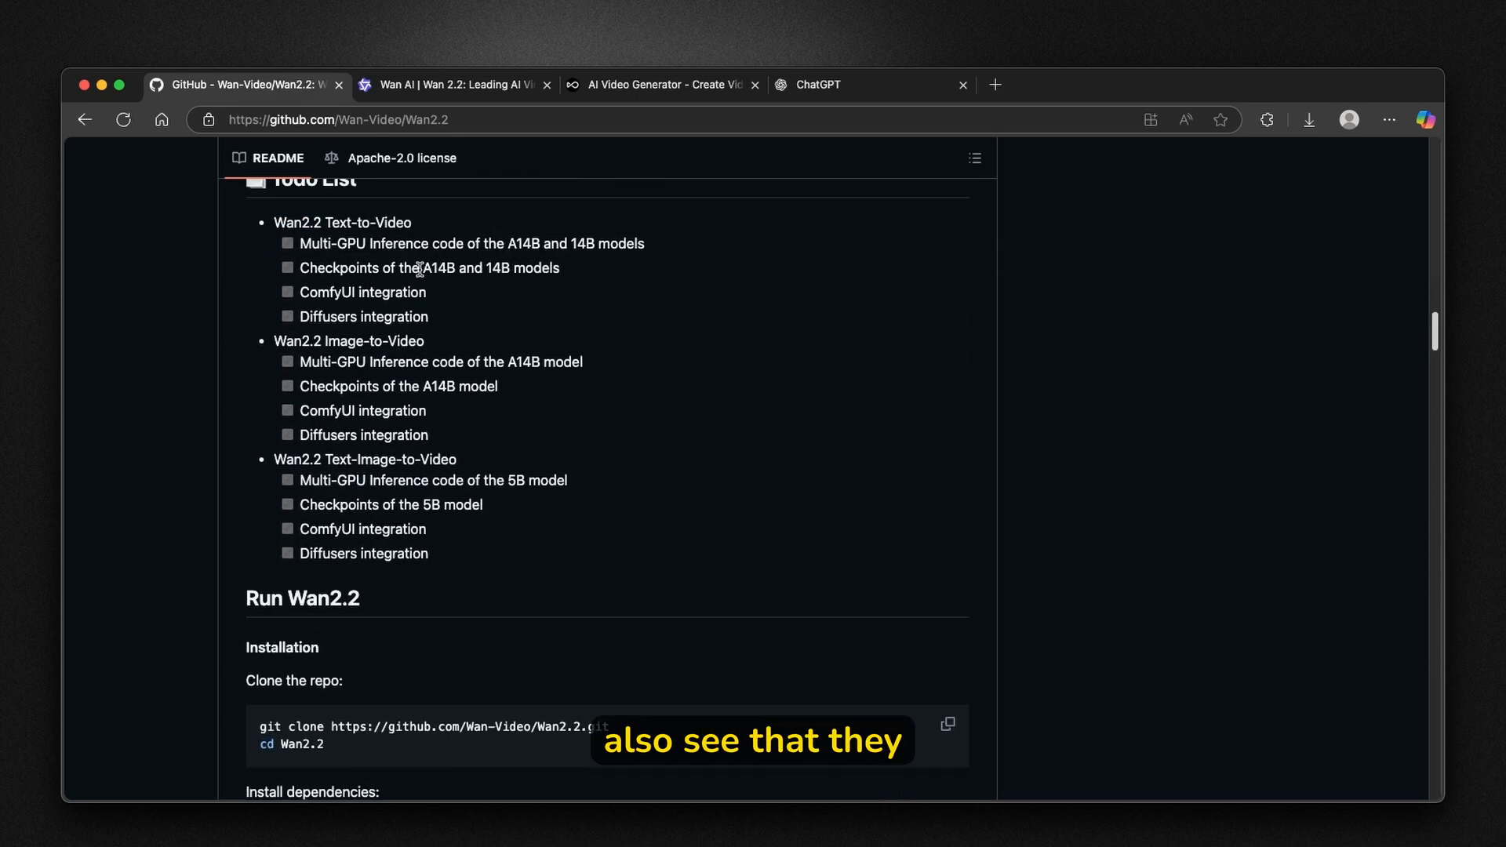
scroll("up", 3)
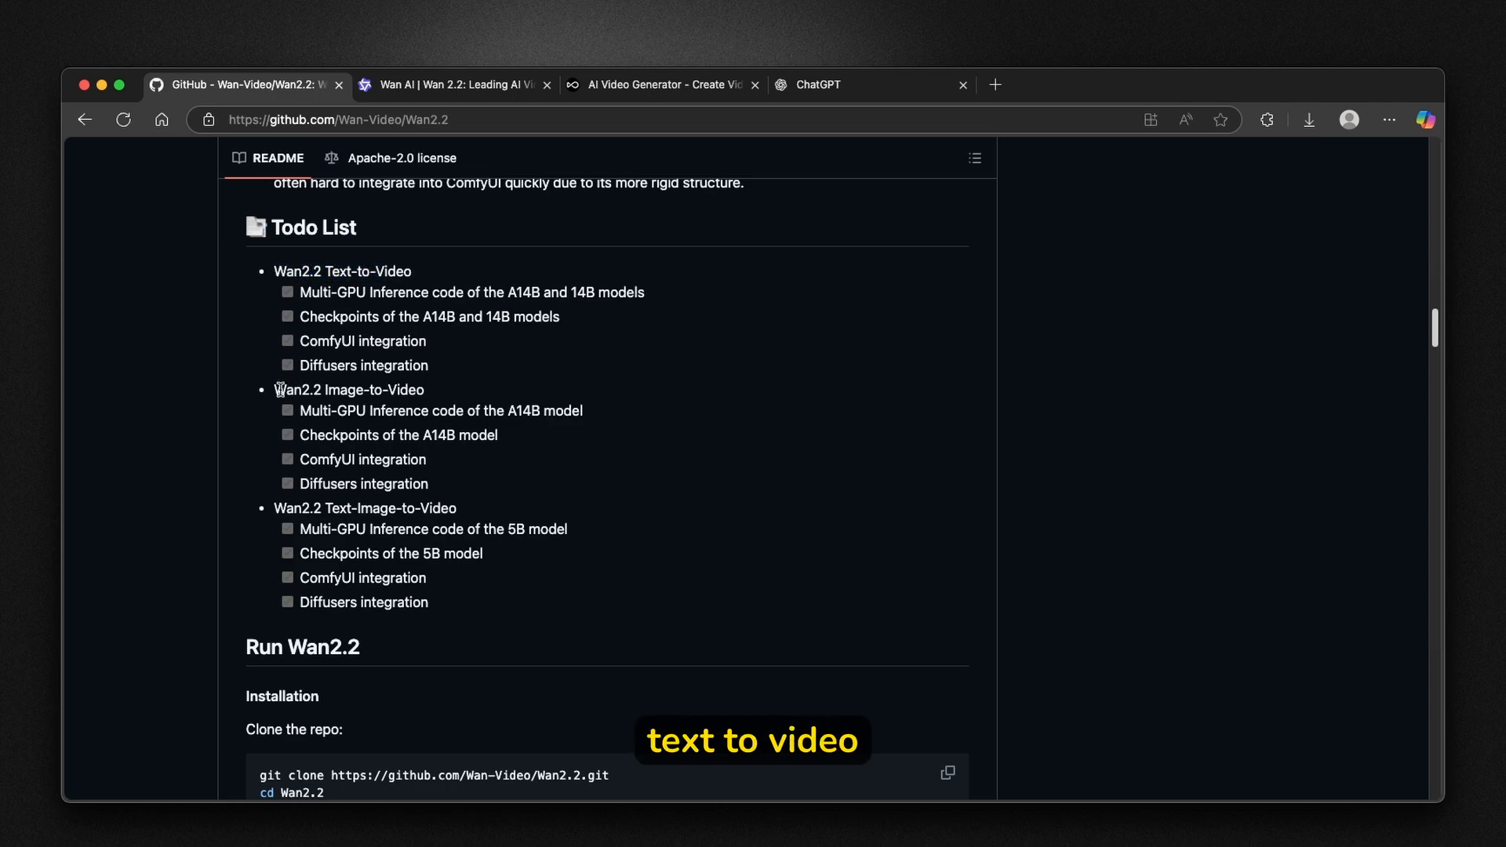
Reach the Run Wan2.2 installation commands and model download table.
scroll("down", 3)
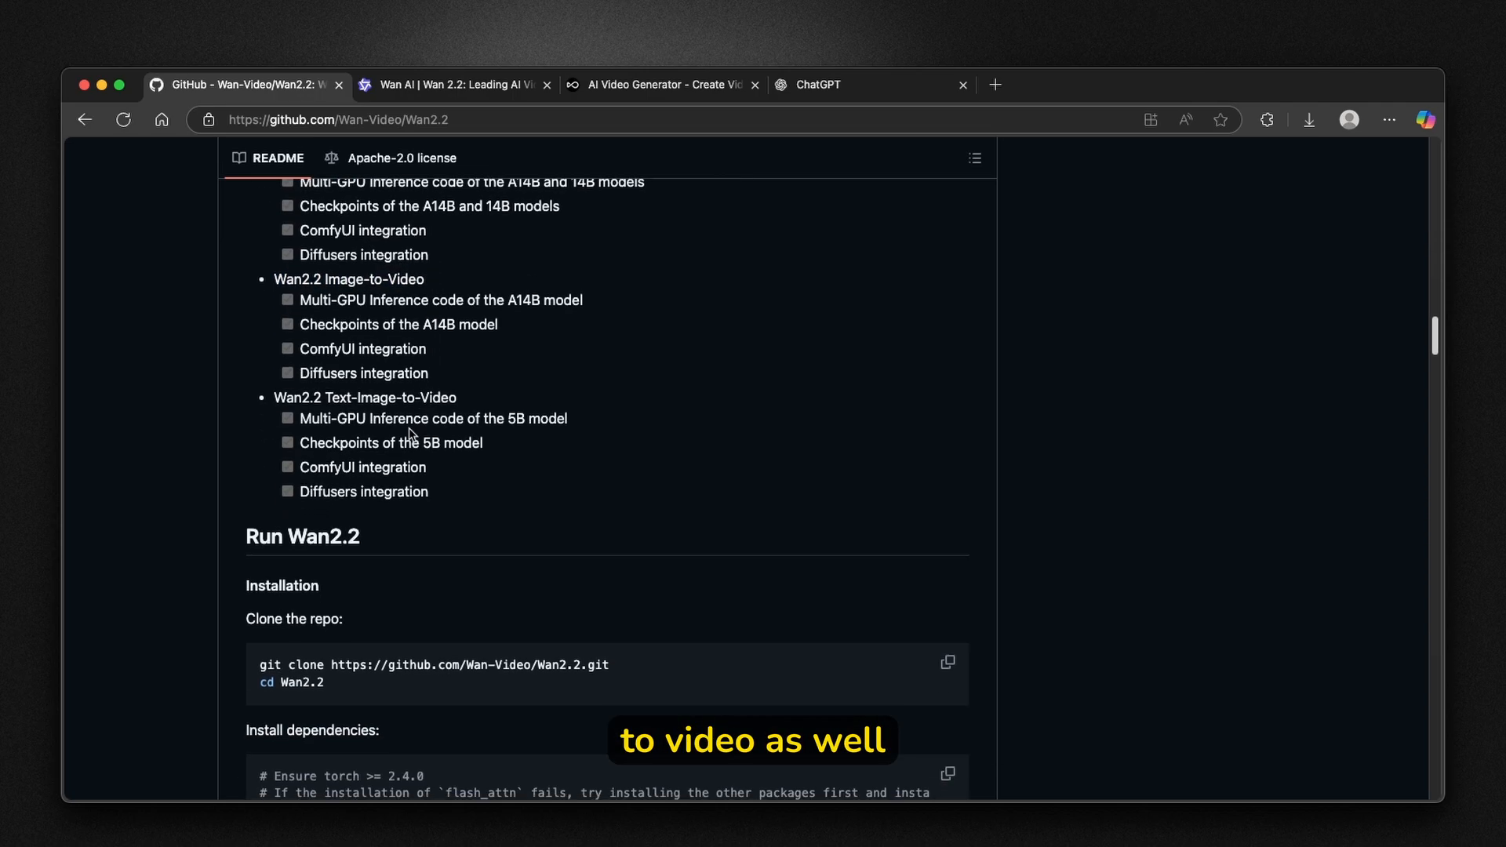
scroll("down", 3)
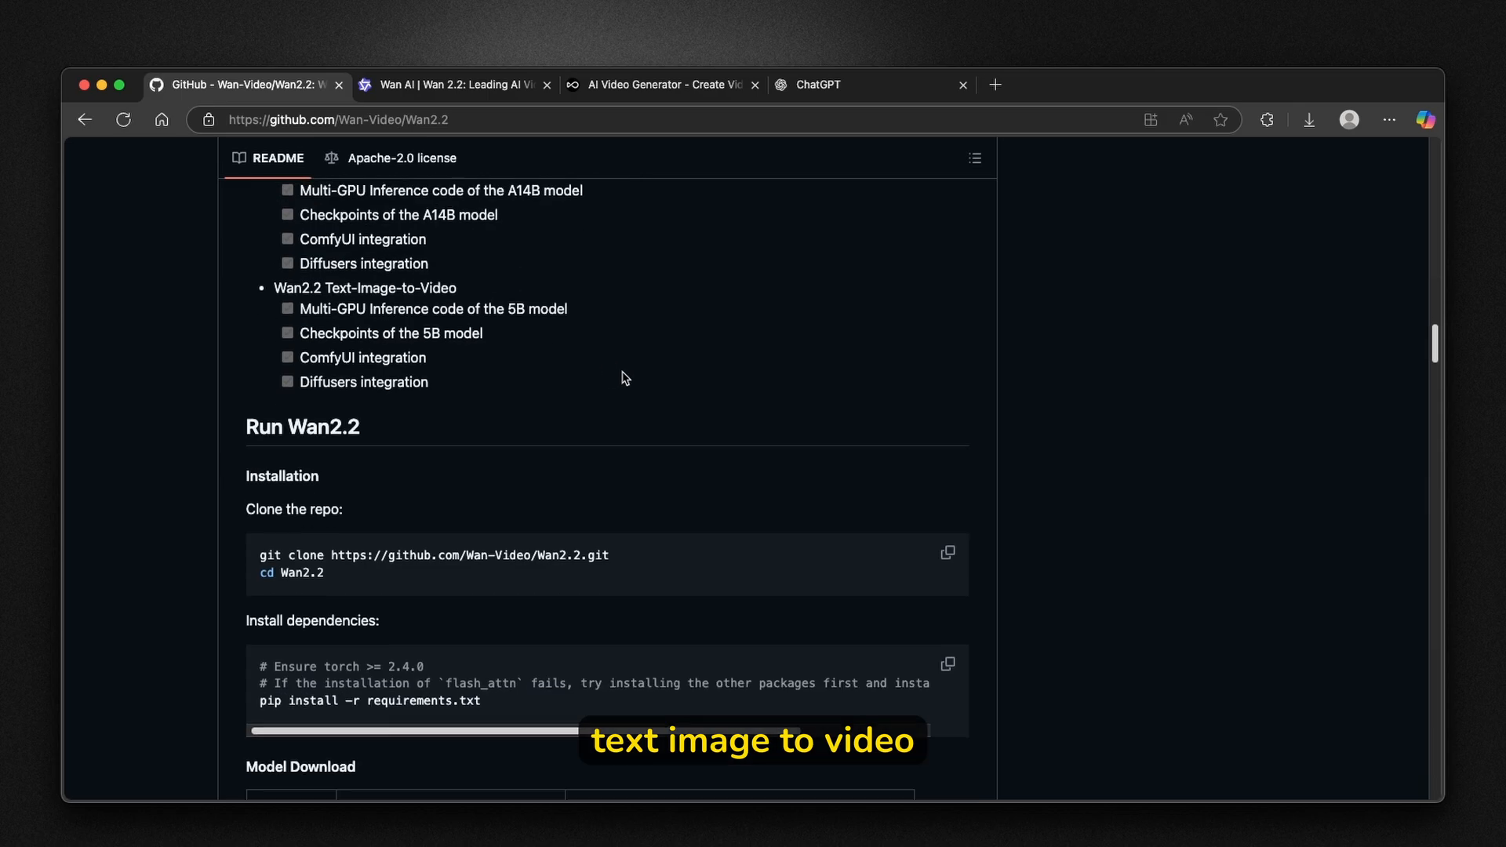
scroll("down", 3)
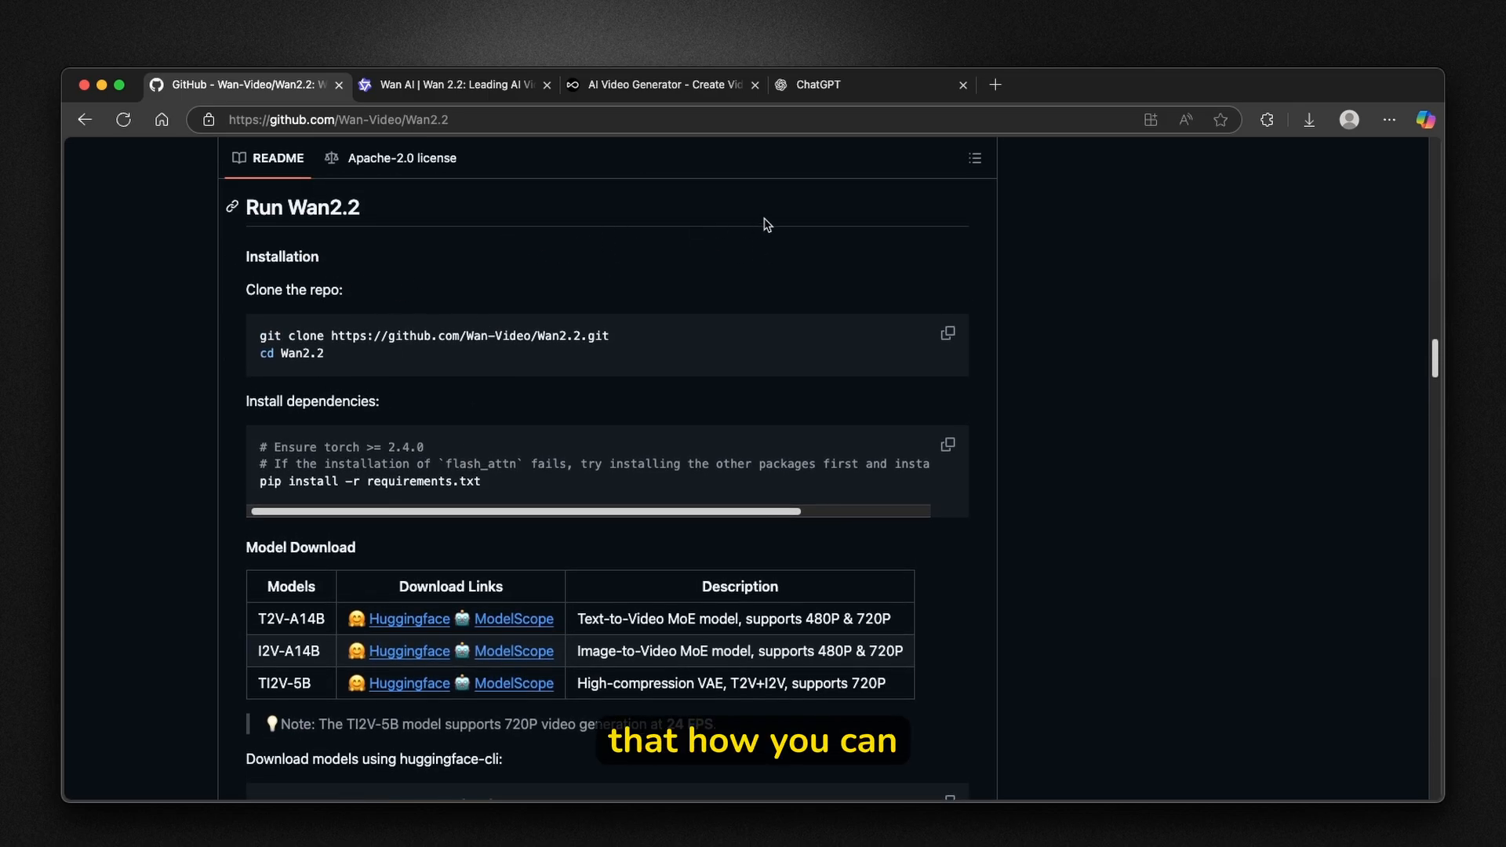
mouse_move(538, 259)
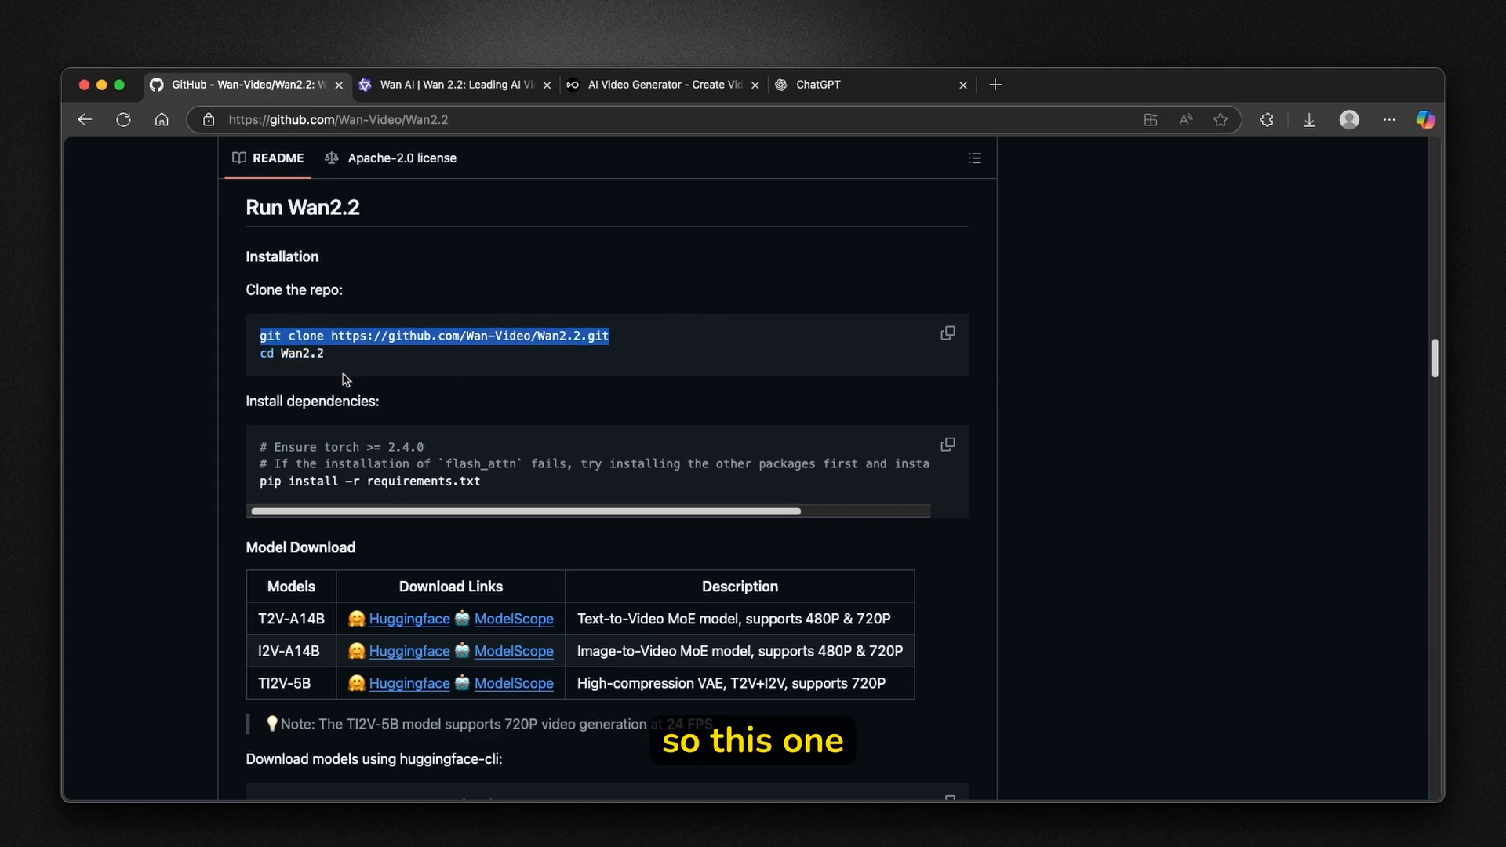
Highlight the cd Wan2.2 command and read through the text-to-video and image-to-video run instructions.
left_click(291, 353)
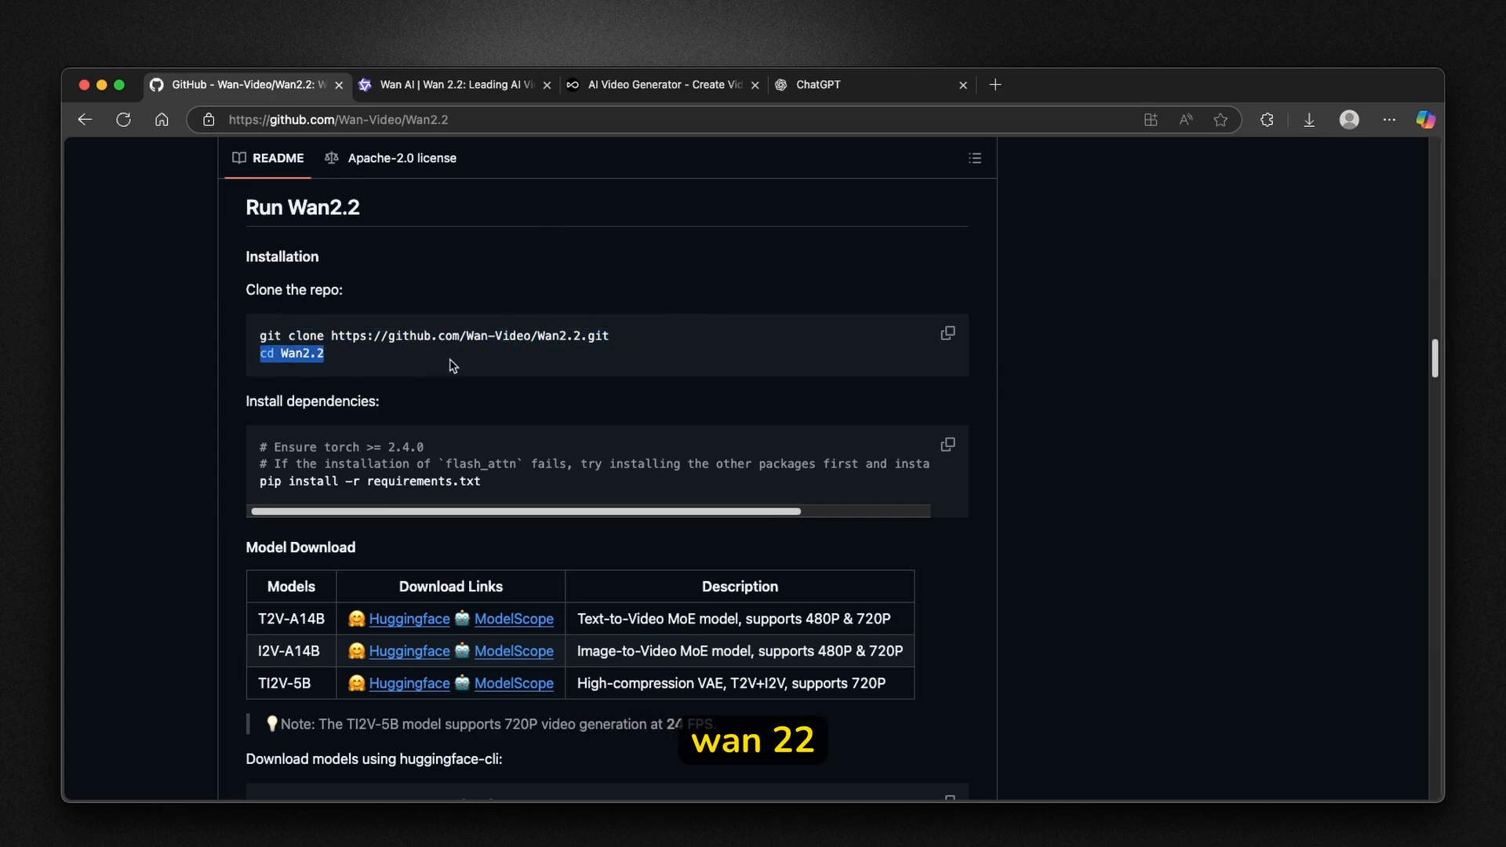
scroll("down", 3)
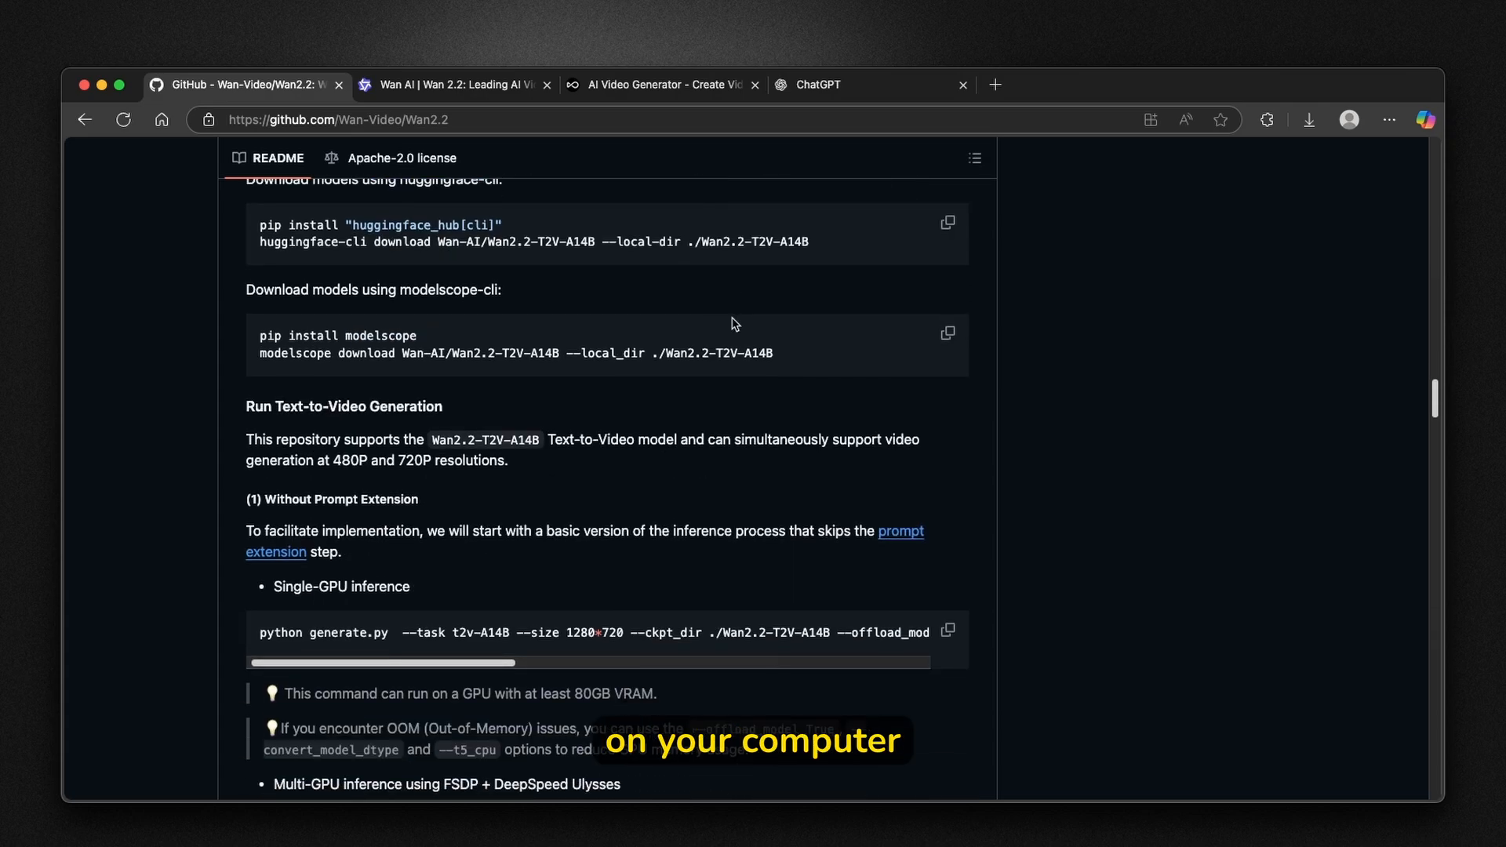
scroll("down", 3)
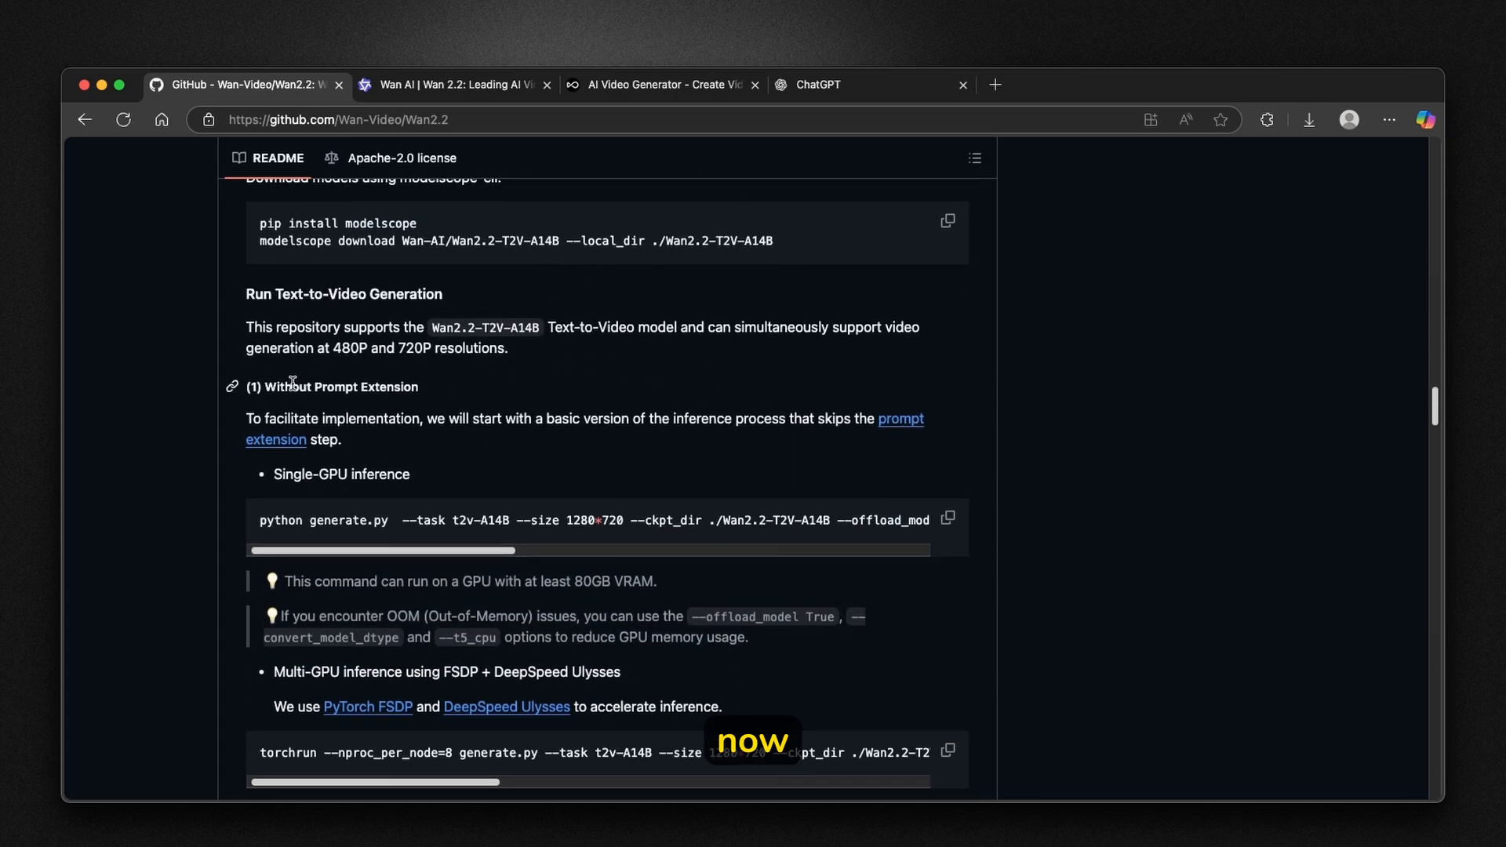
scroll("down", 3)
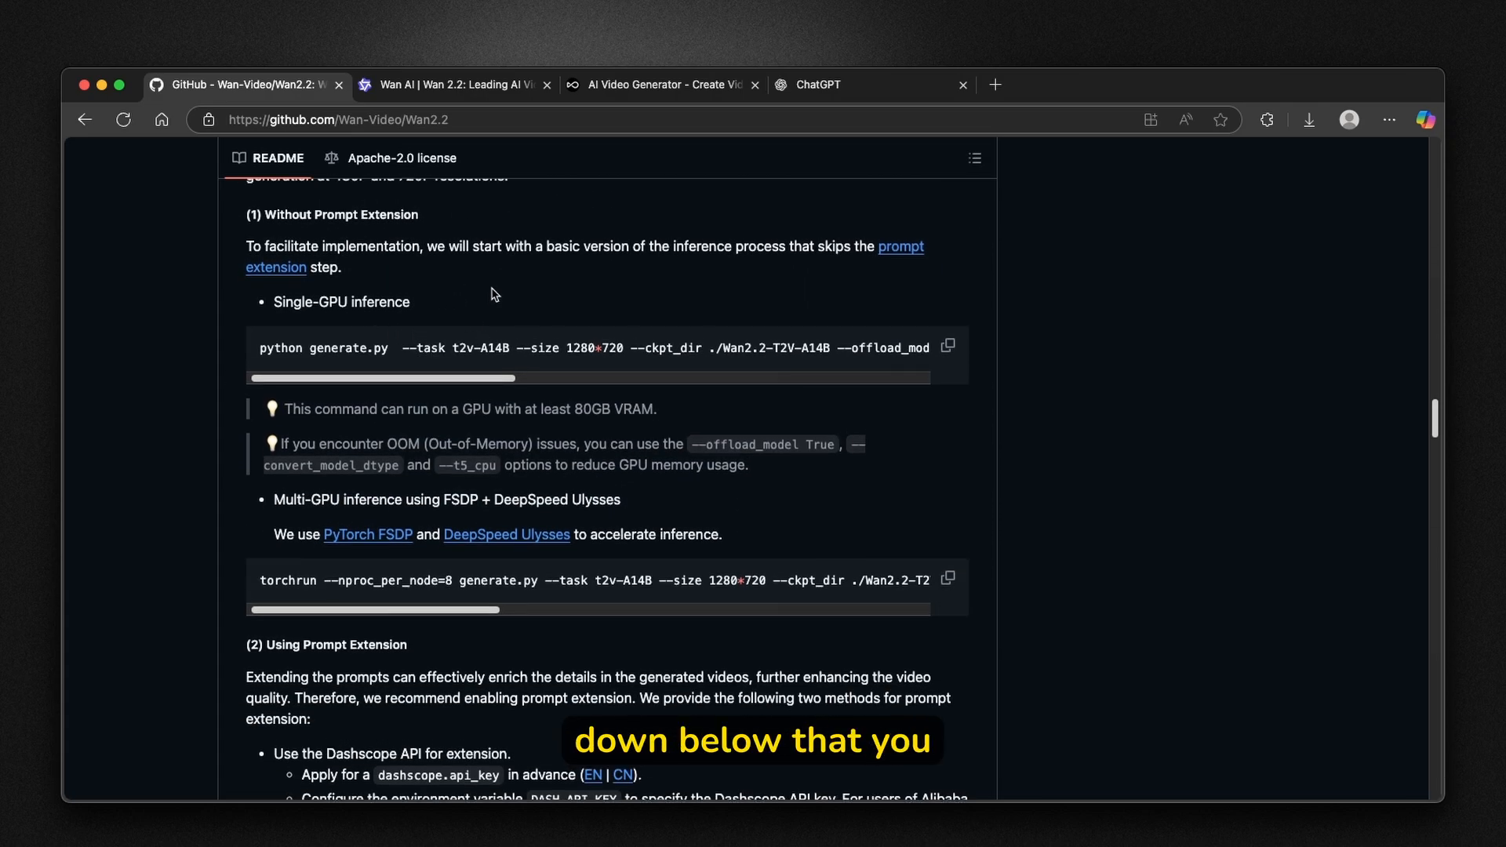
scroll("up", 3)
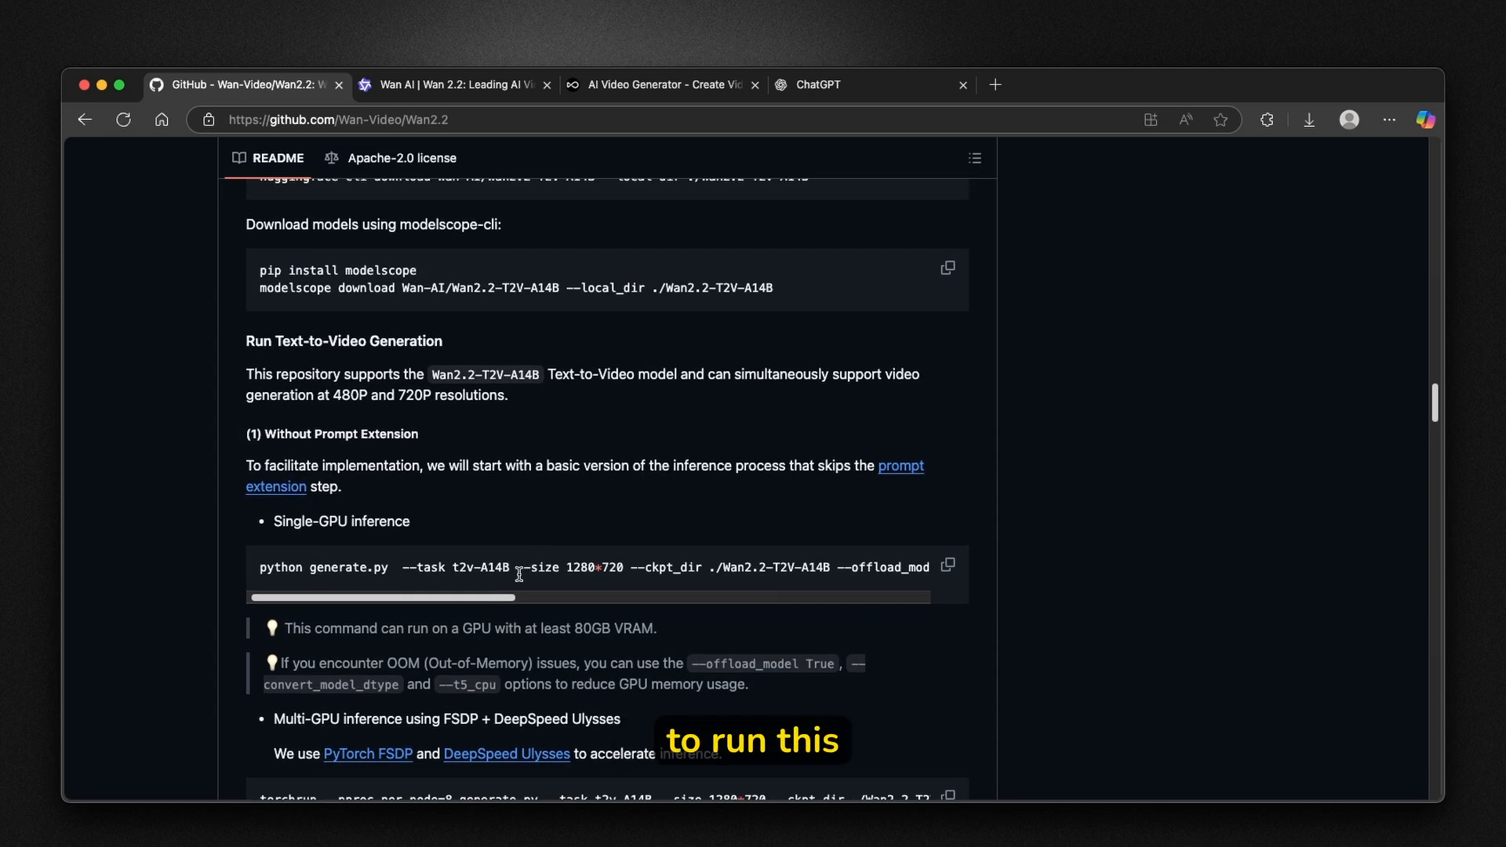
scroll("down", 3)
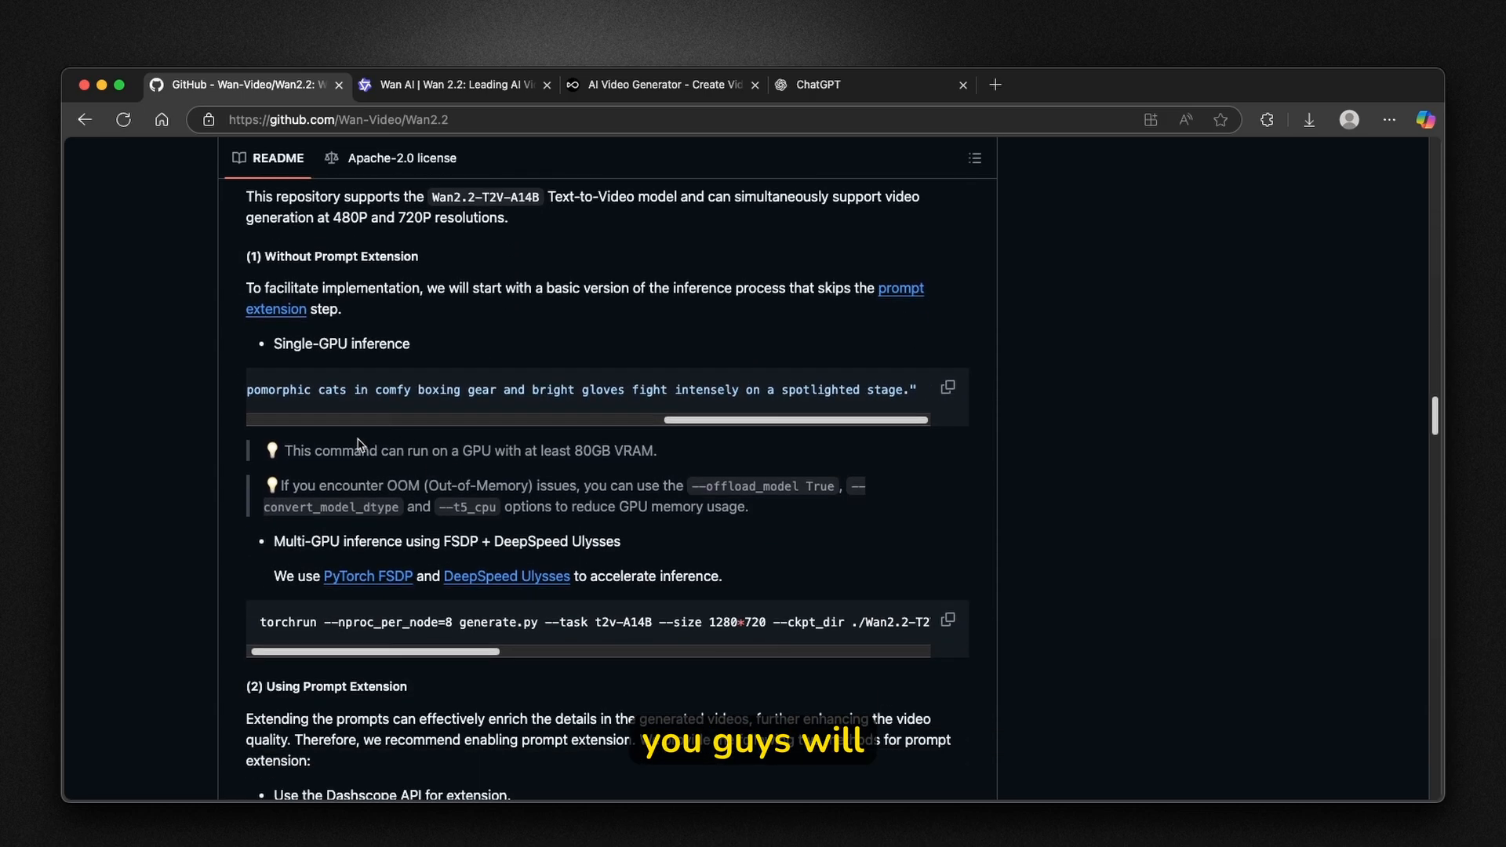
mouse_move(510, 453)
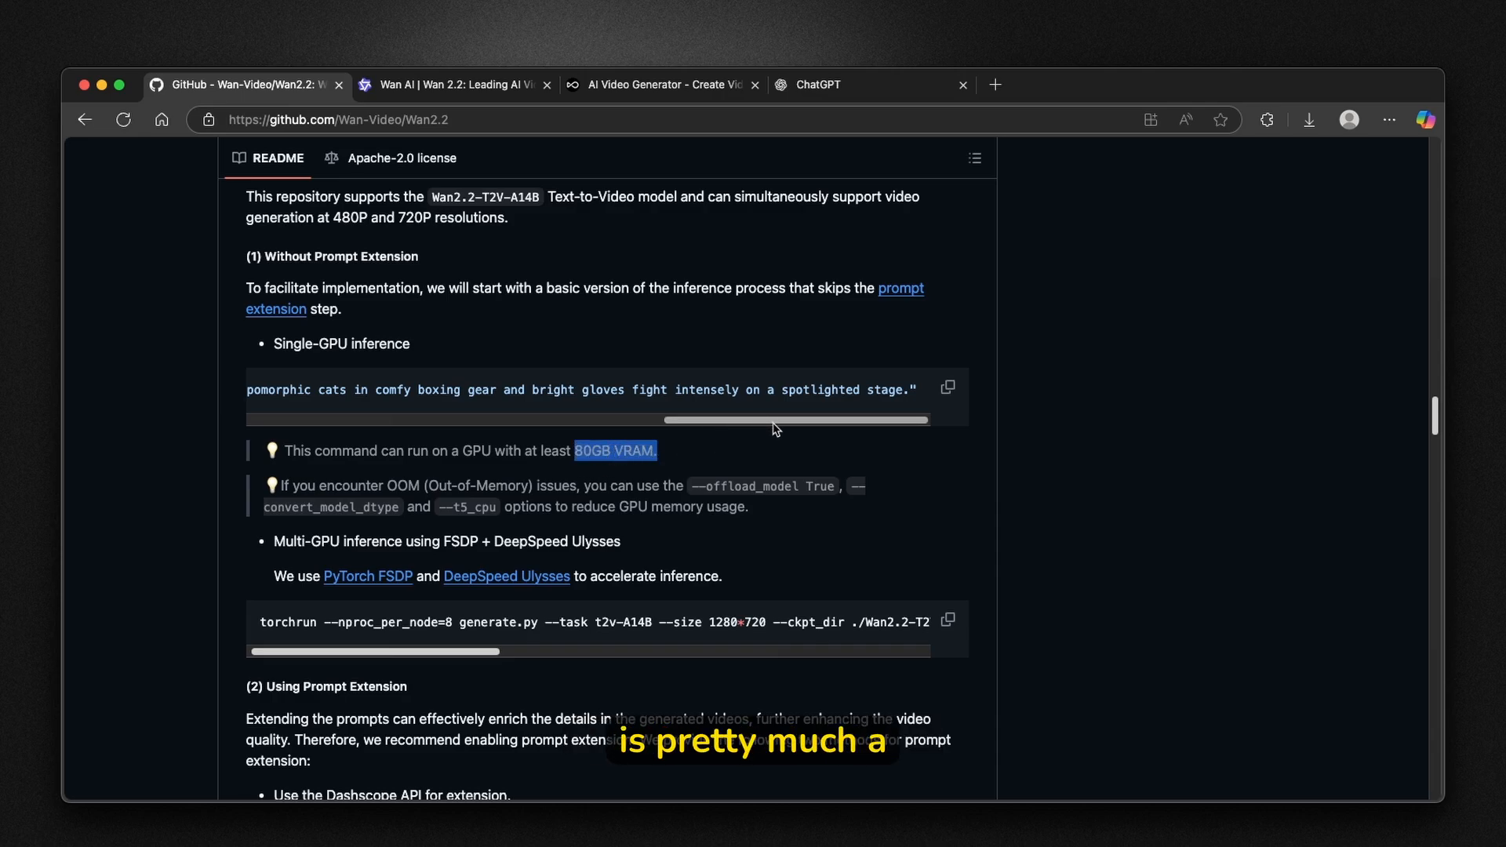
mouse_move(879, 438)
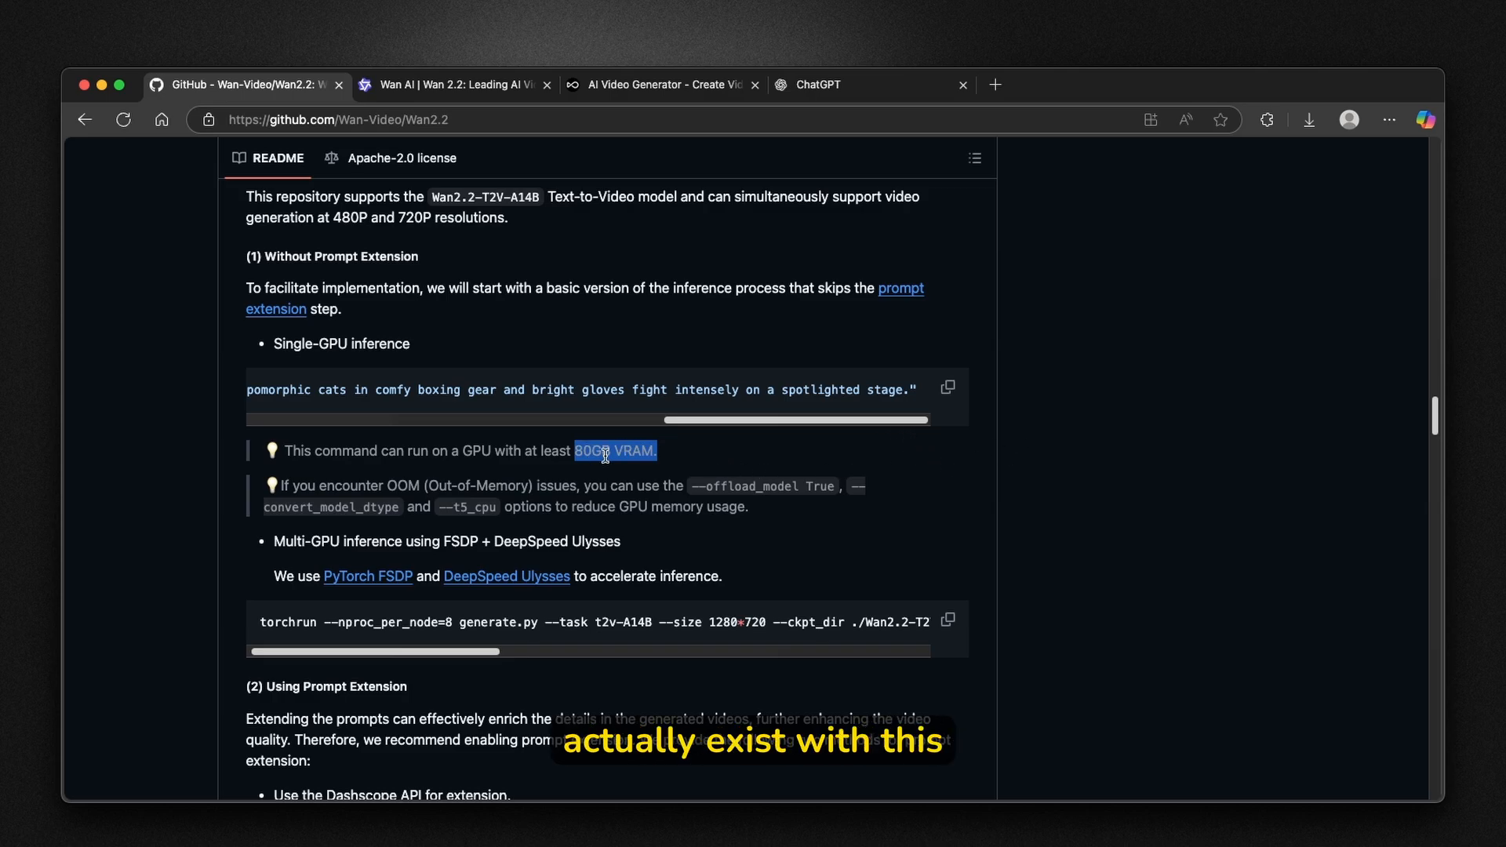
Read the TI2V instructions with the 80GB VRAM note down to the Efficient High-Definition Hybrid TI2V section.
scroll("up", 3)
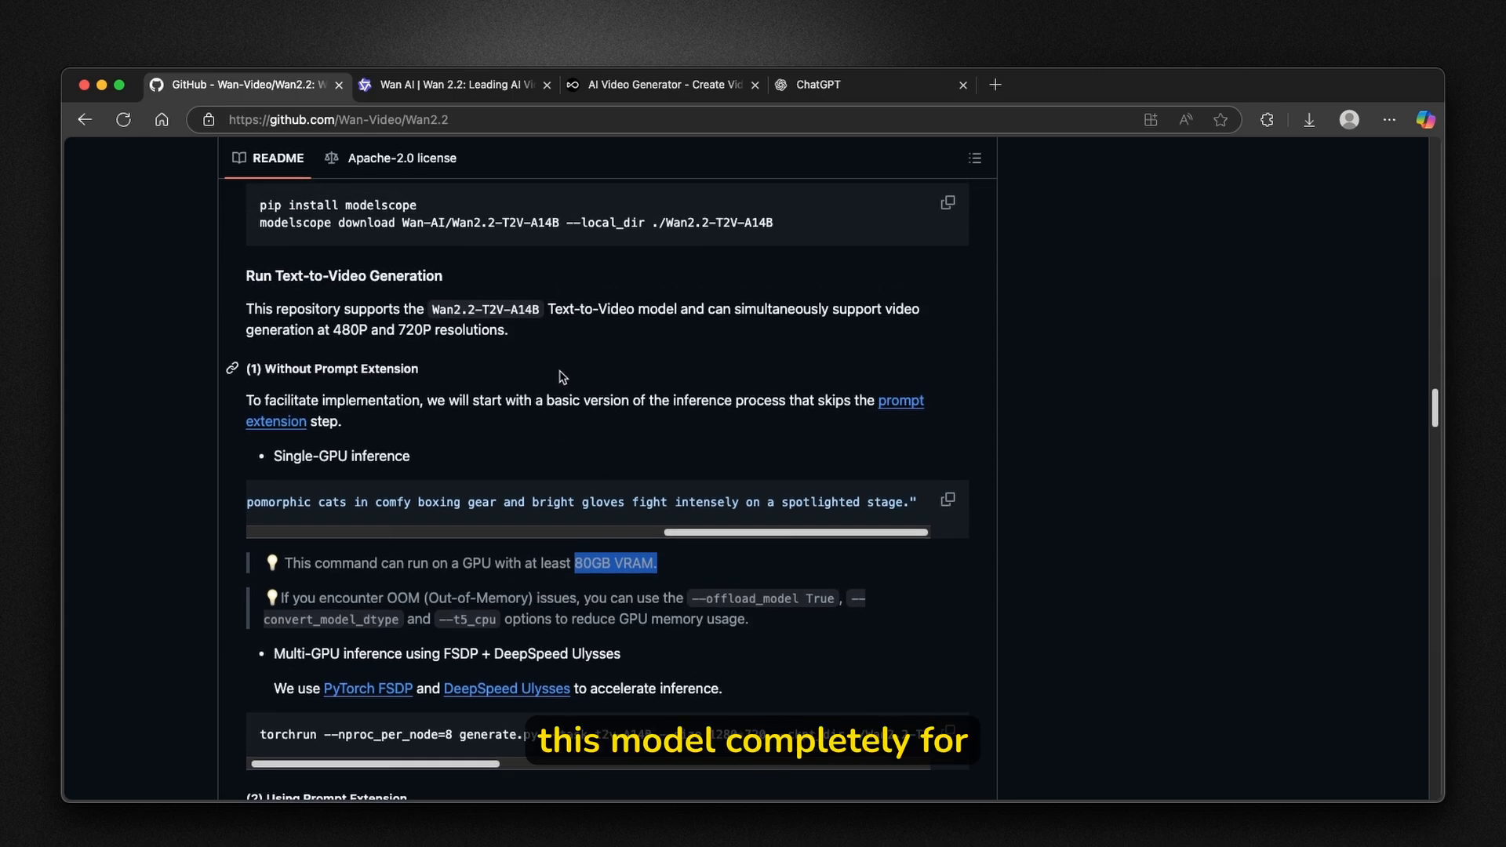
scroll("down", 3)
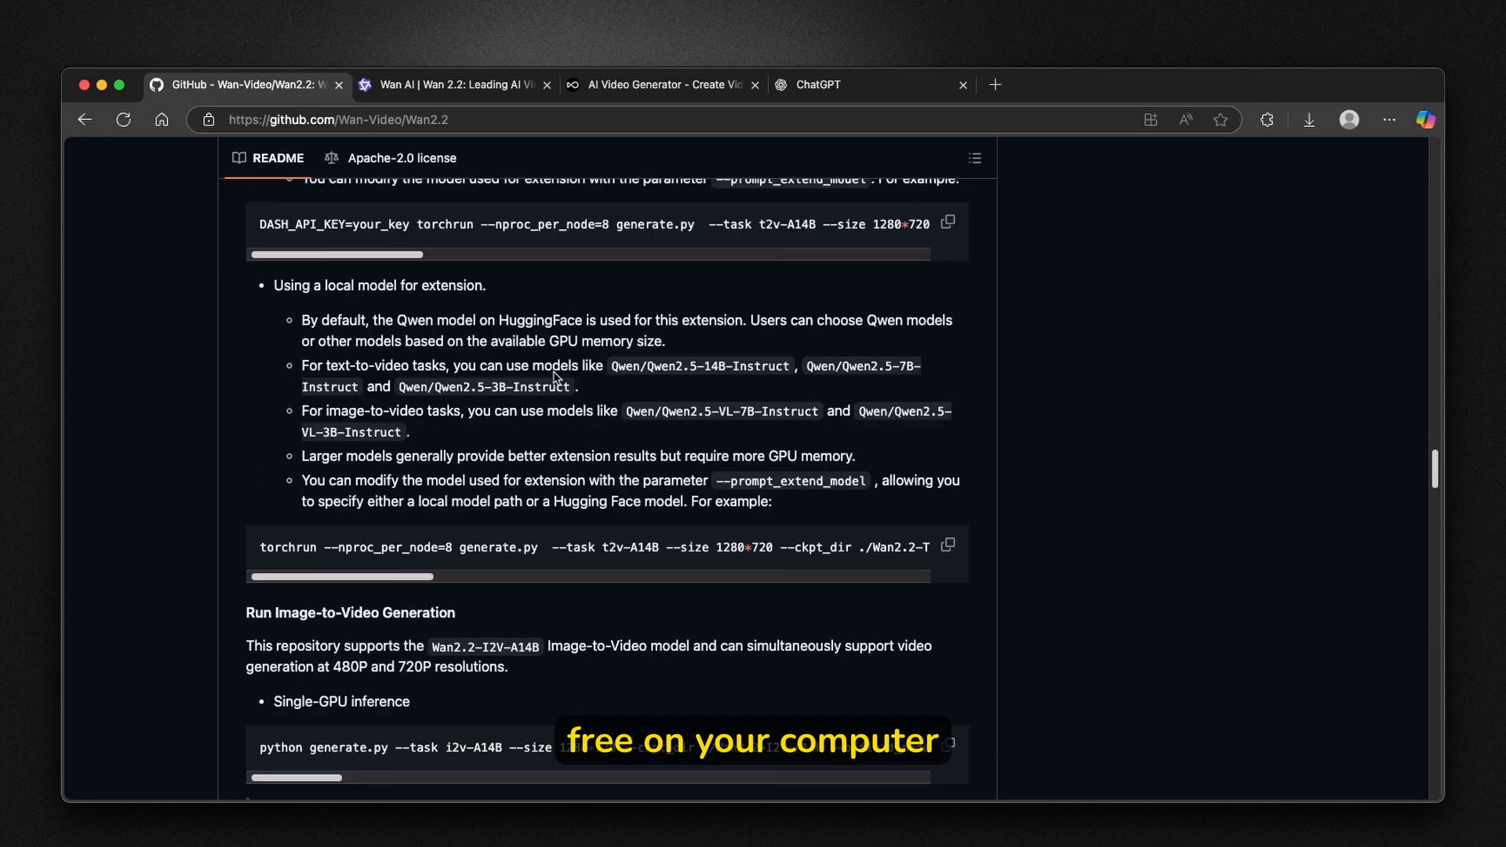
scroll("down", 3)
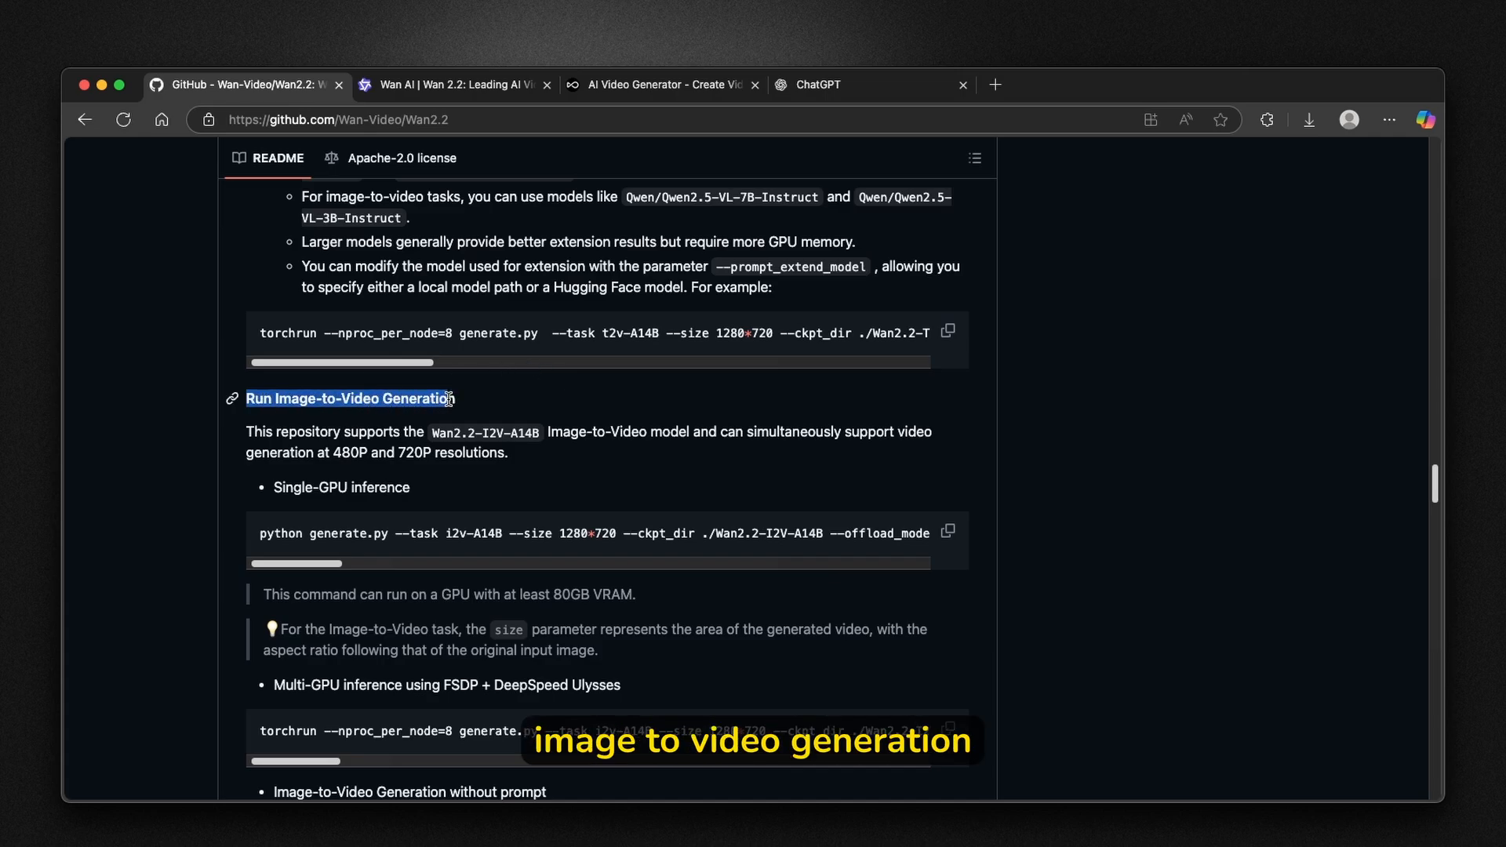
scroll("down", 3)
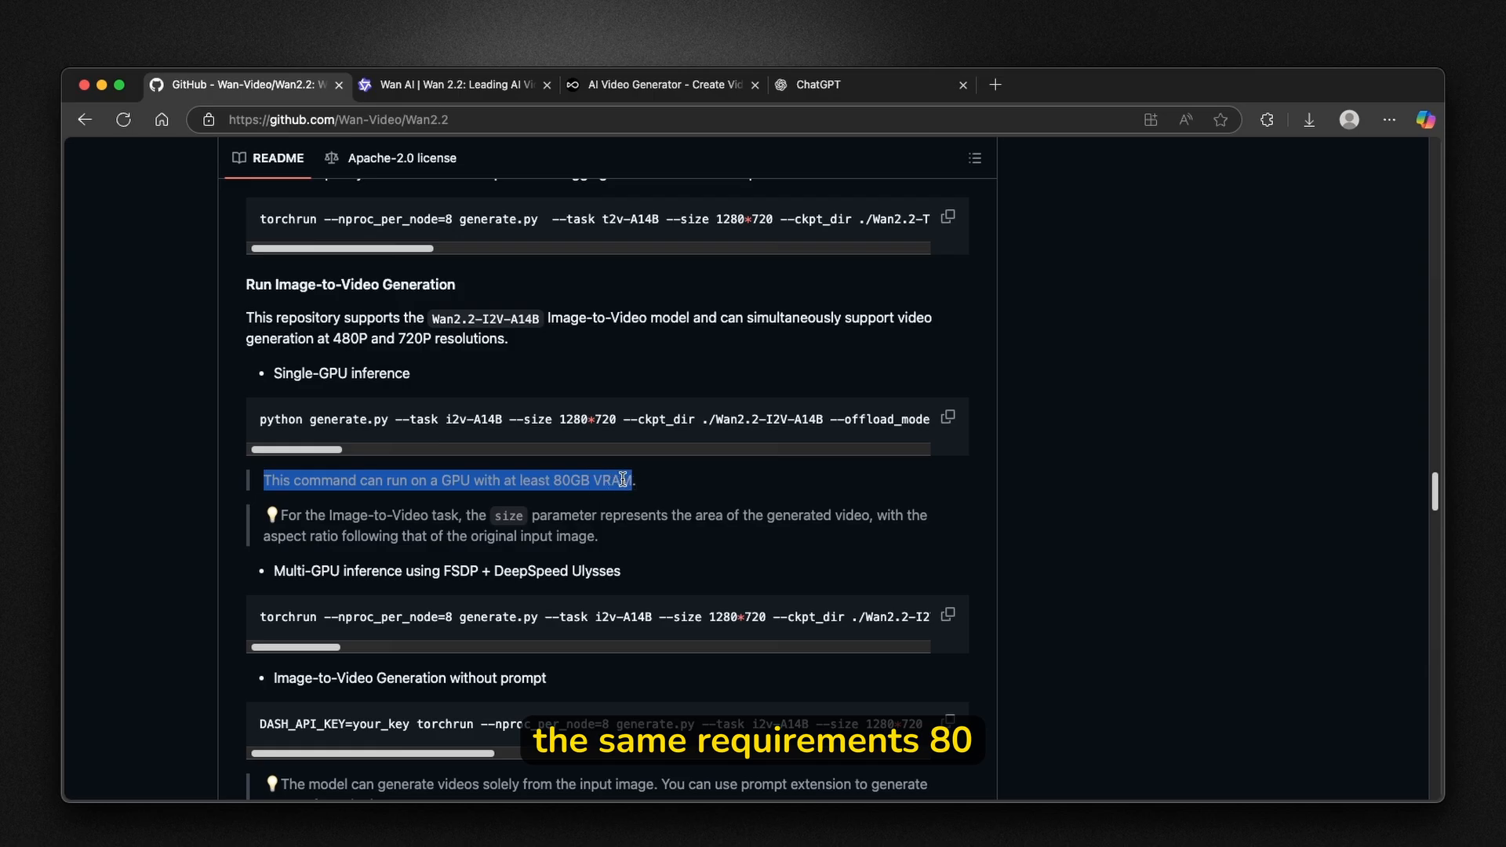
scroll("down", 3)
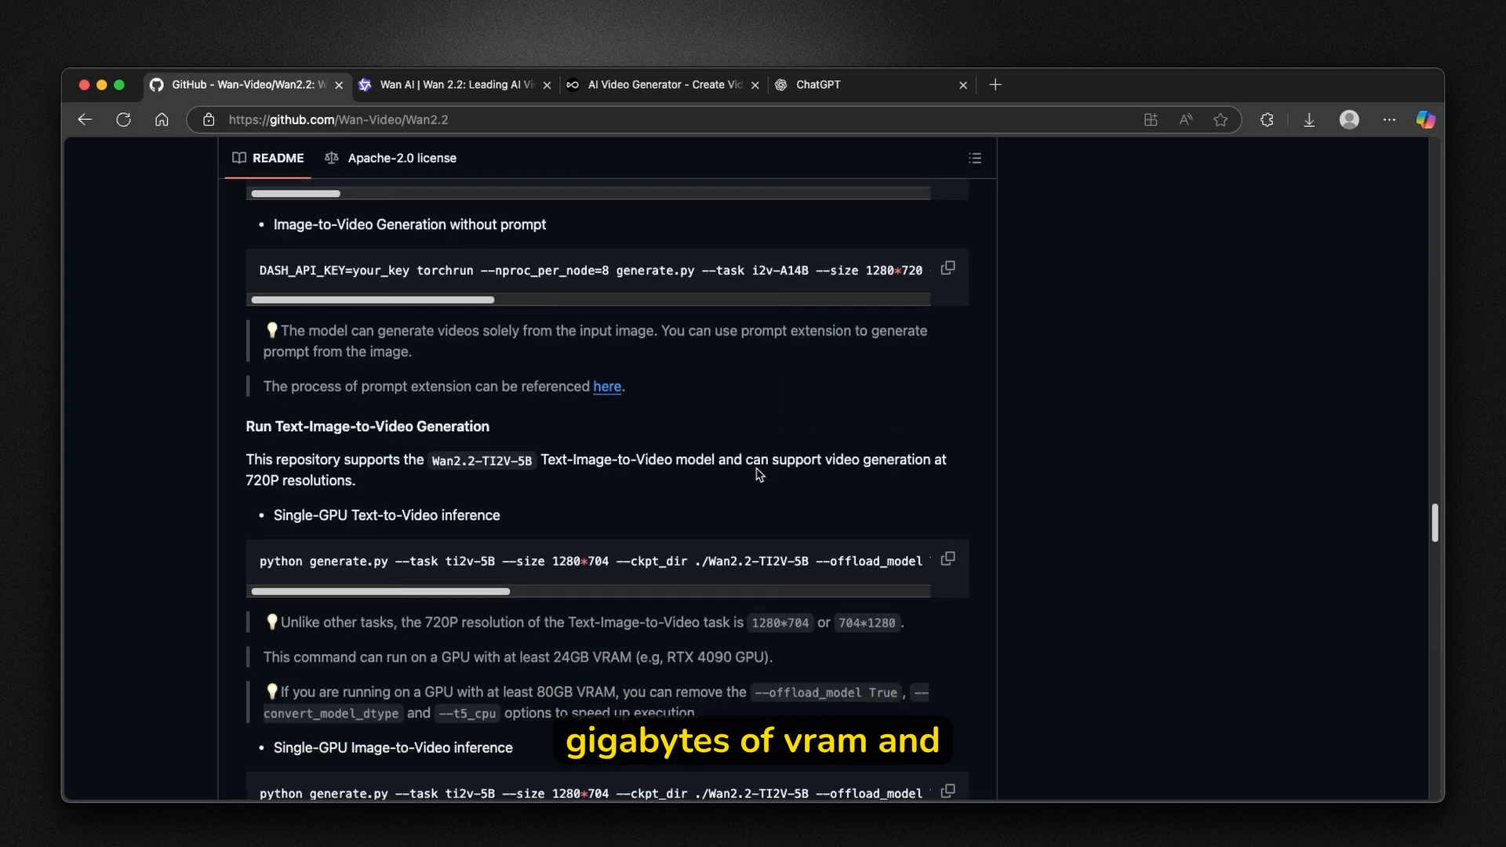
scroll("up", 3)
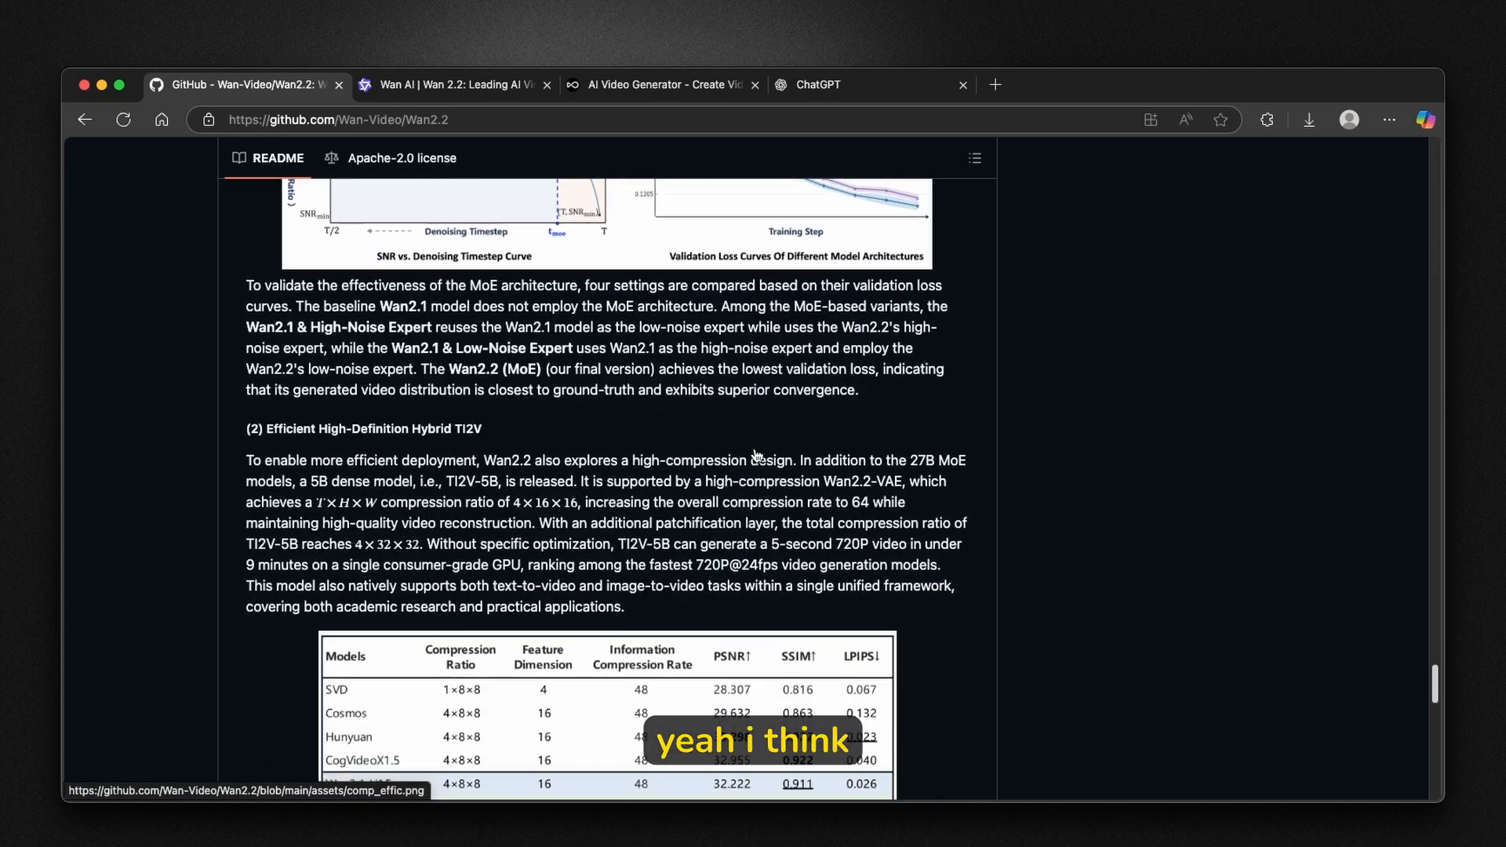
Reach the README's end and return to the Mixture-of-Experts architecture explanation.
scroll("down", 3)
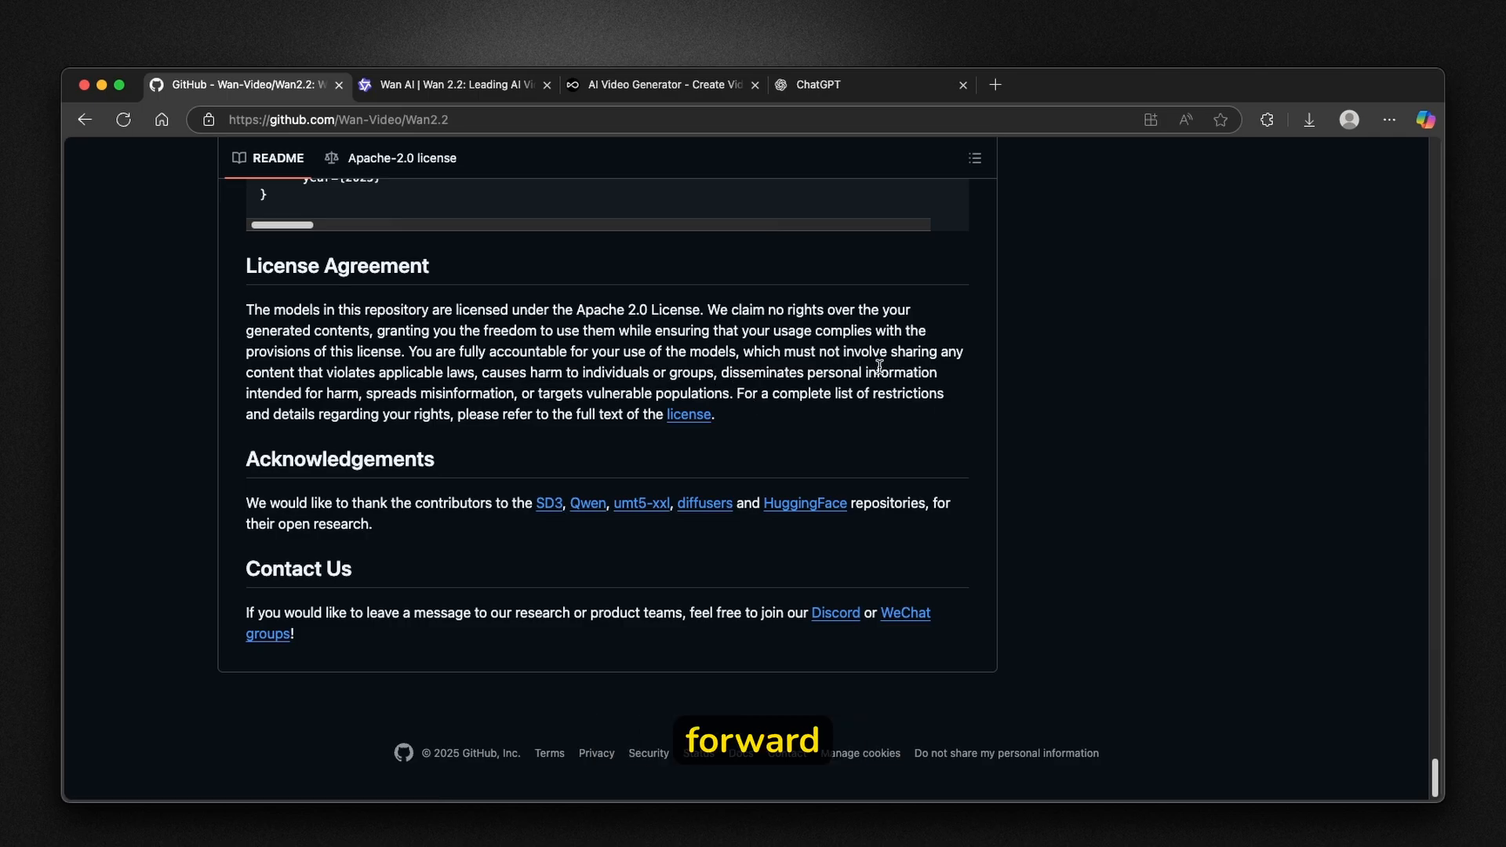
scroll("up", 3)
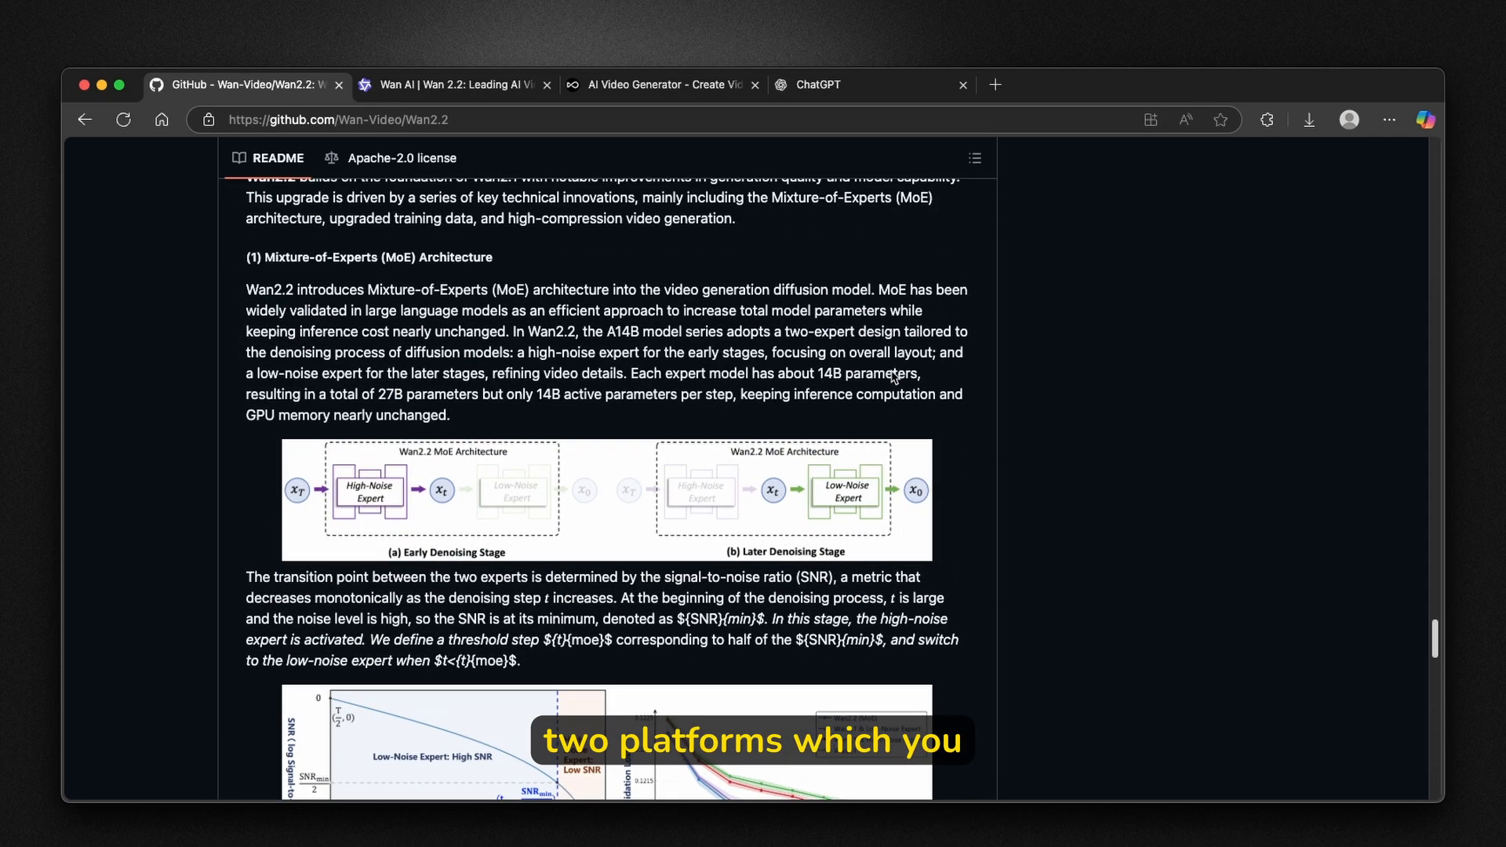
mouse_move(900, 306)
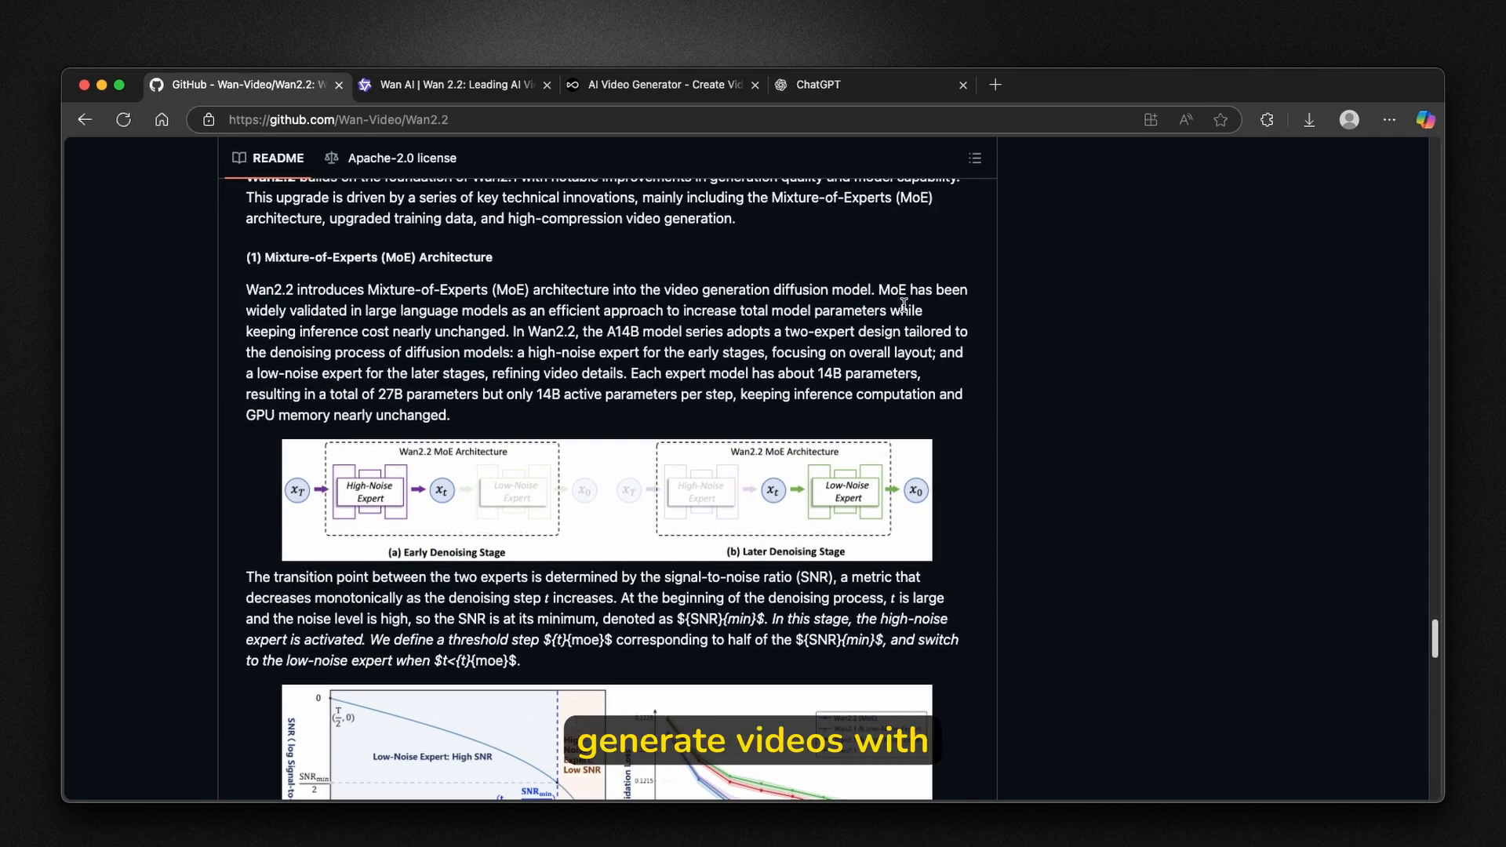
mouse_move(769, 266)
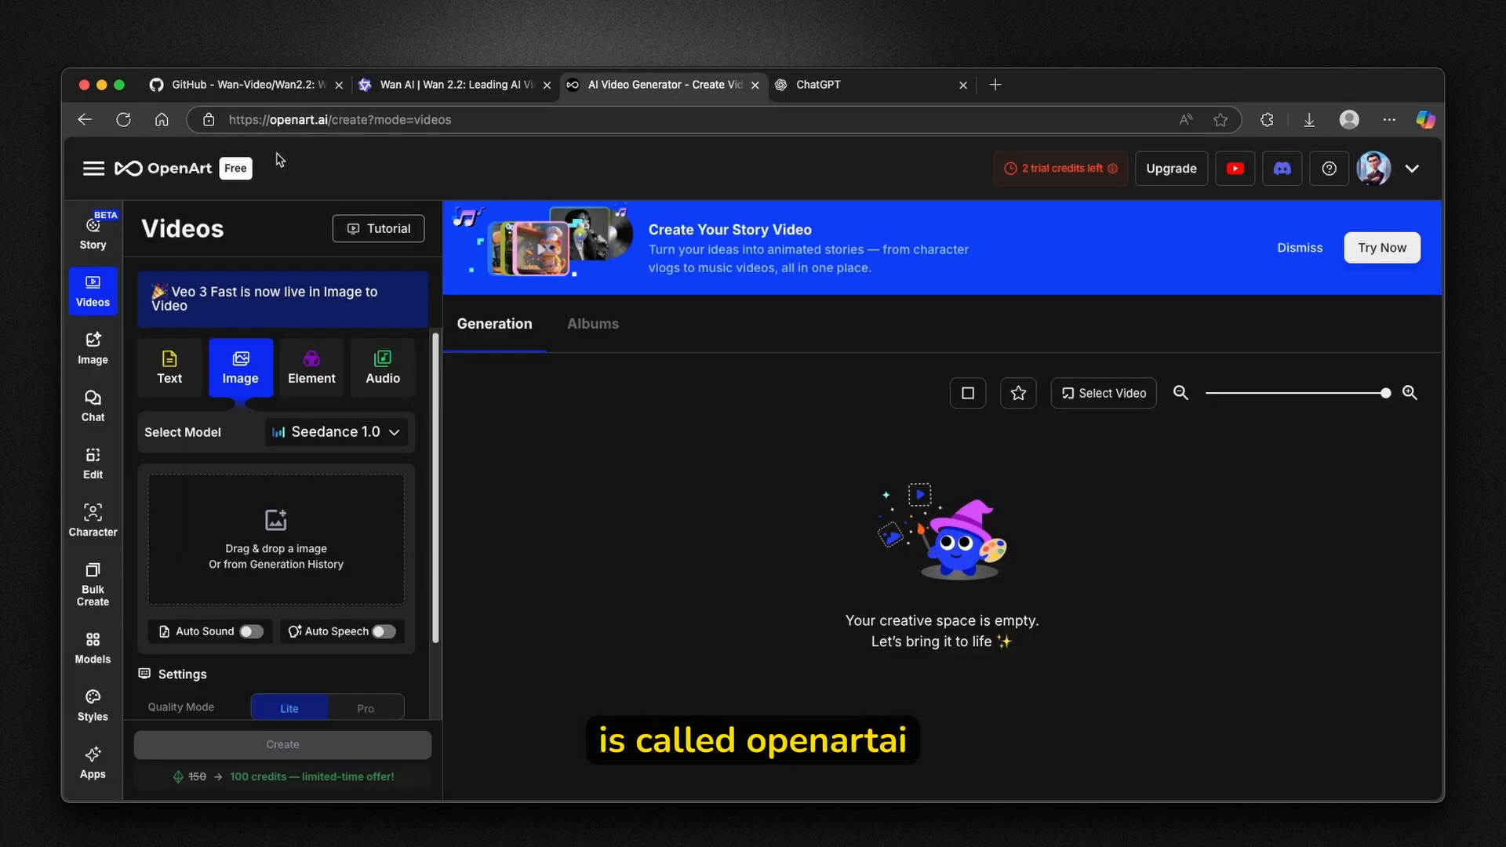
mouse_move(882, 180)
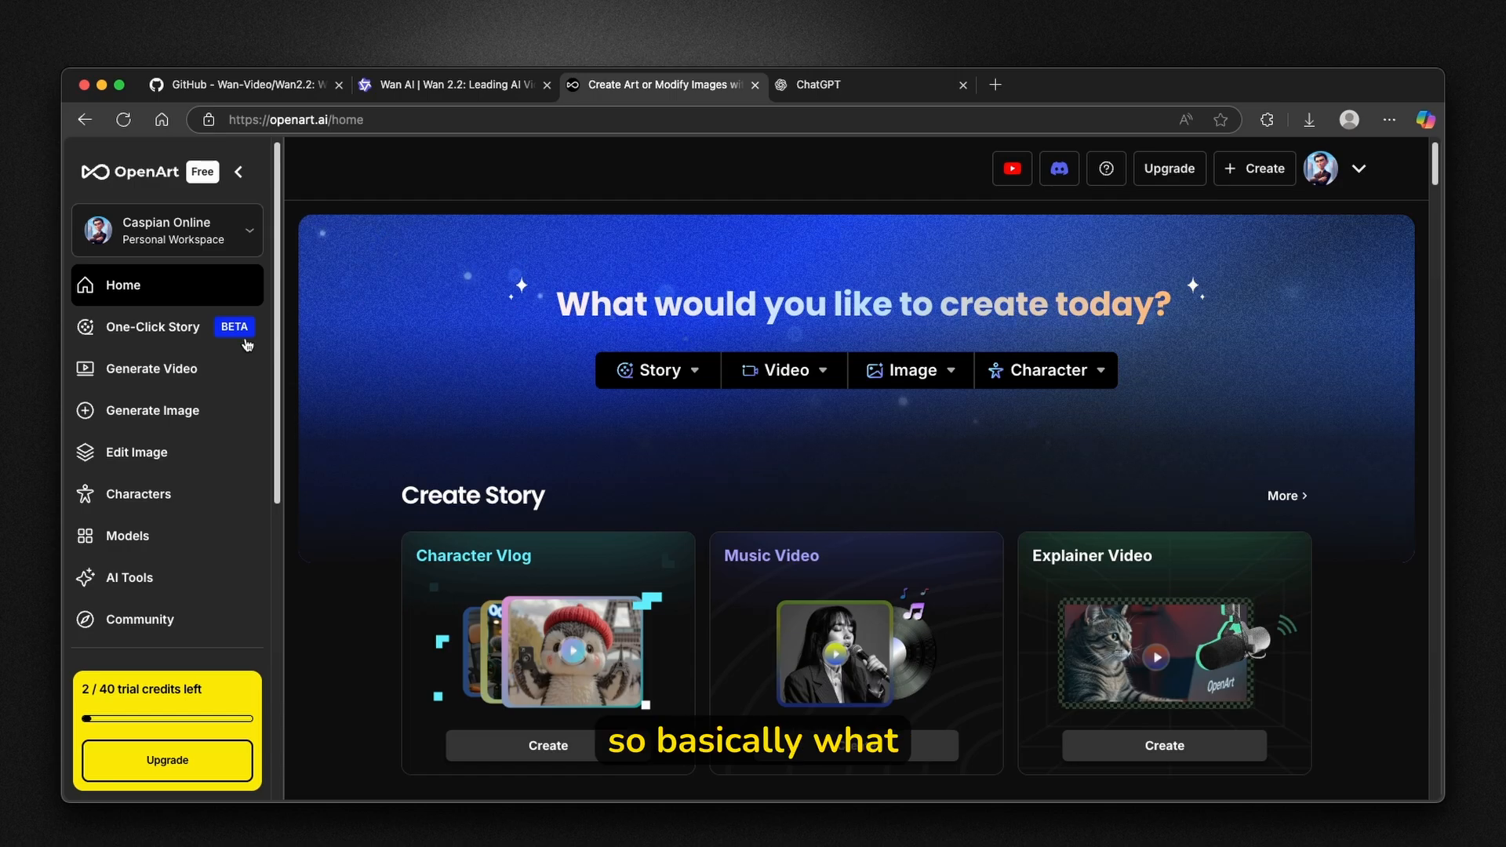
mouse_move(152, 367)
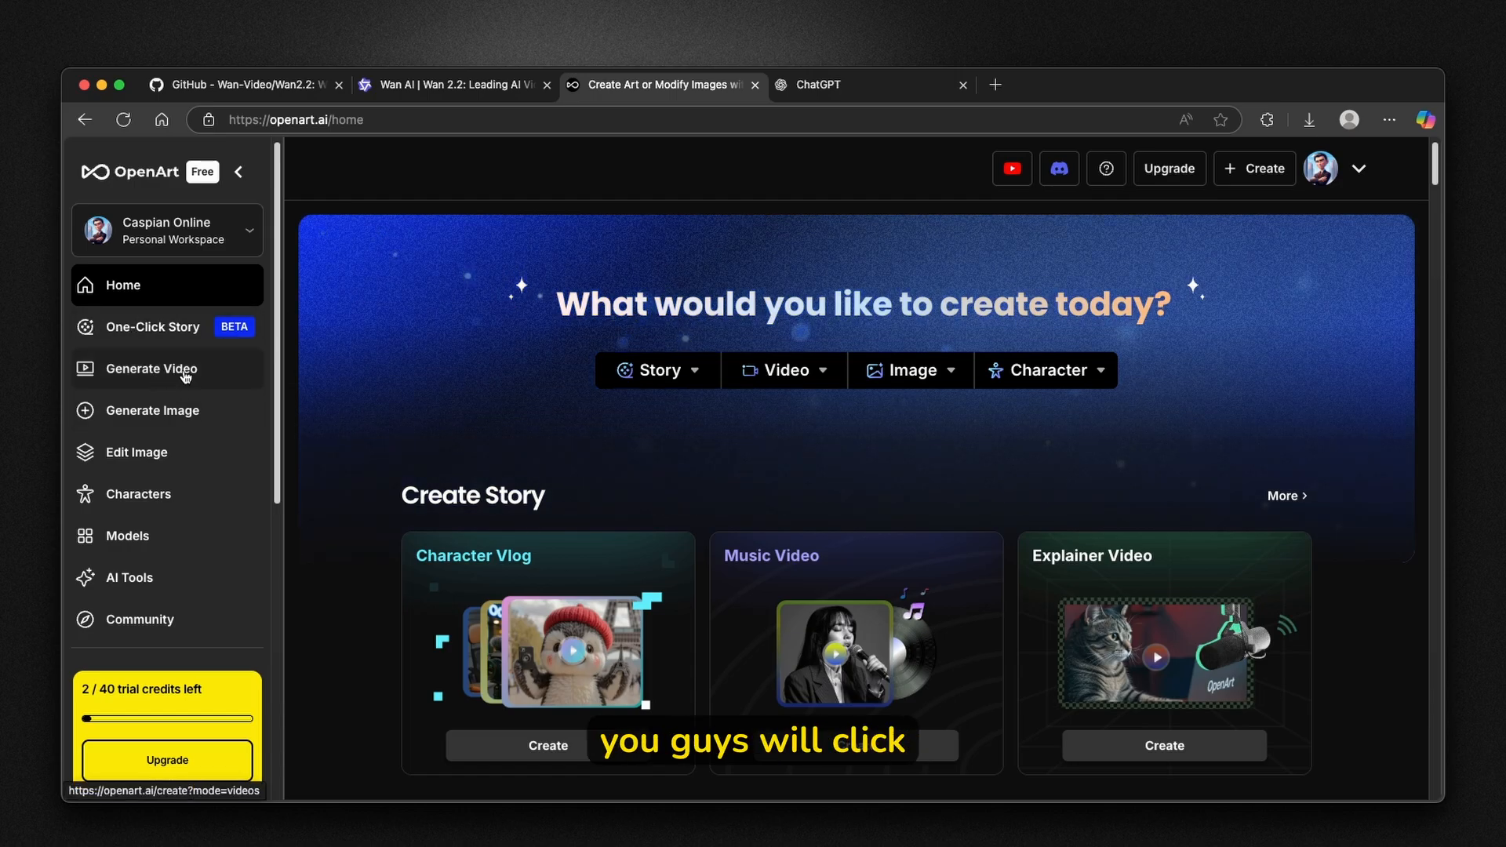
mouse_move(308, 360)
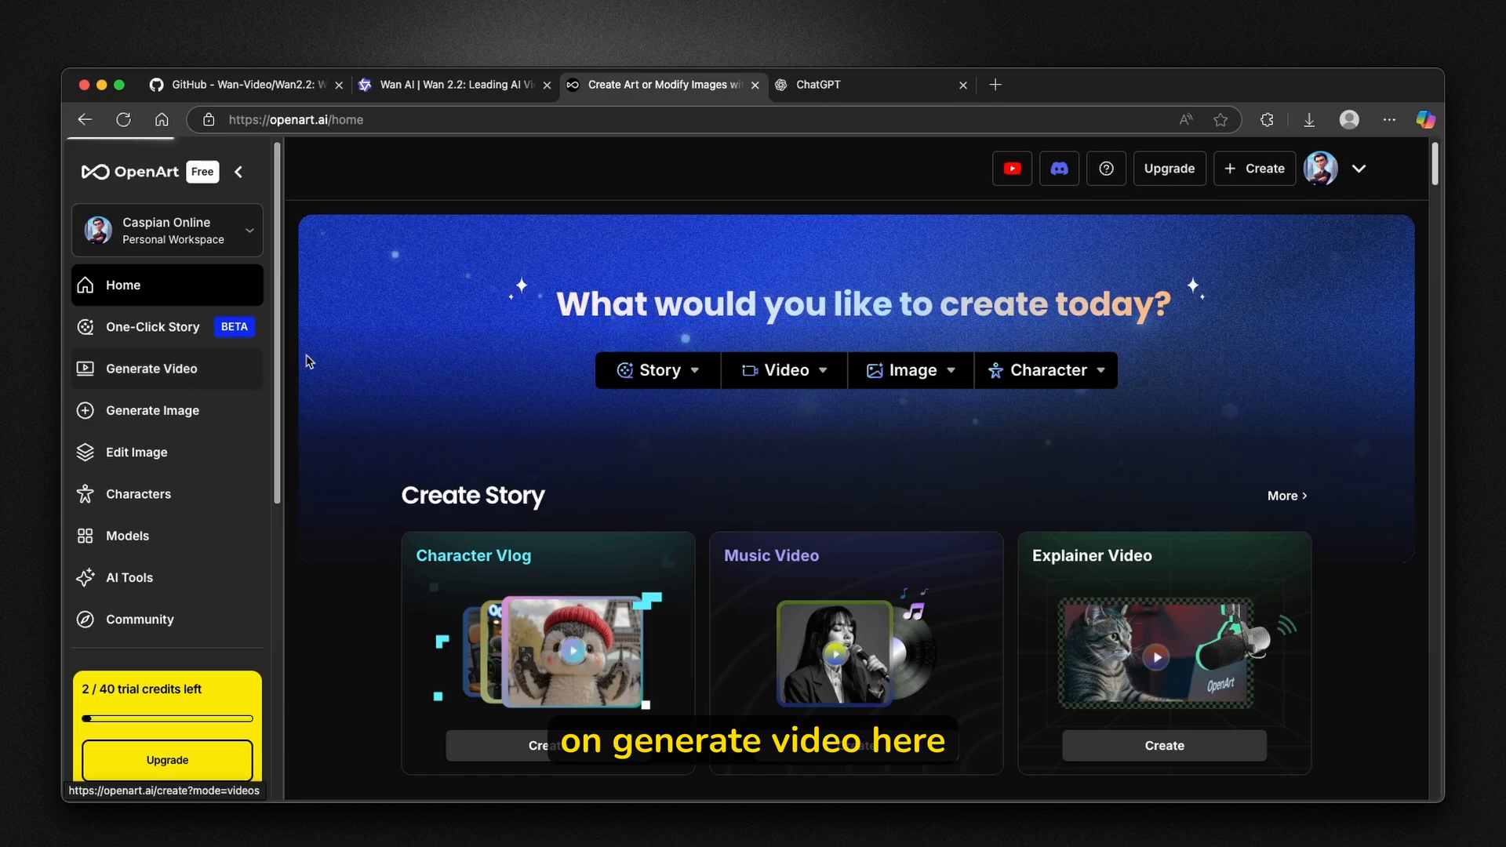
left_click(151, 367)
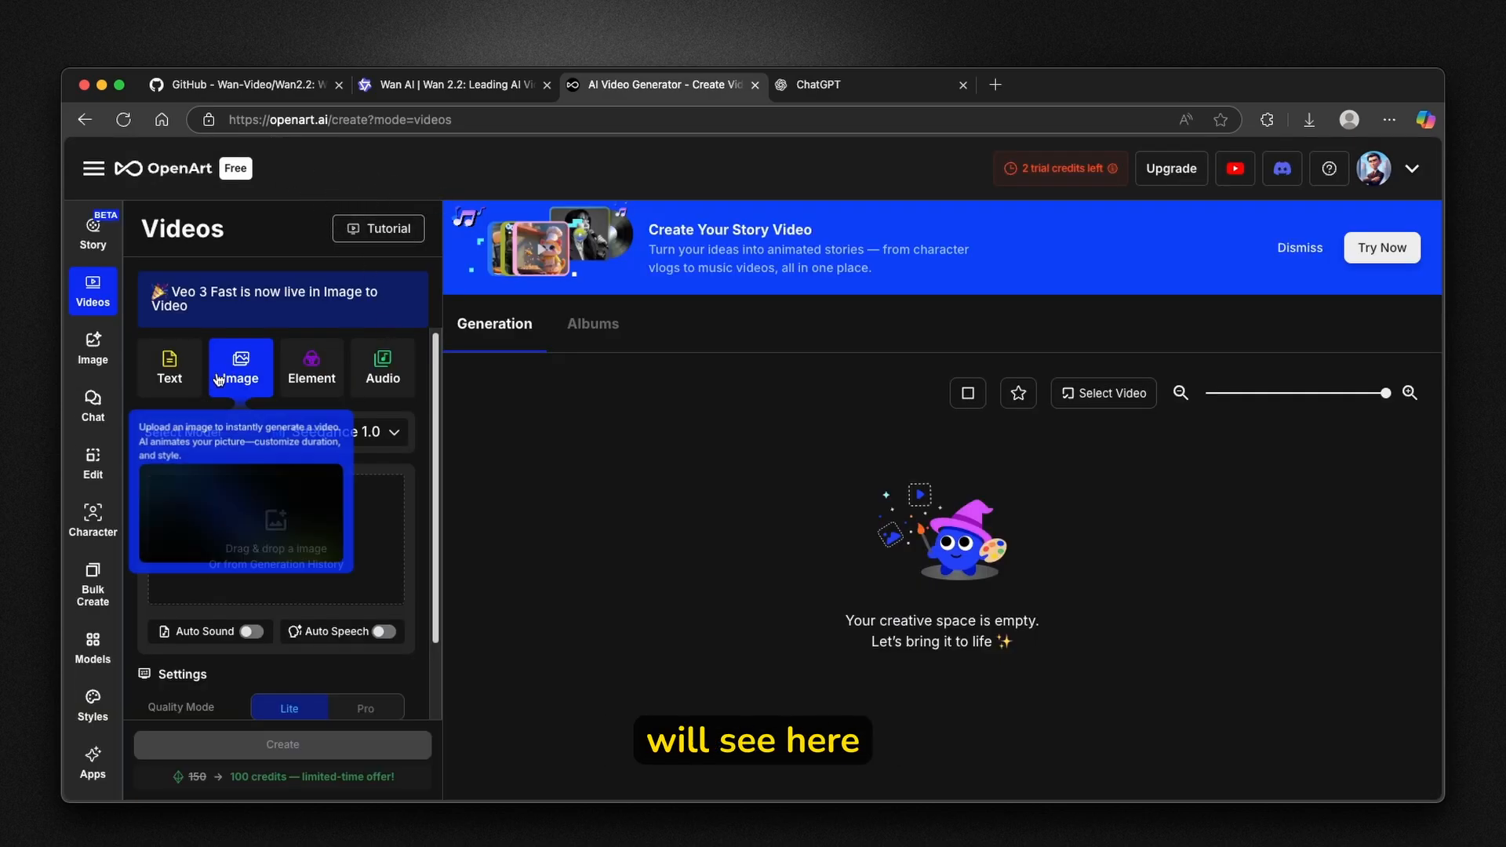
mouse_move(169, 370)
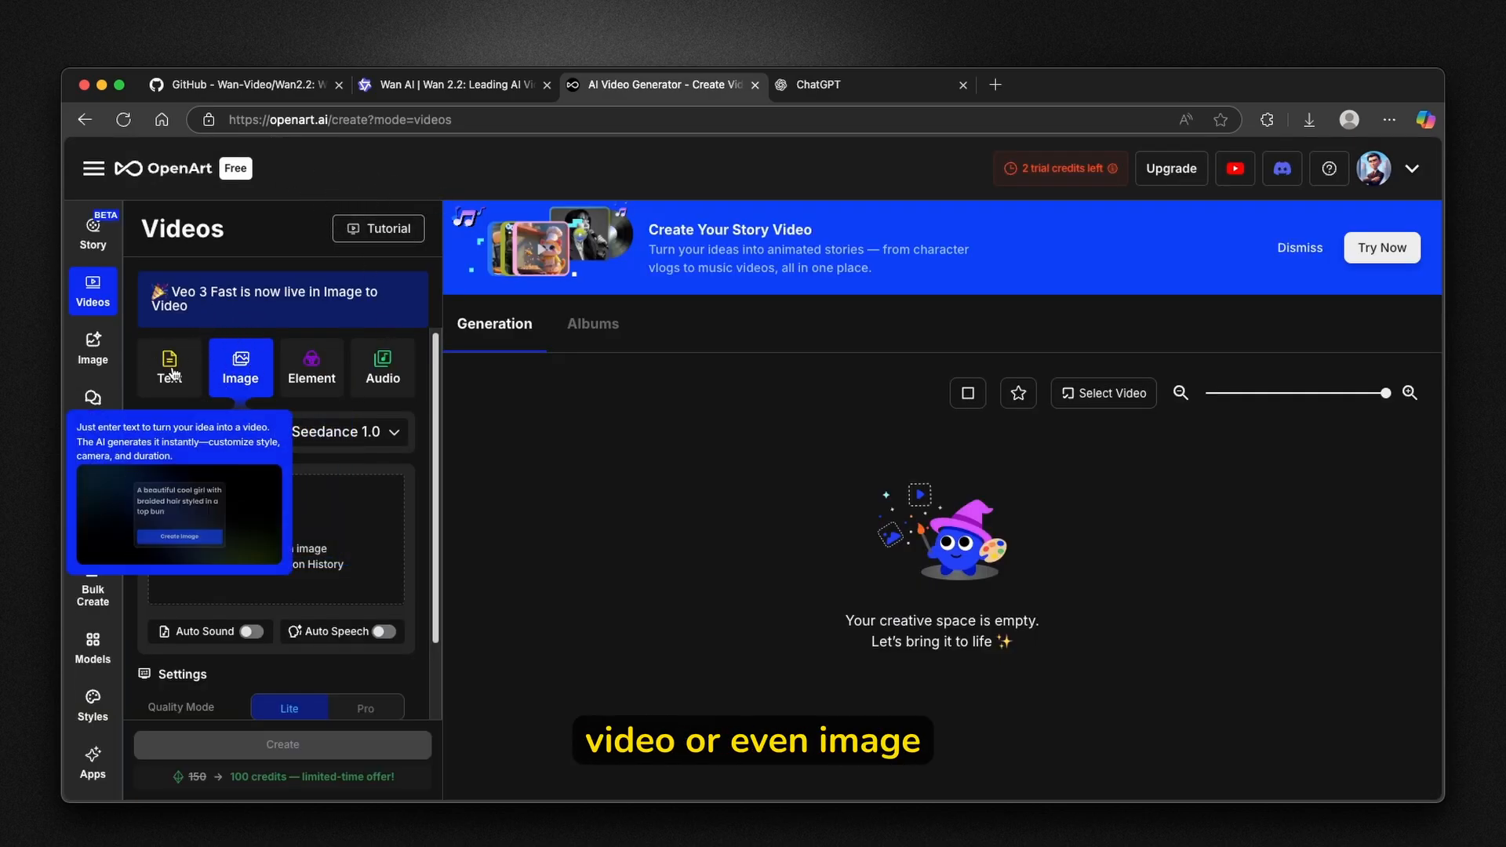
mouse_move(471, 453)
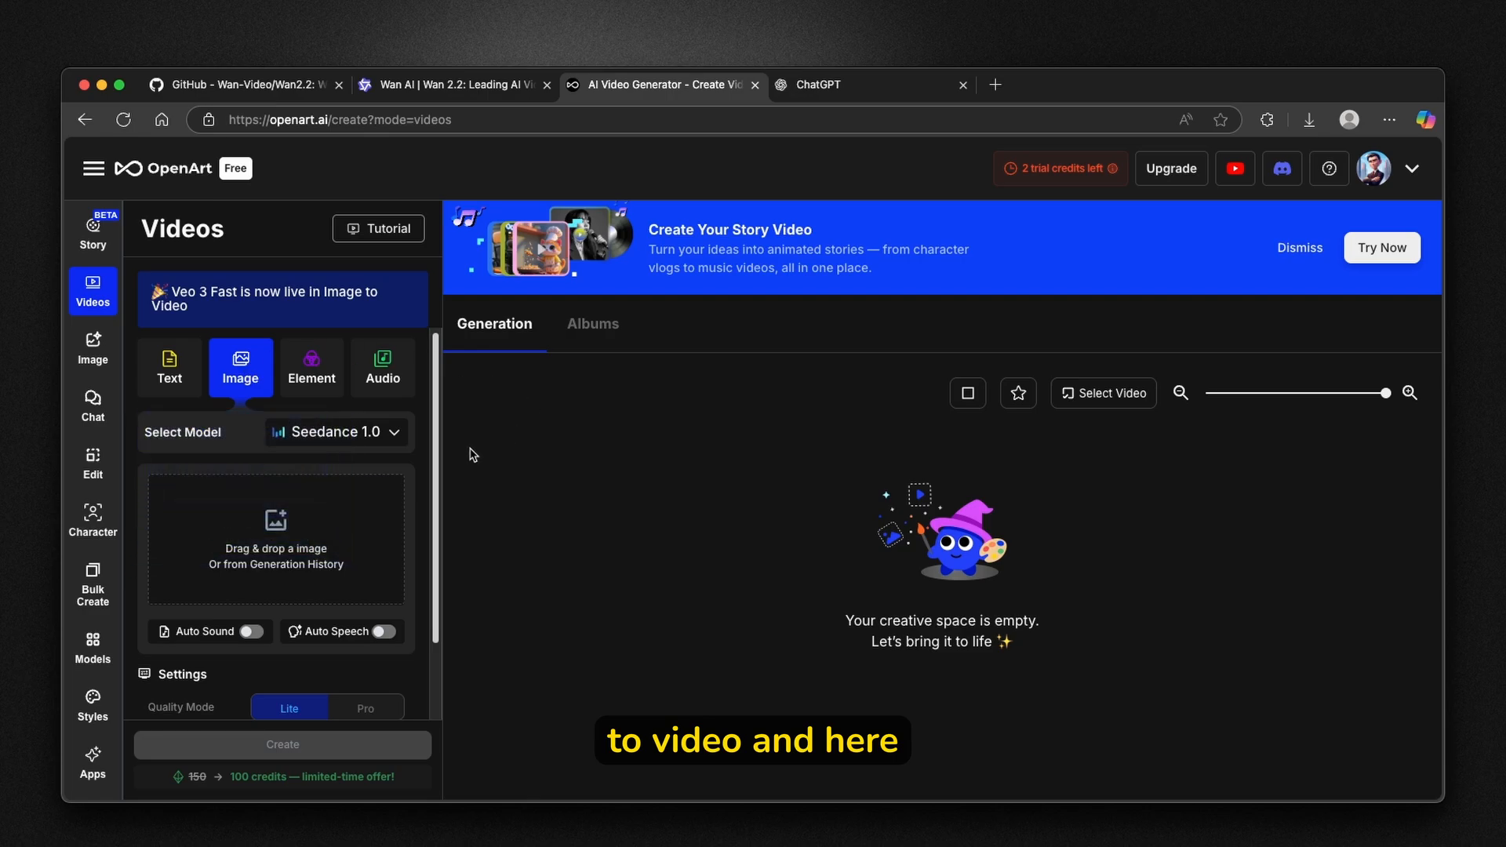
Choose WAN-2.2 from the Select Model list, keeping 720p resolution.
left_click(335, 432)
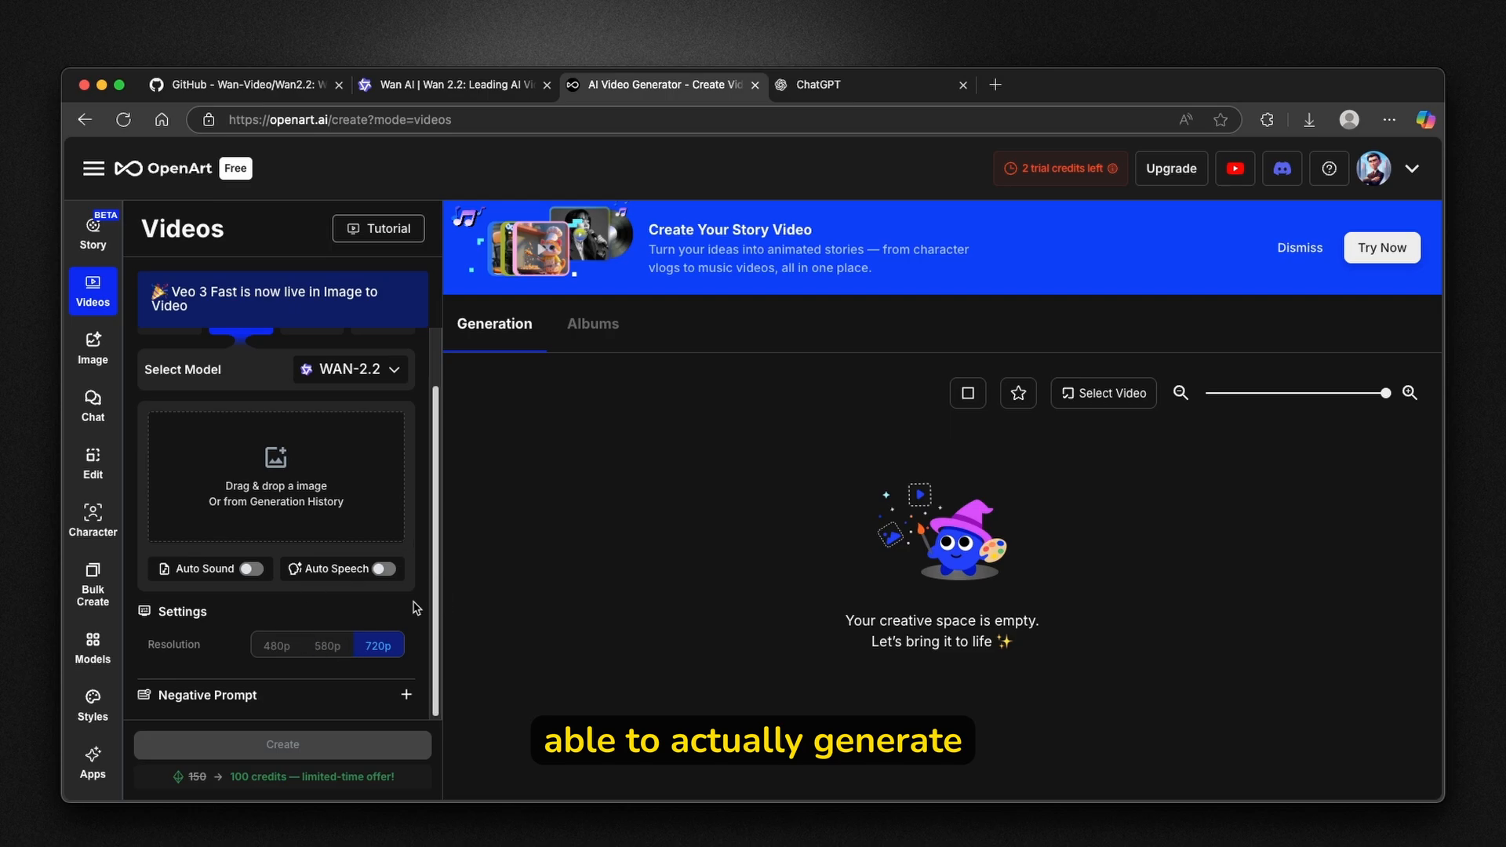
mouse_move(983, 179)
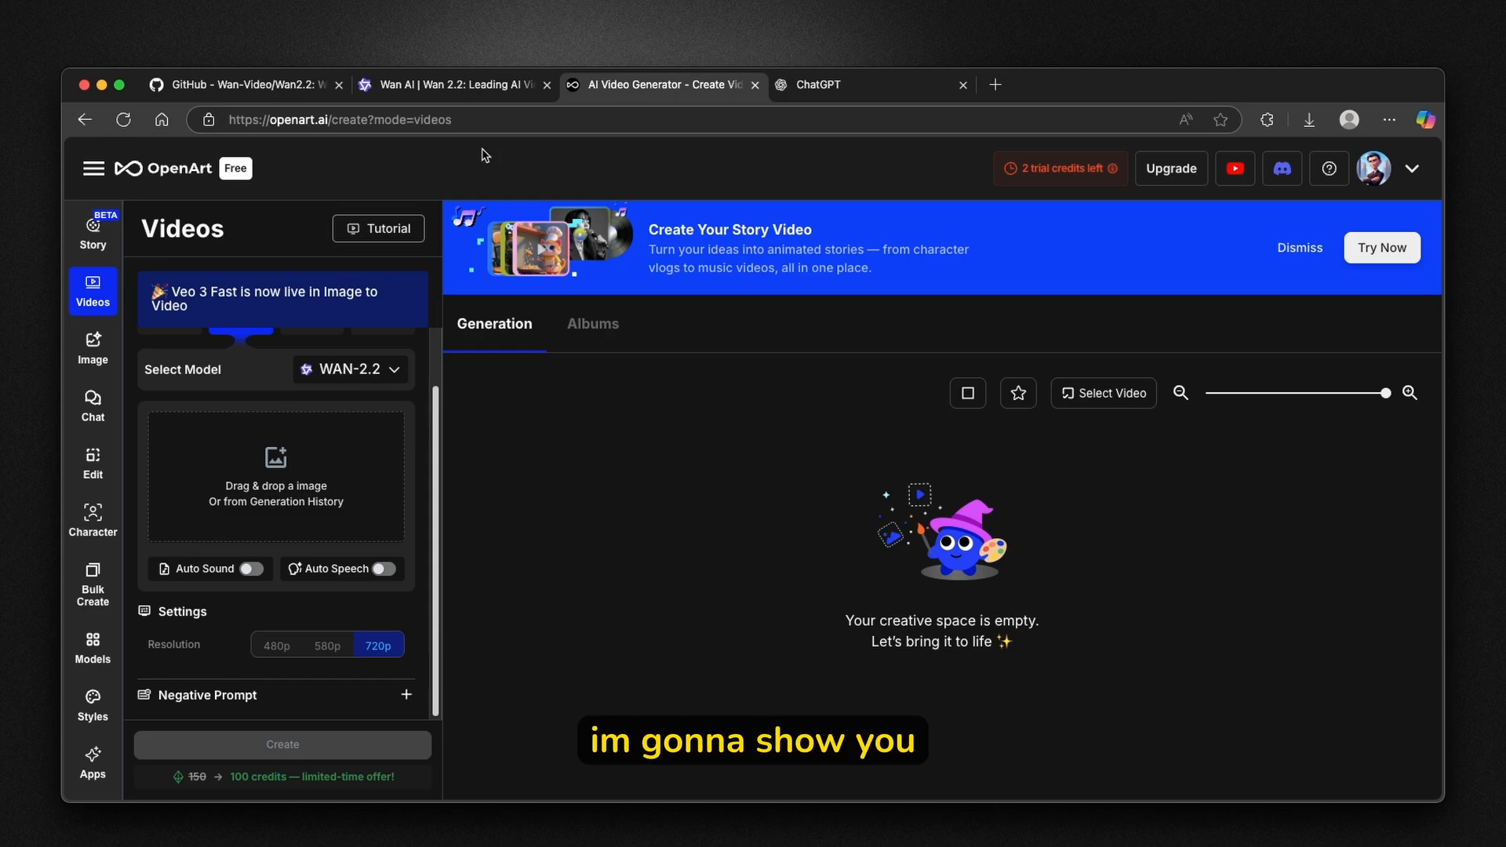
mouse_move(466, 179)
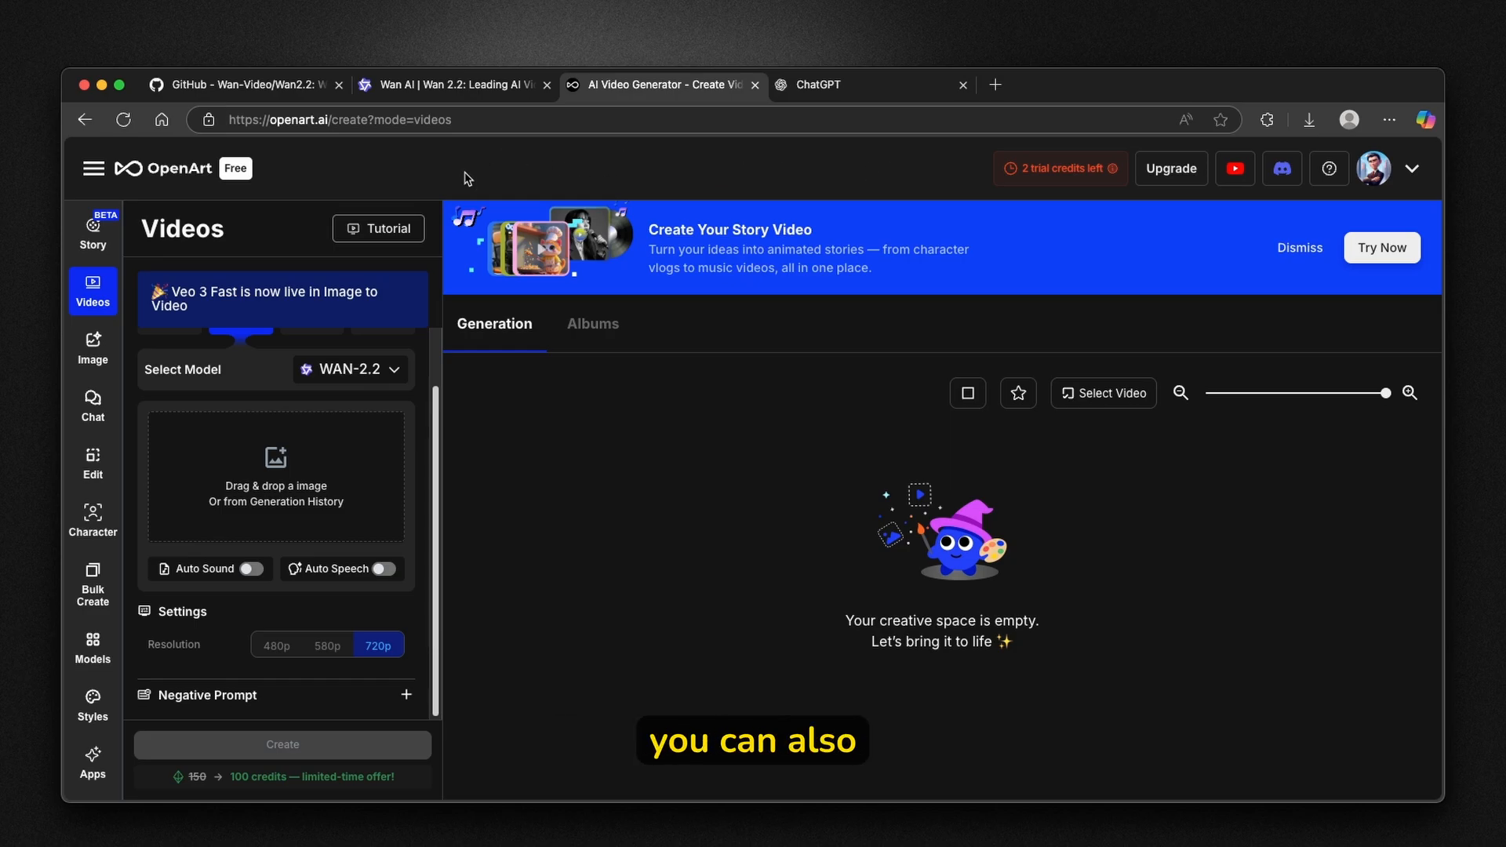
Switch to the wan.video tab showing the Explore gallery.
left_click(452, 85)
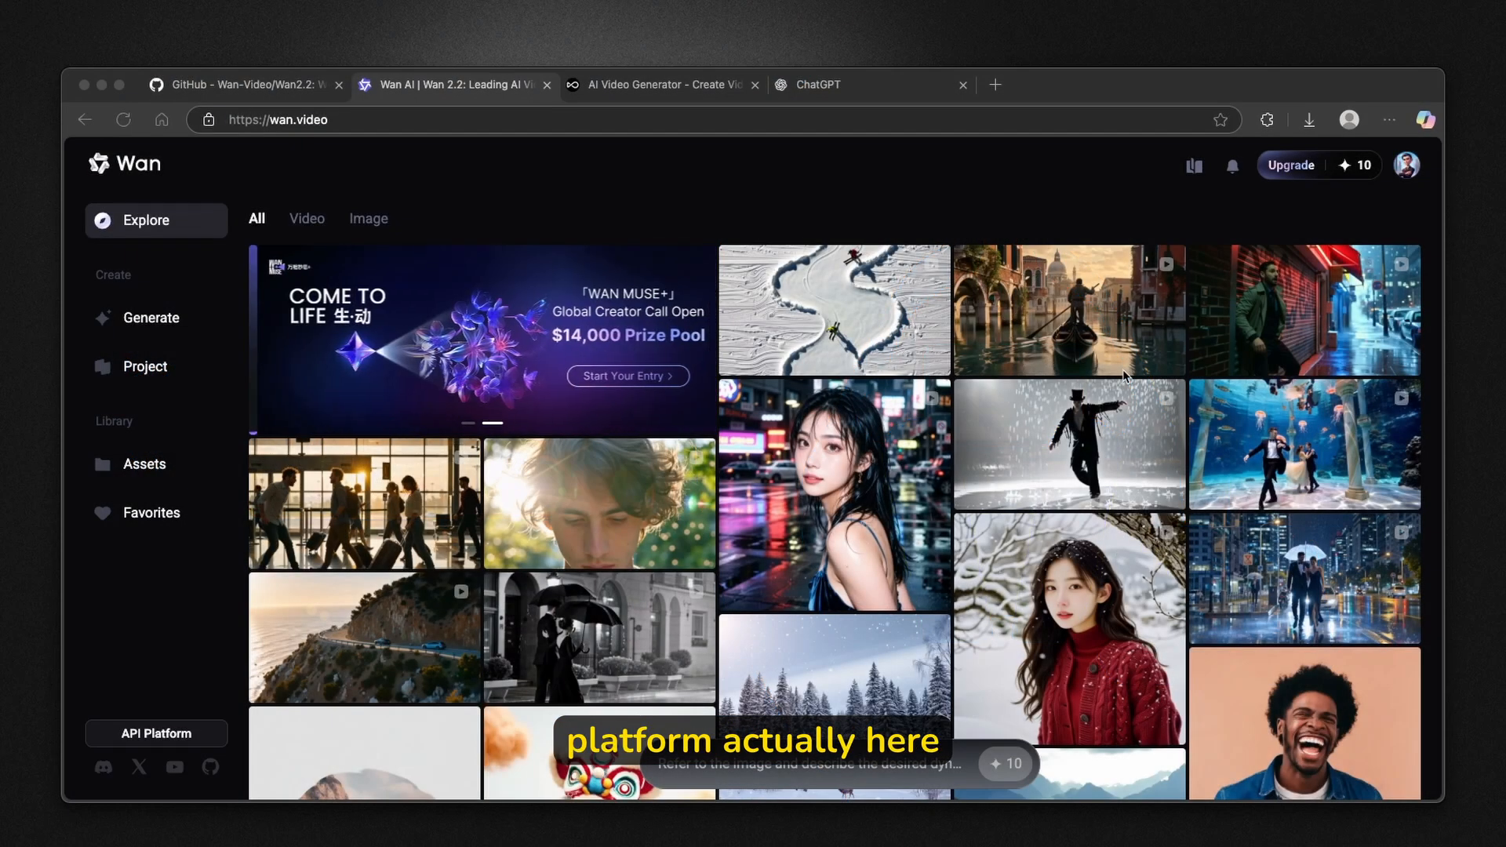
left_click(280, 120)
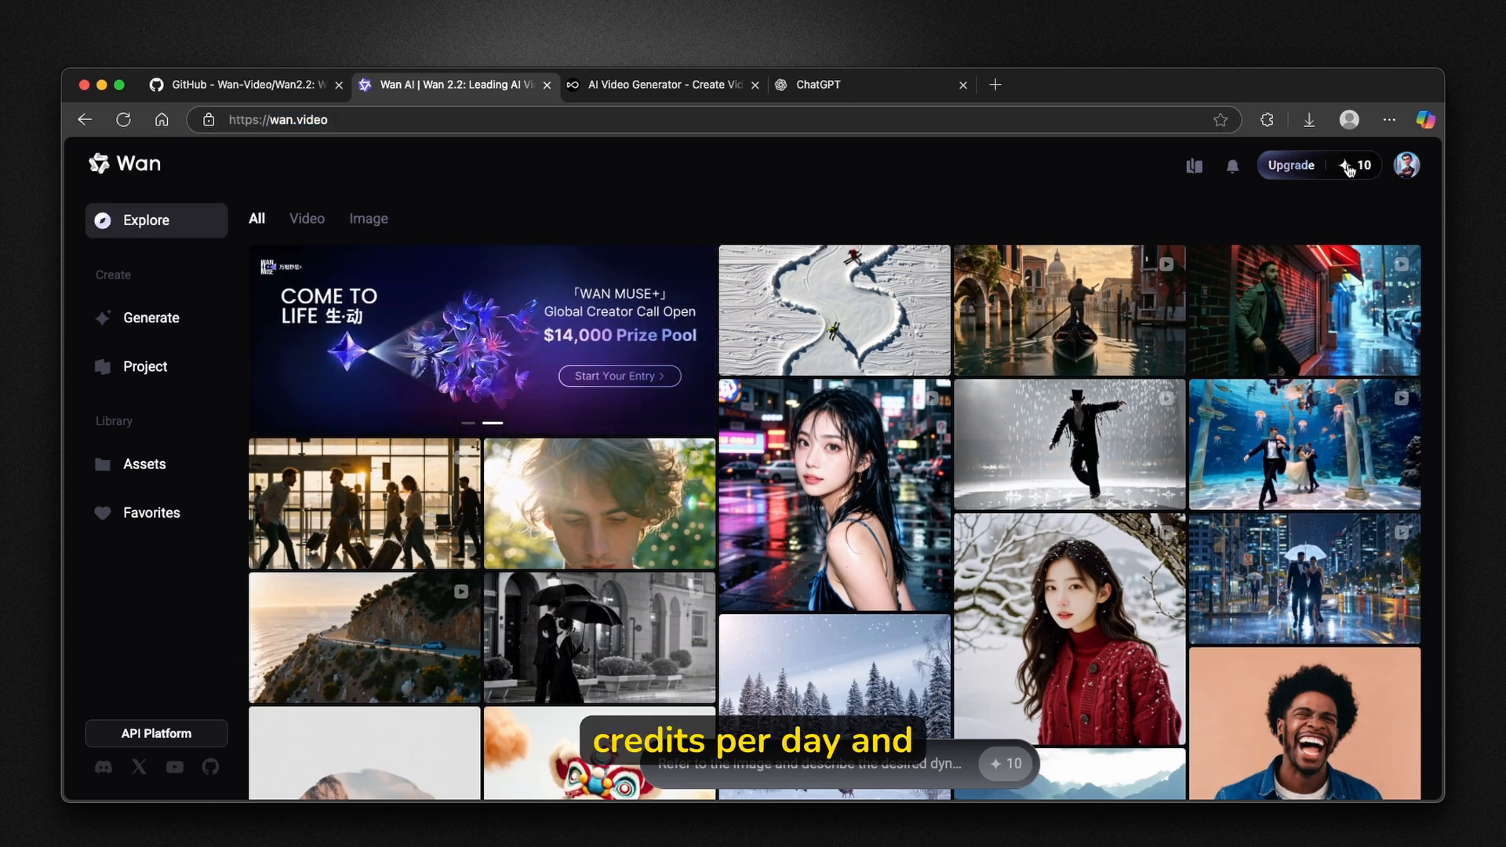
left_click(1362, 165)
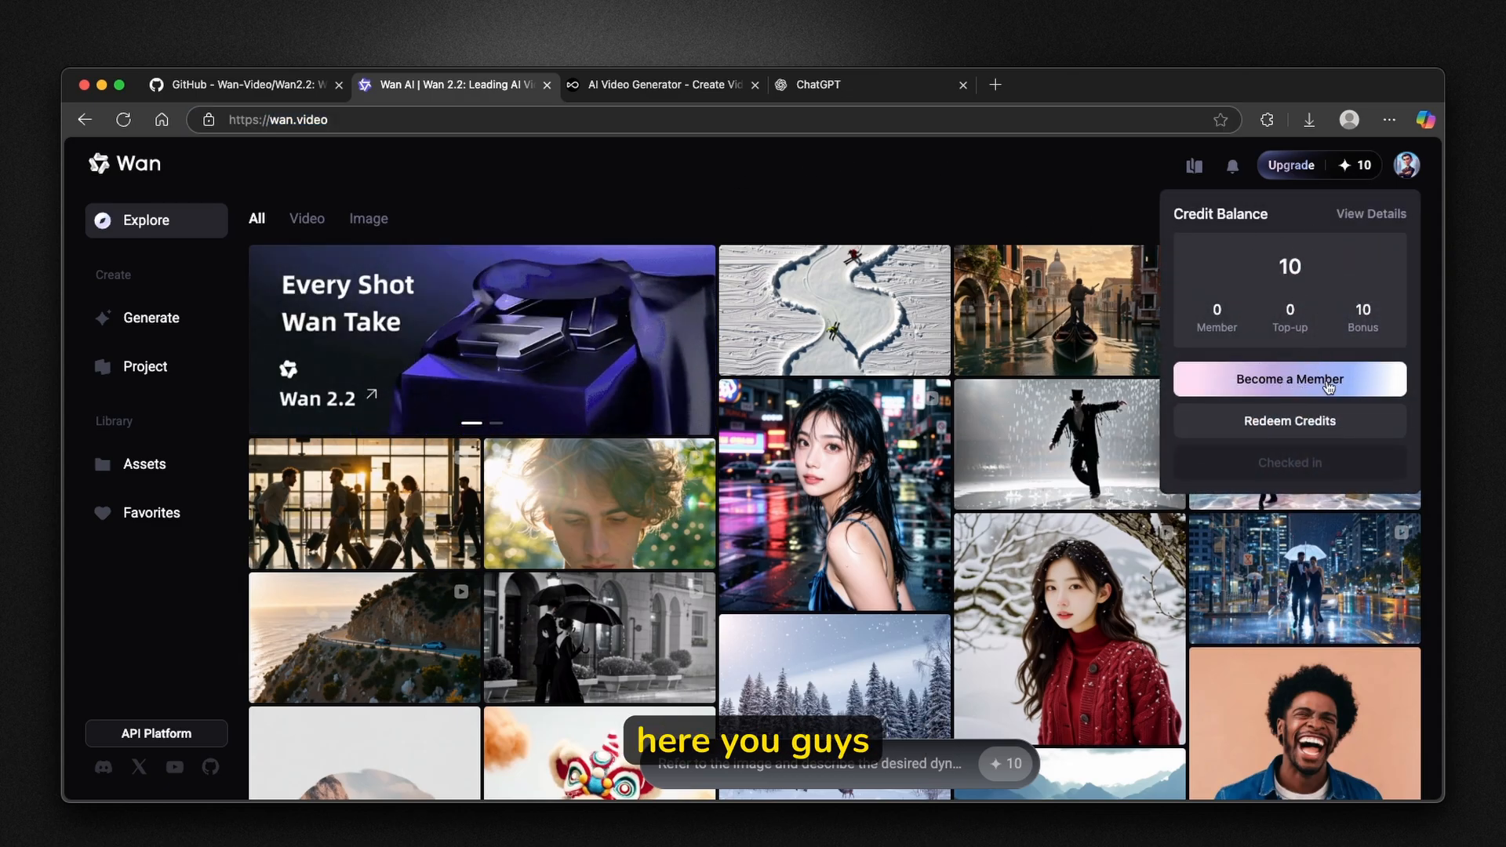
left_click(1288, 378)
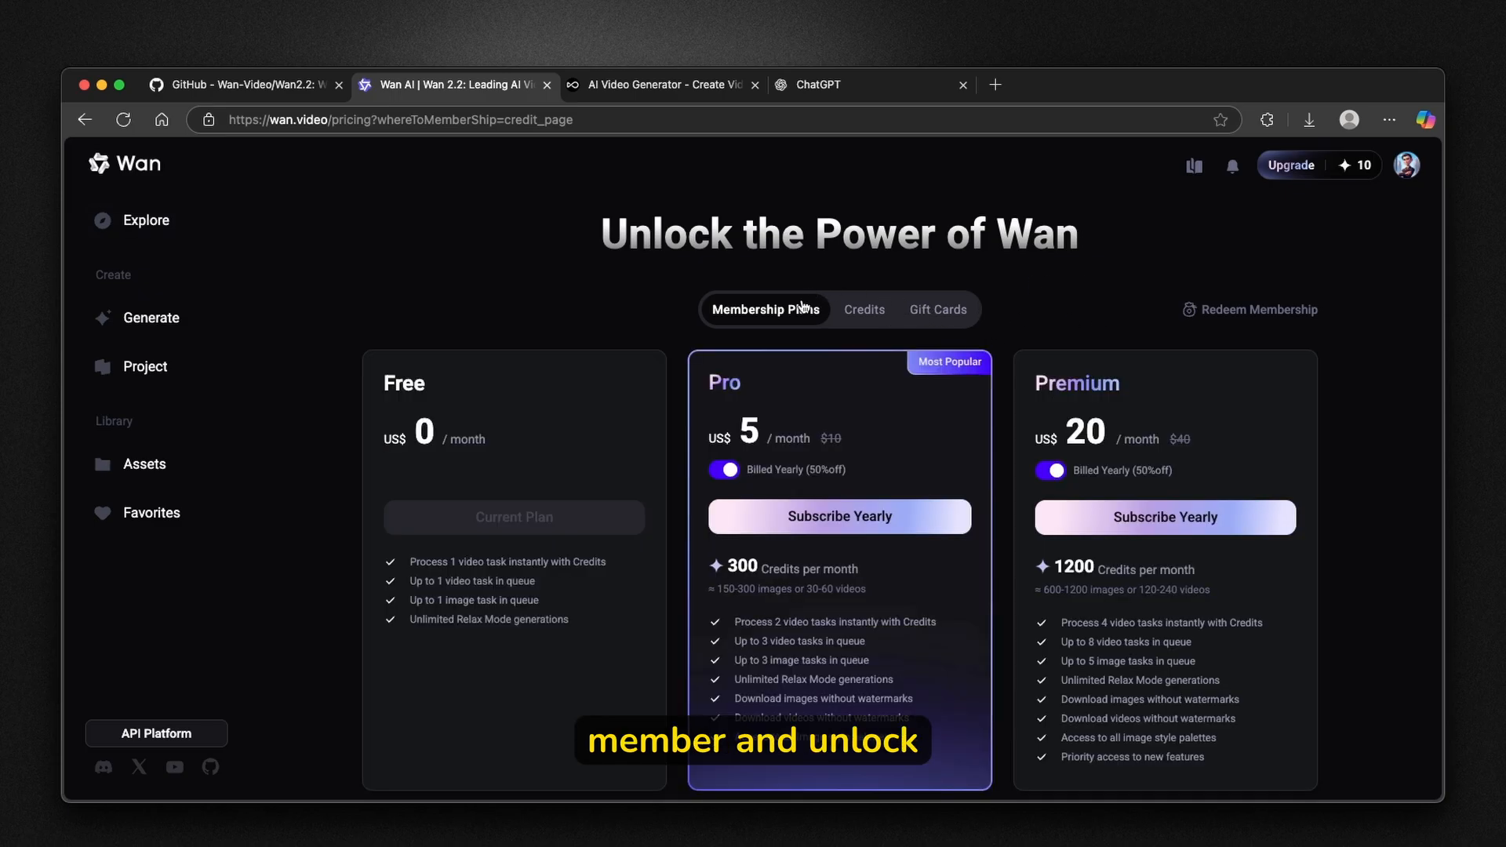
mouse_move(1079, 384)
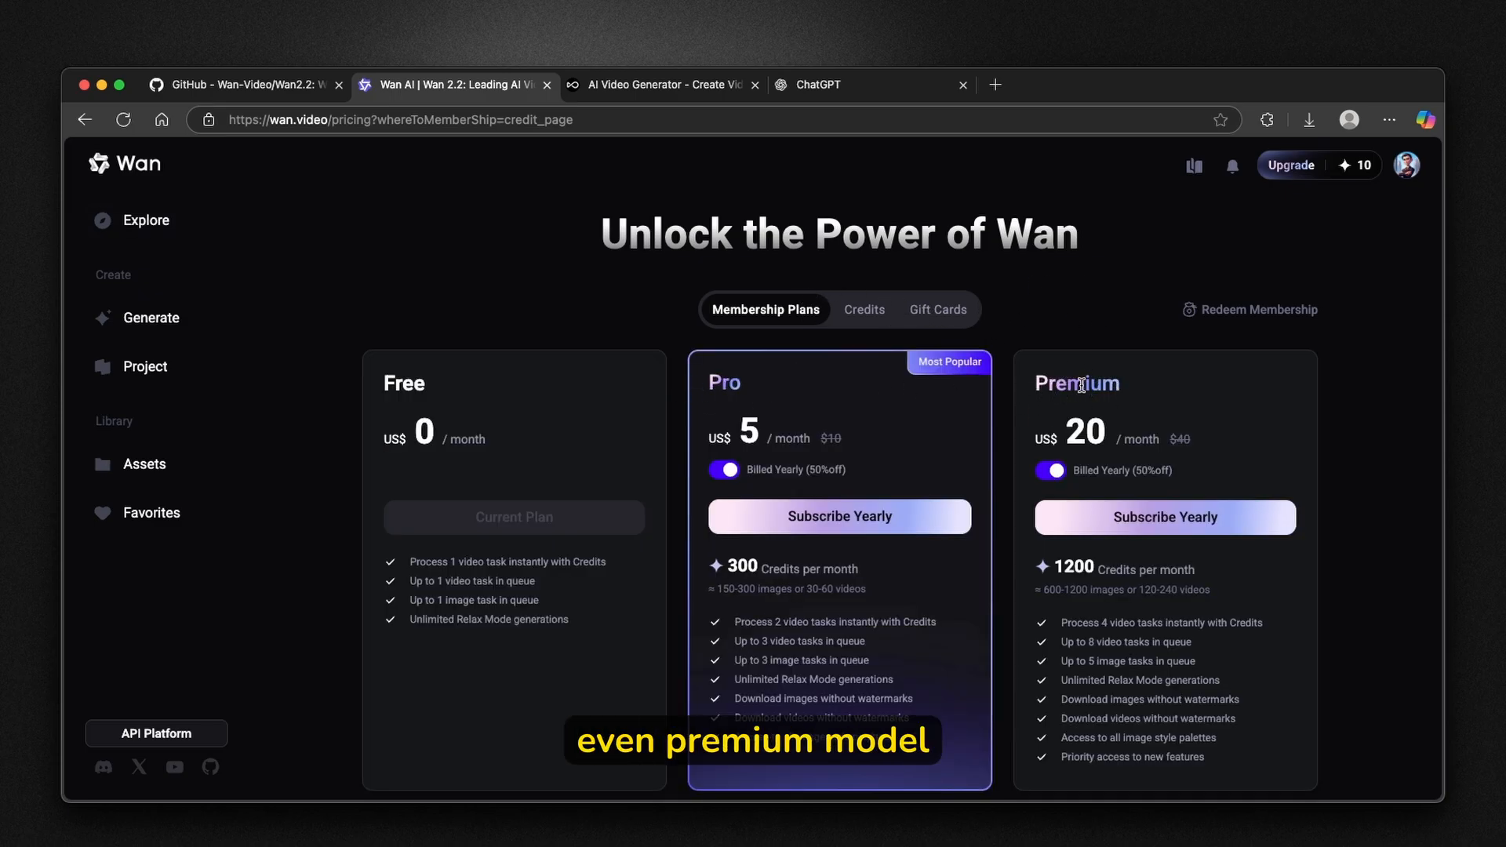
mouse_move(499, 434)
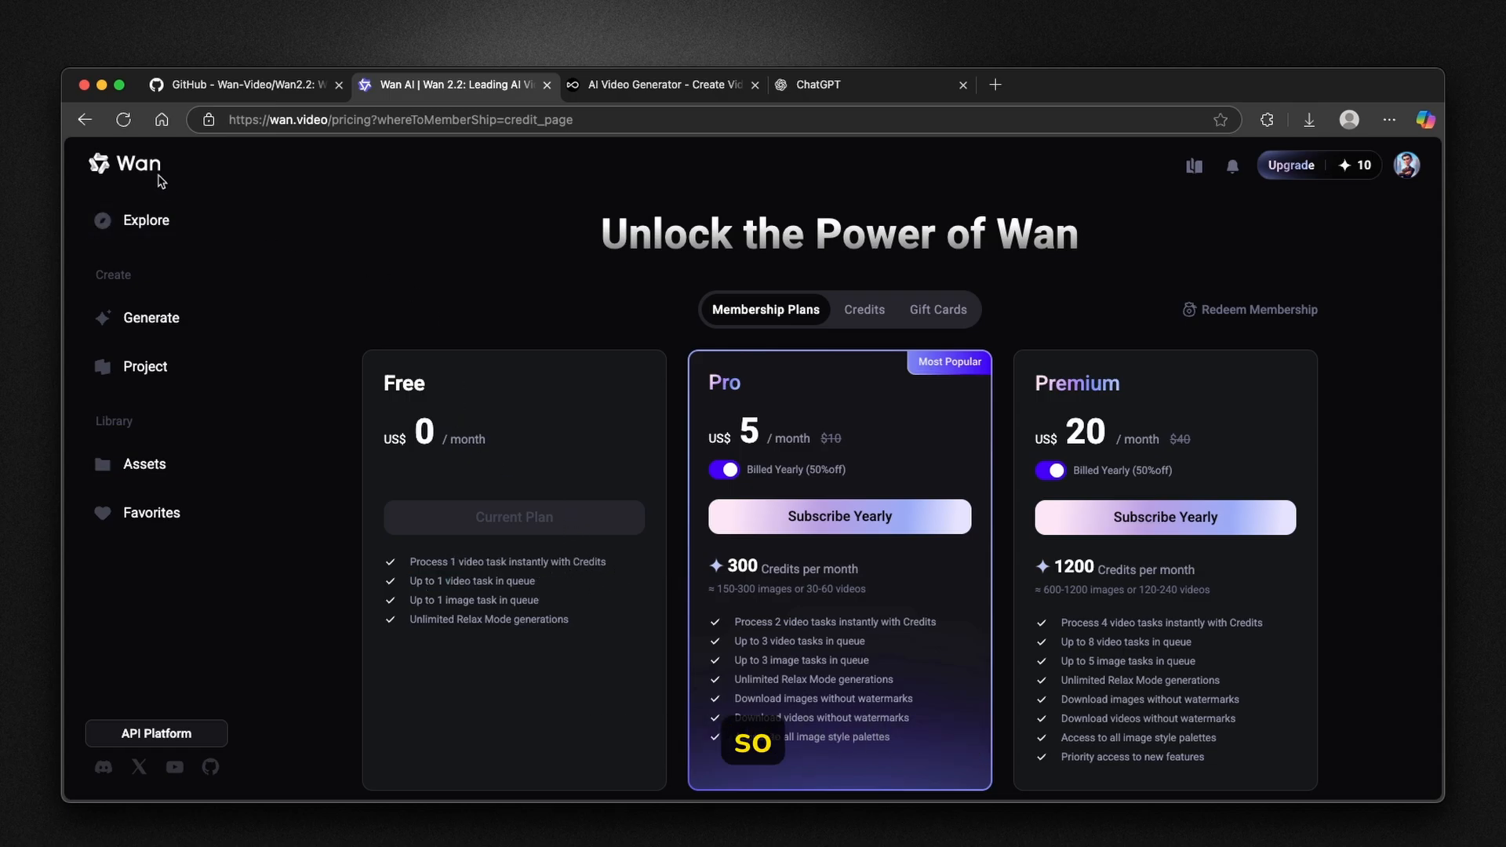
left_click(144, 220)
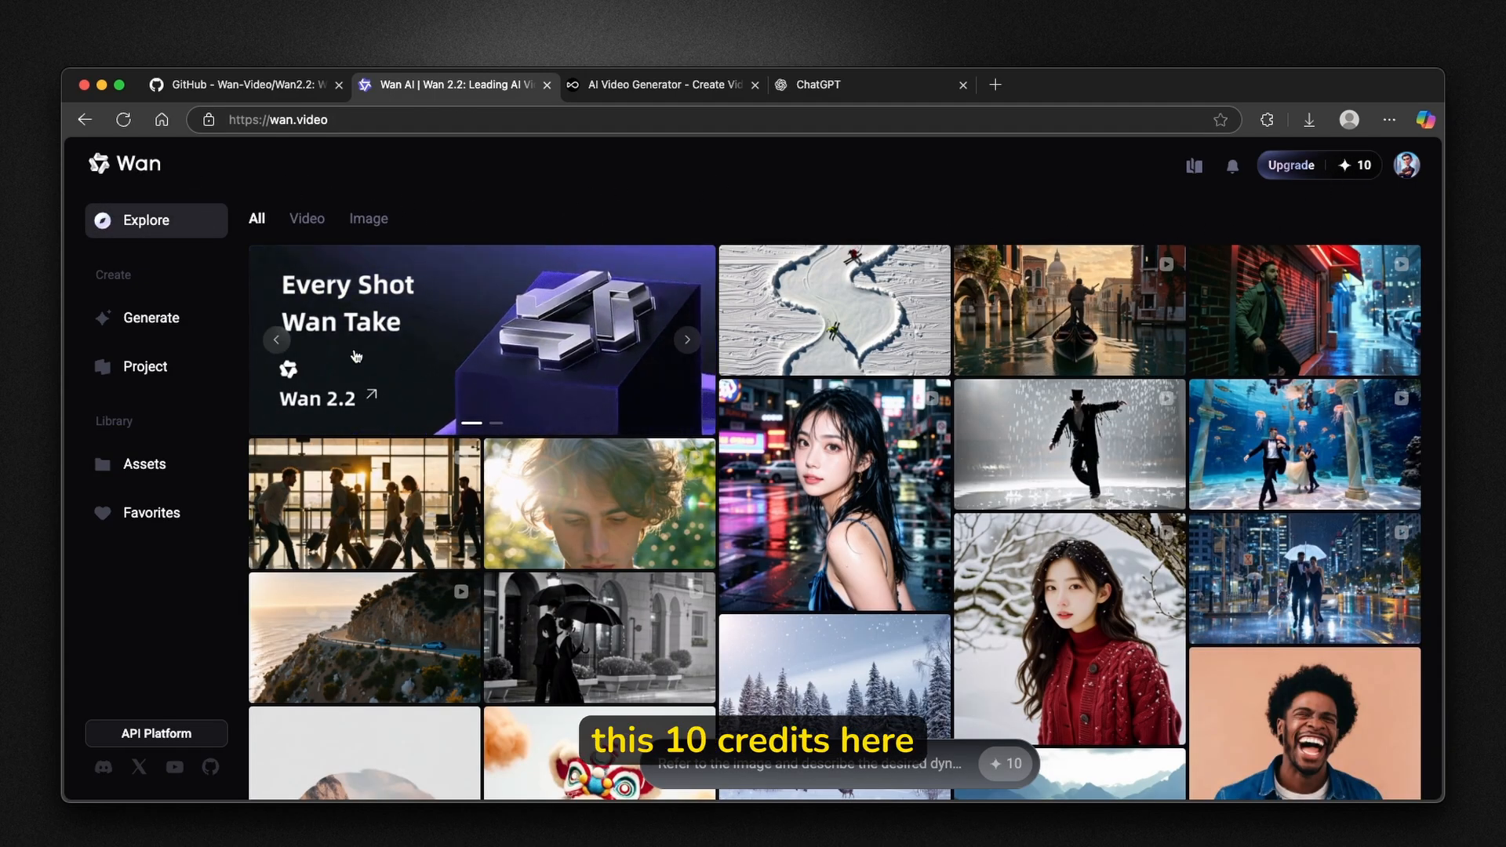
scroll("down", 3)
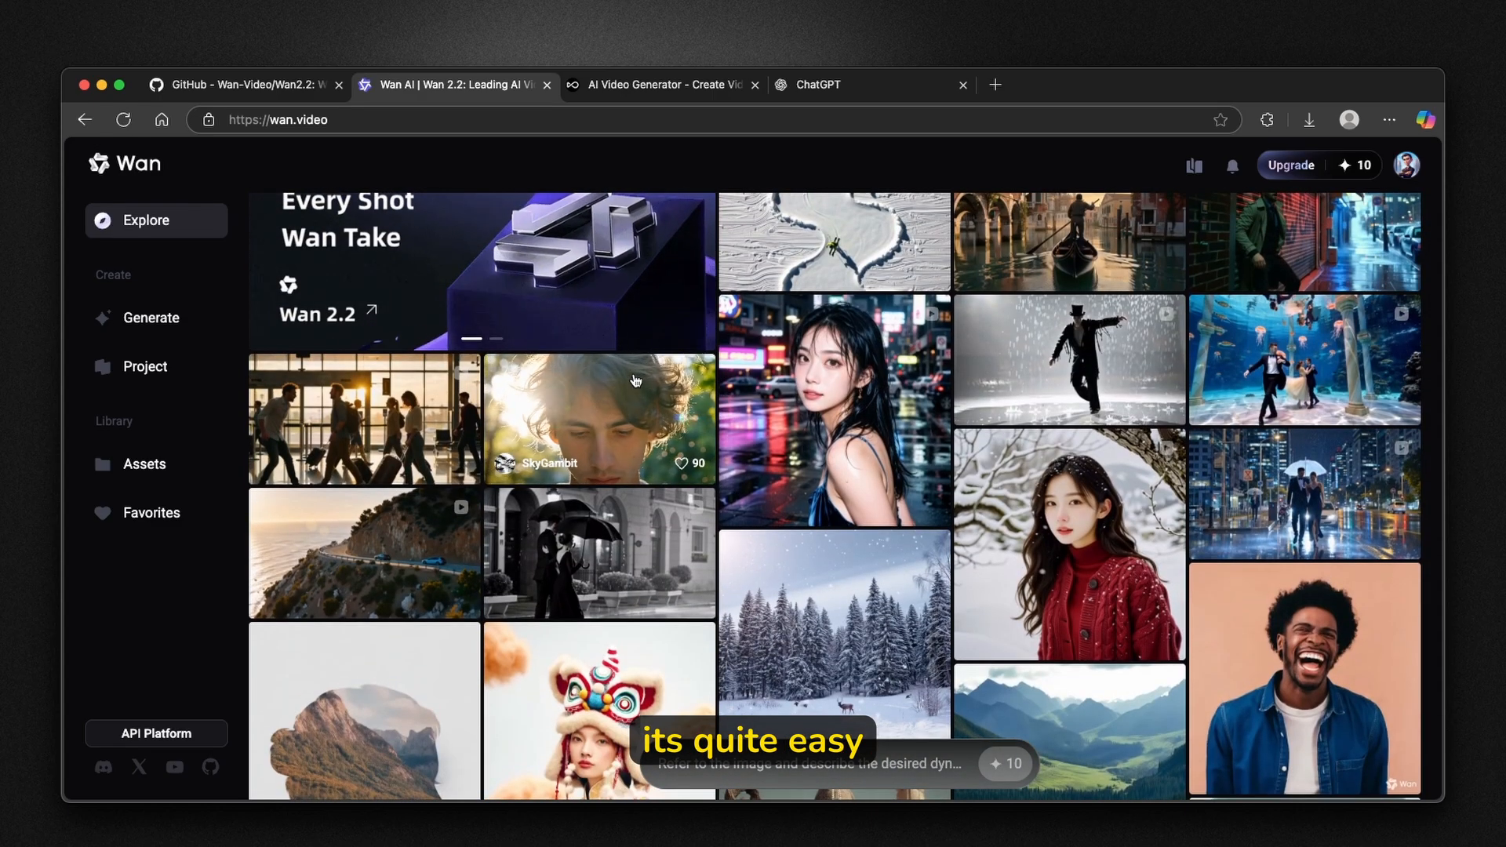
scroll("down", 3)
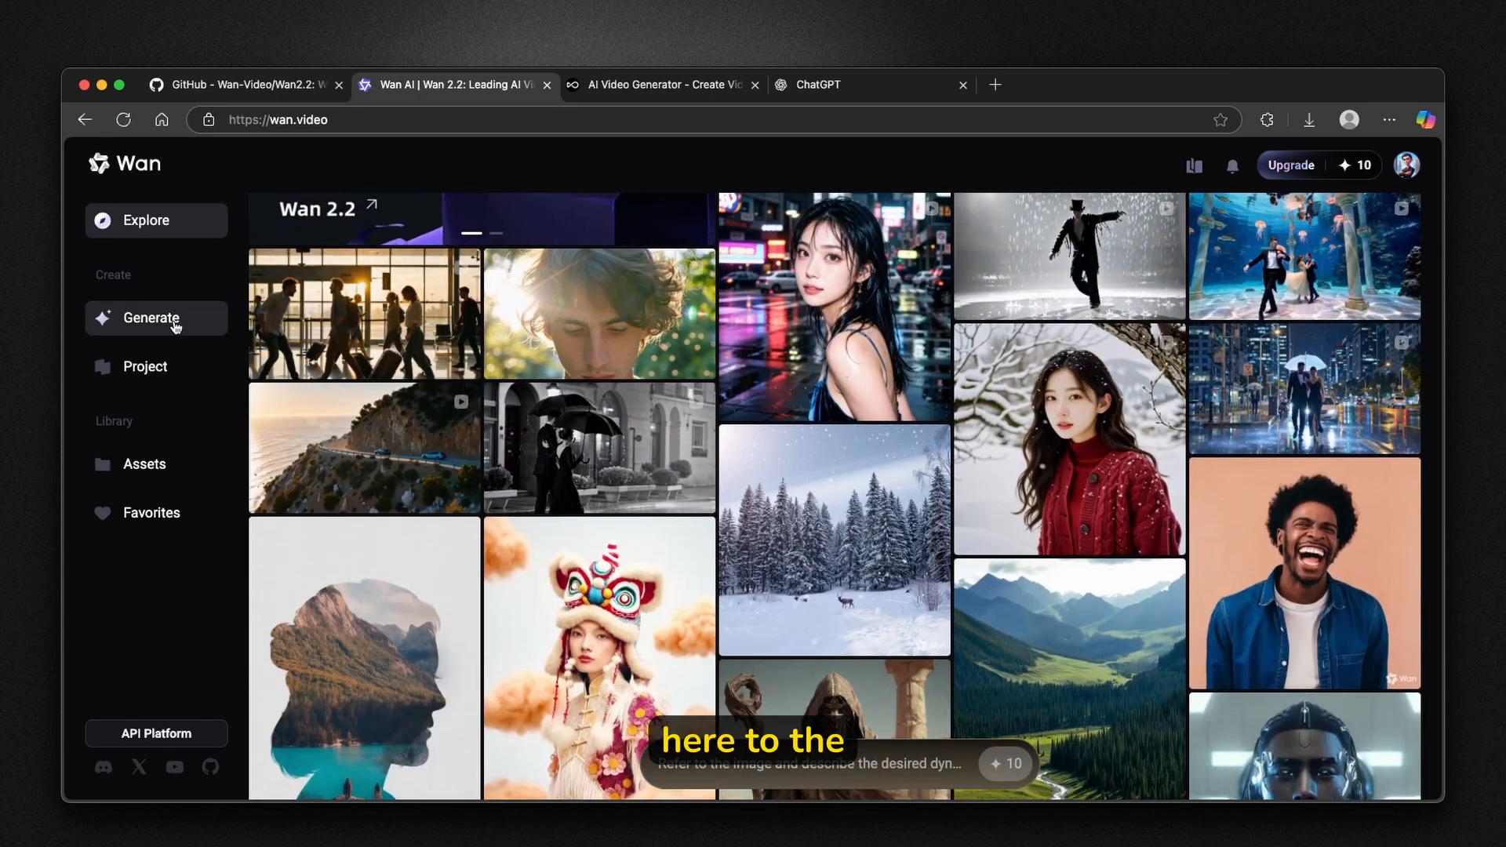
left_click(150, 319)
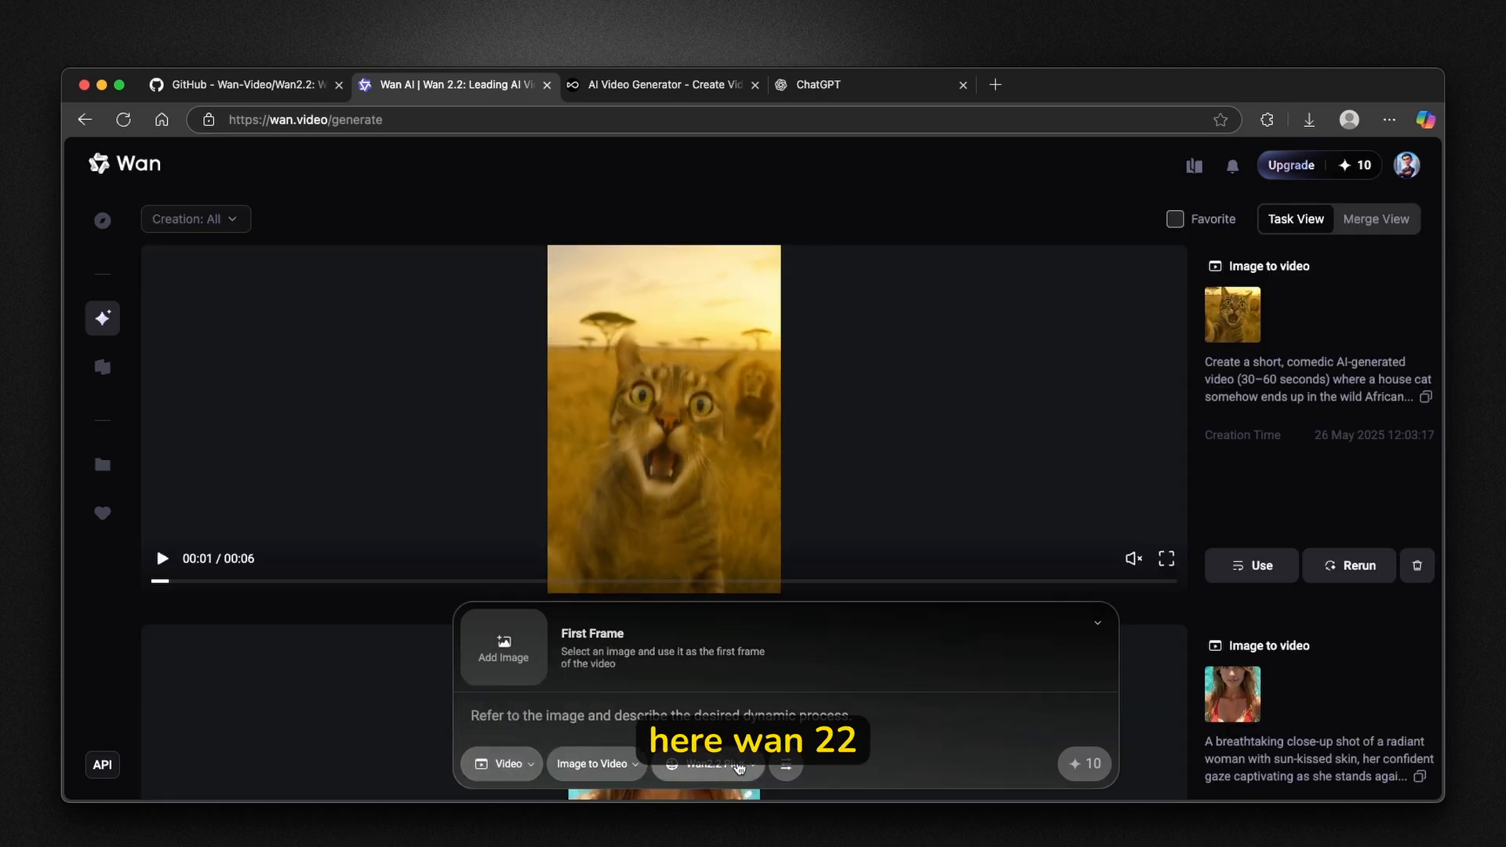
left_click(707, 764)
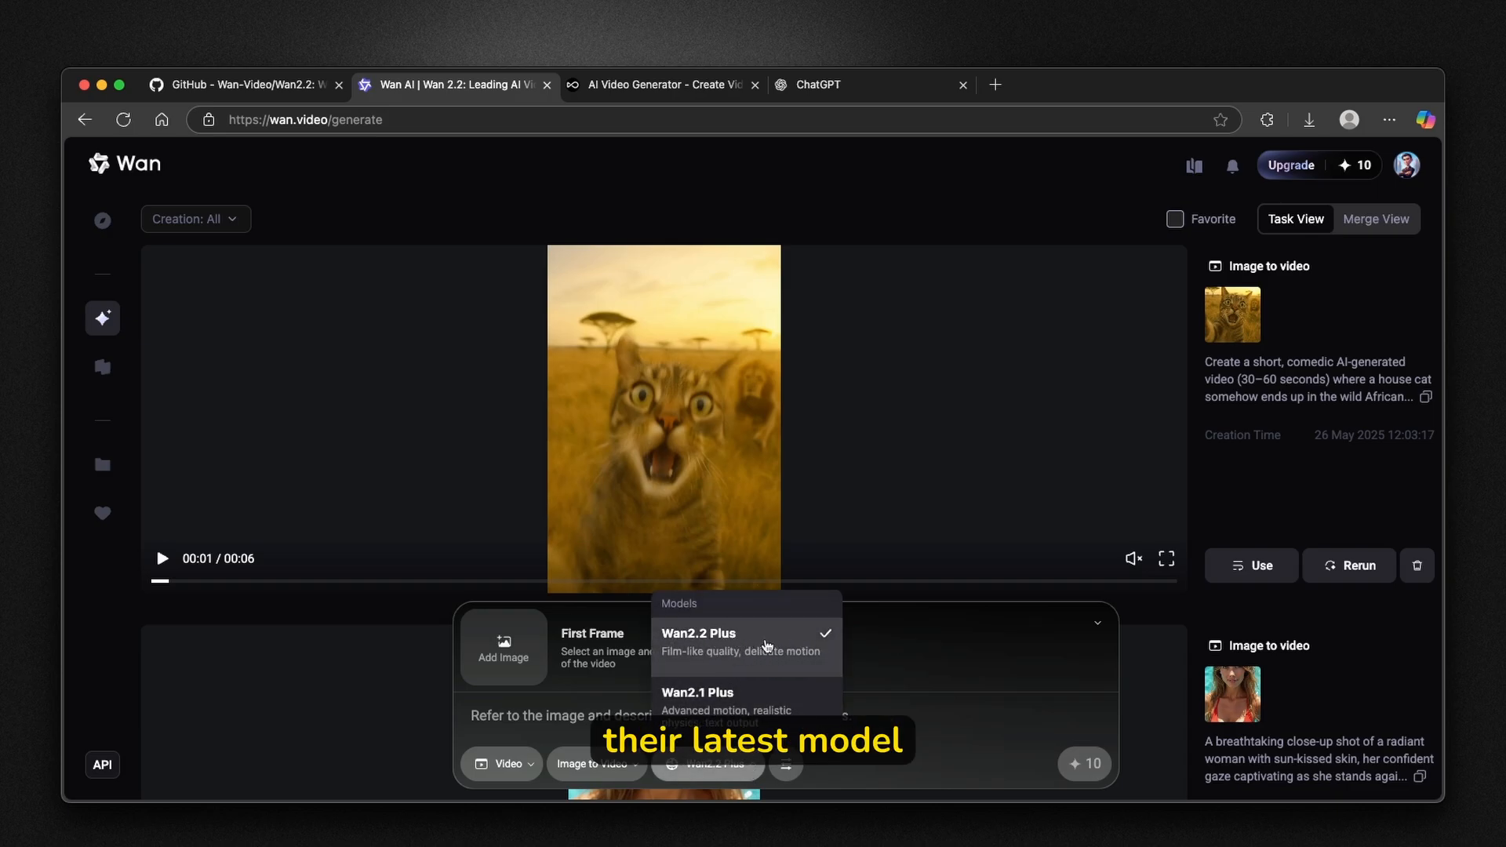
mouse_move(712, 668)
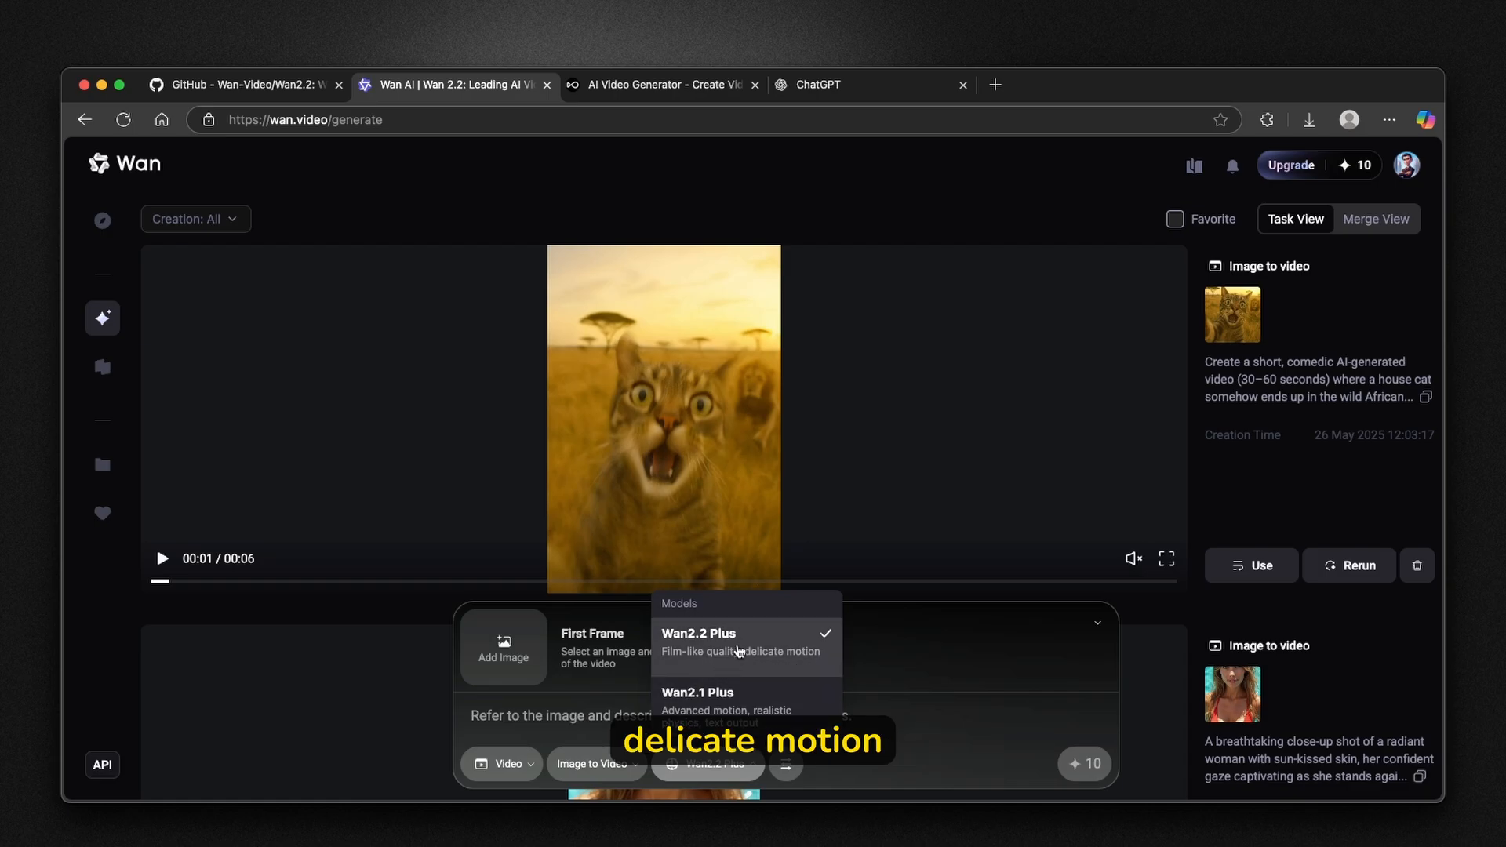
left_click(698, 632)
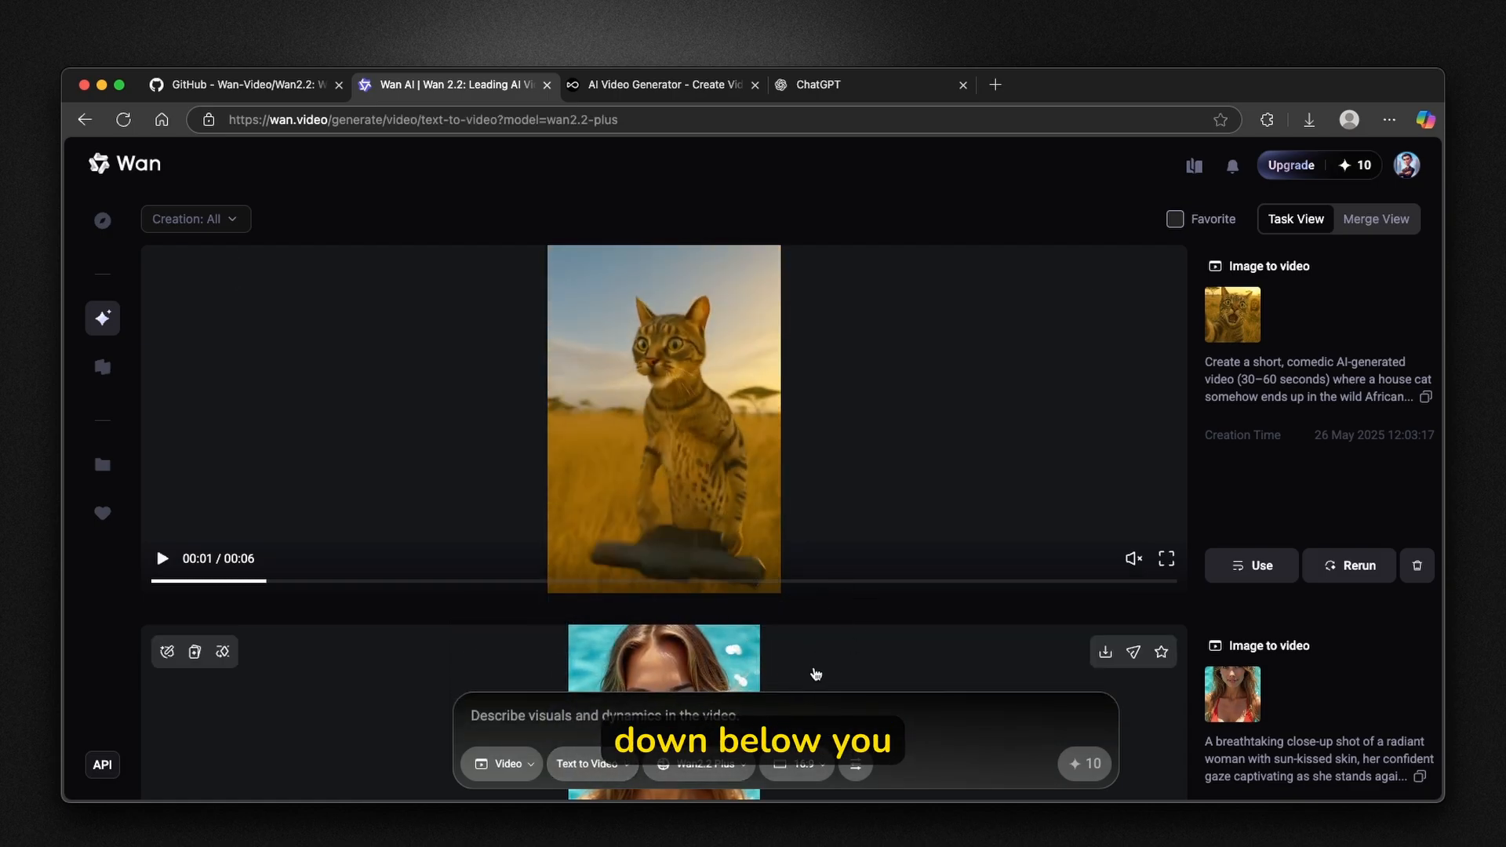
left_click(797, 764)
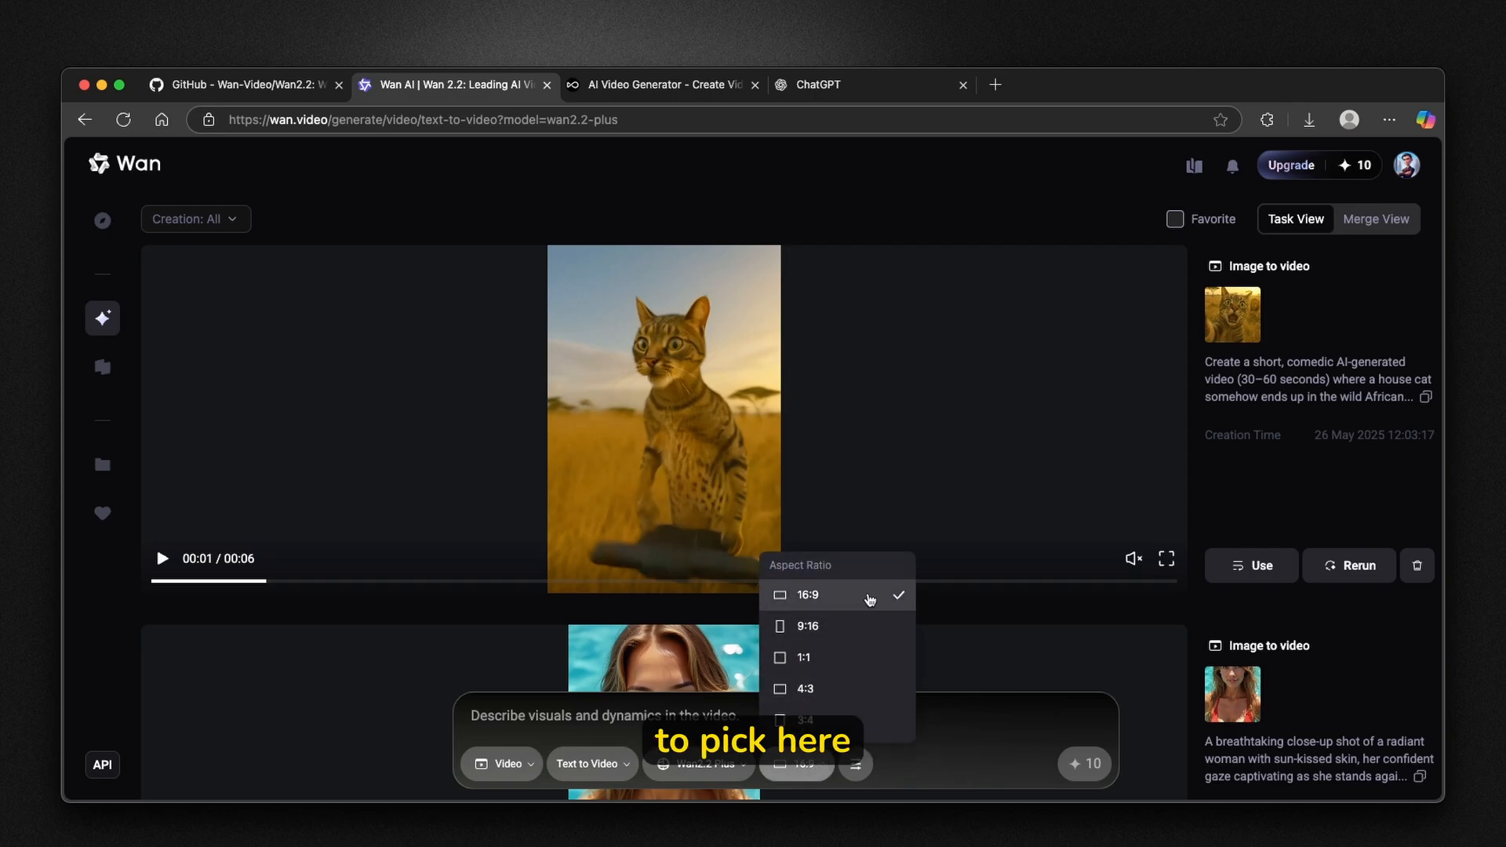
mouse_move(823, 585)
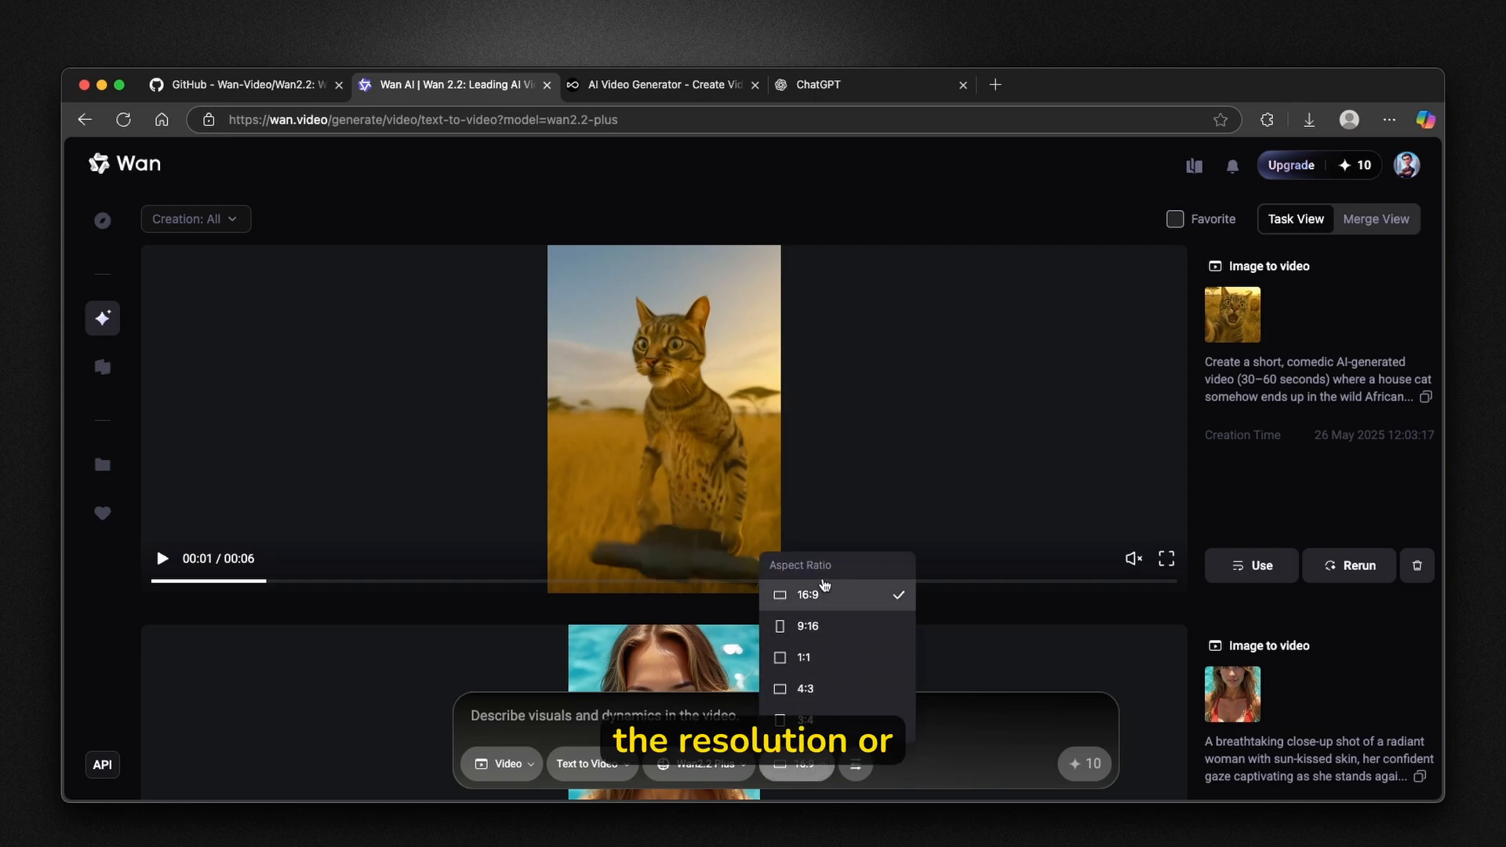
mouse_move(806, 591)
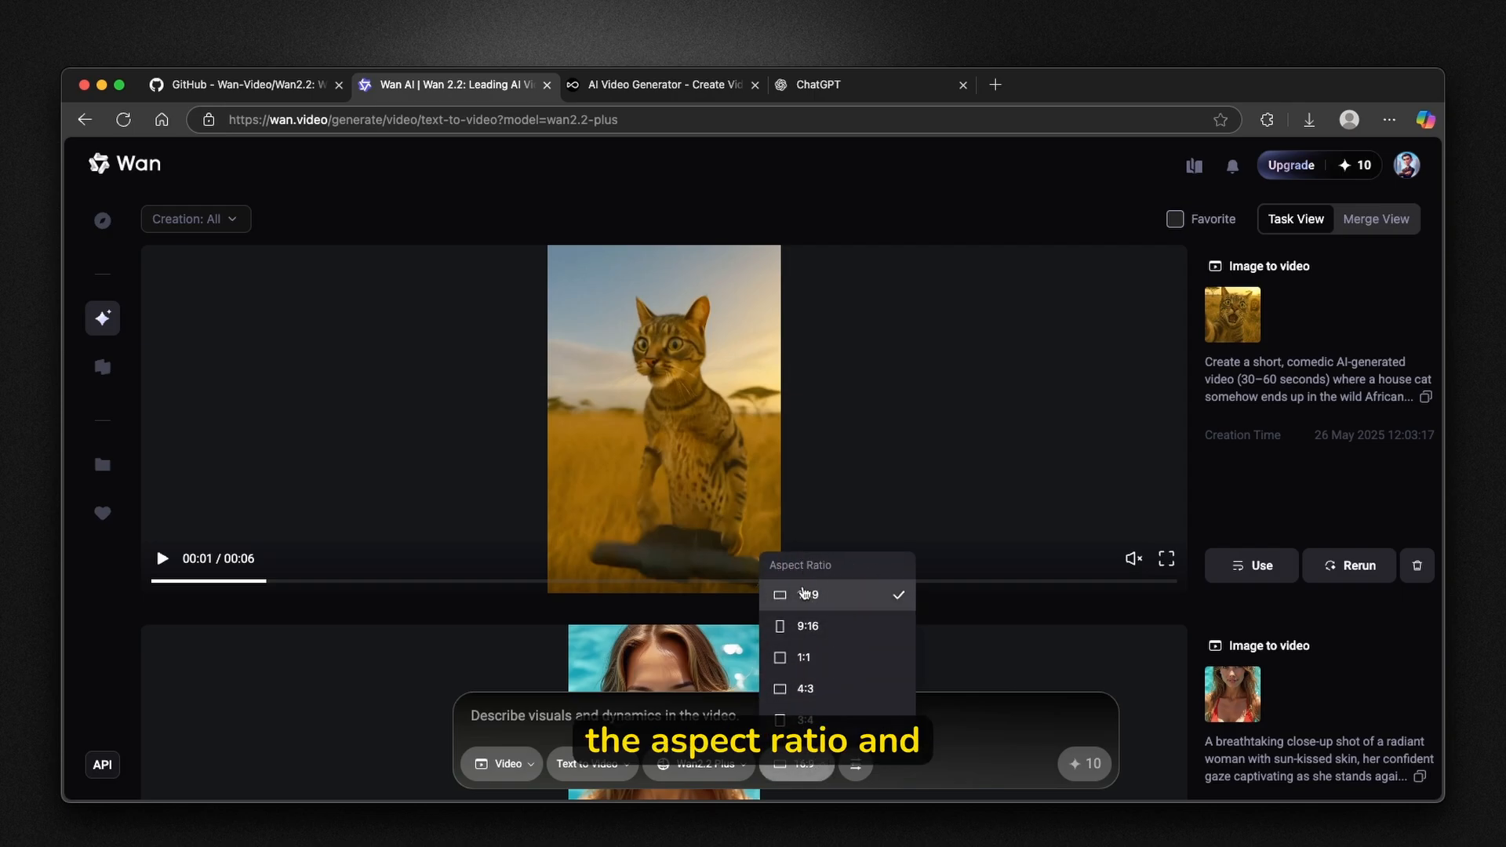
left_click(698, 764)
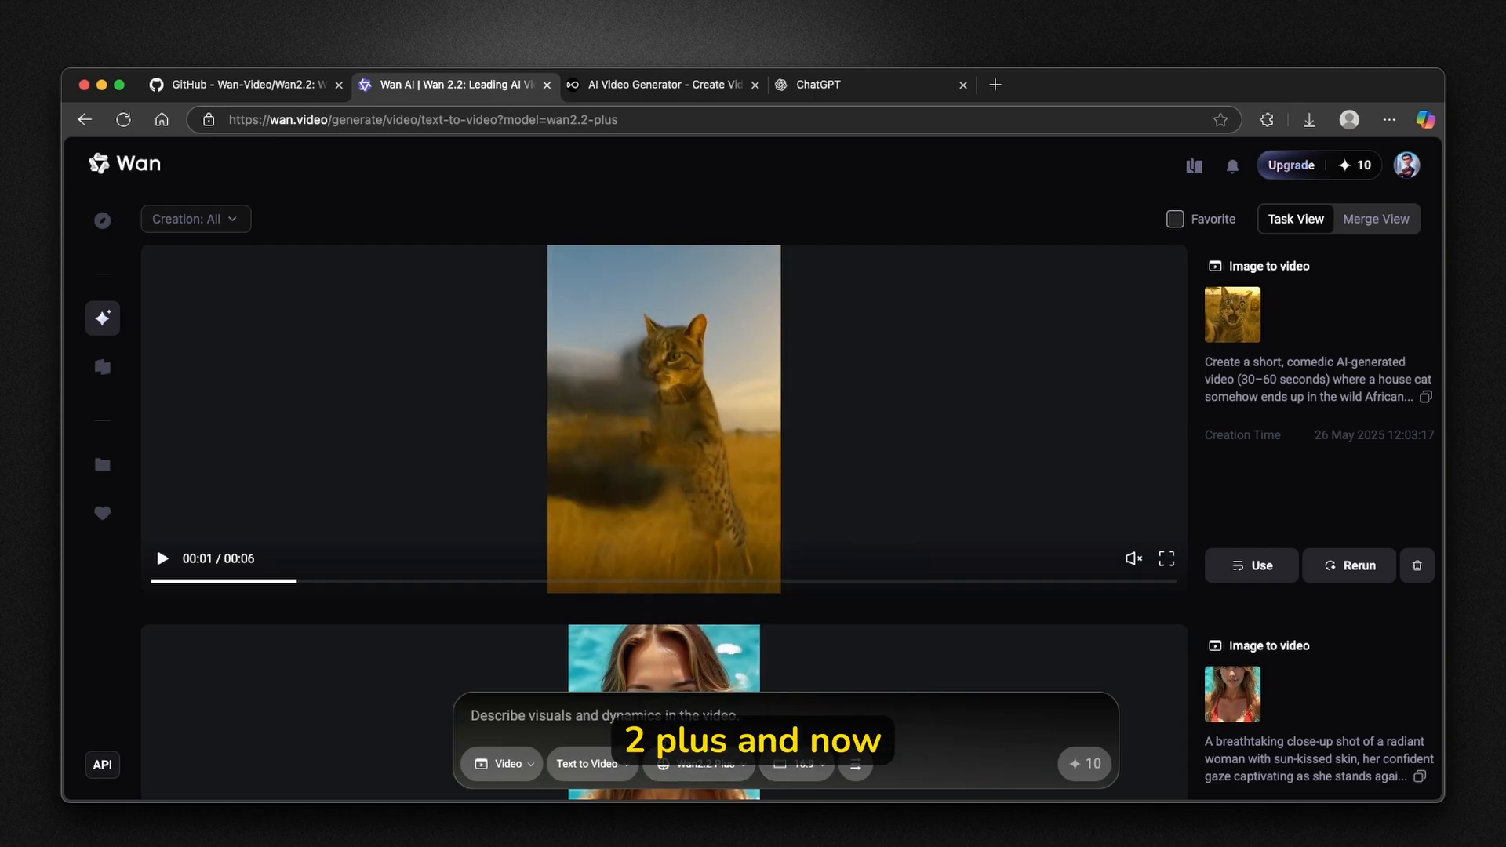
Ask ChatGPT to 'generate an ai video prompt with filmic style, ultra realistic'.
left_click(816, 85)
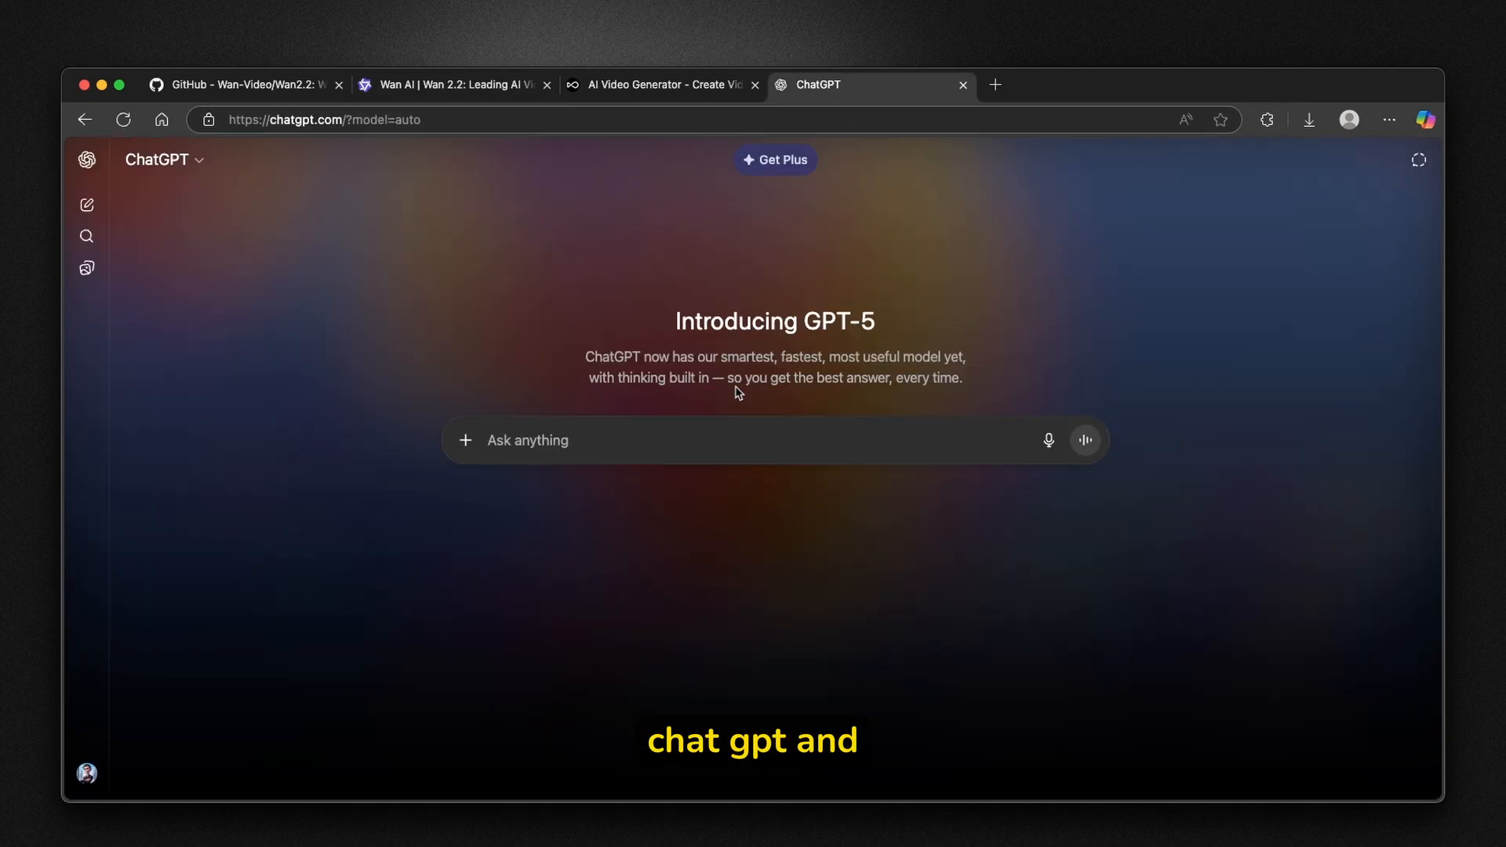
type("g")
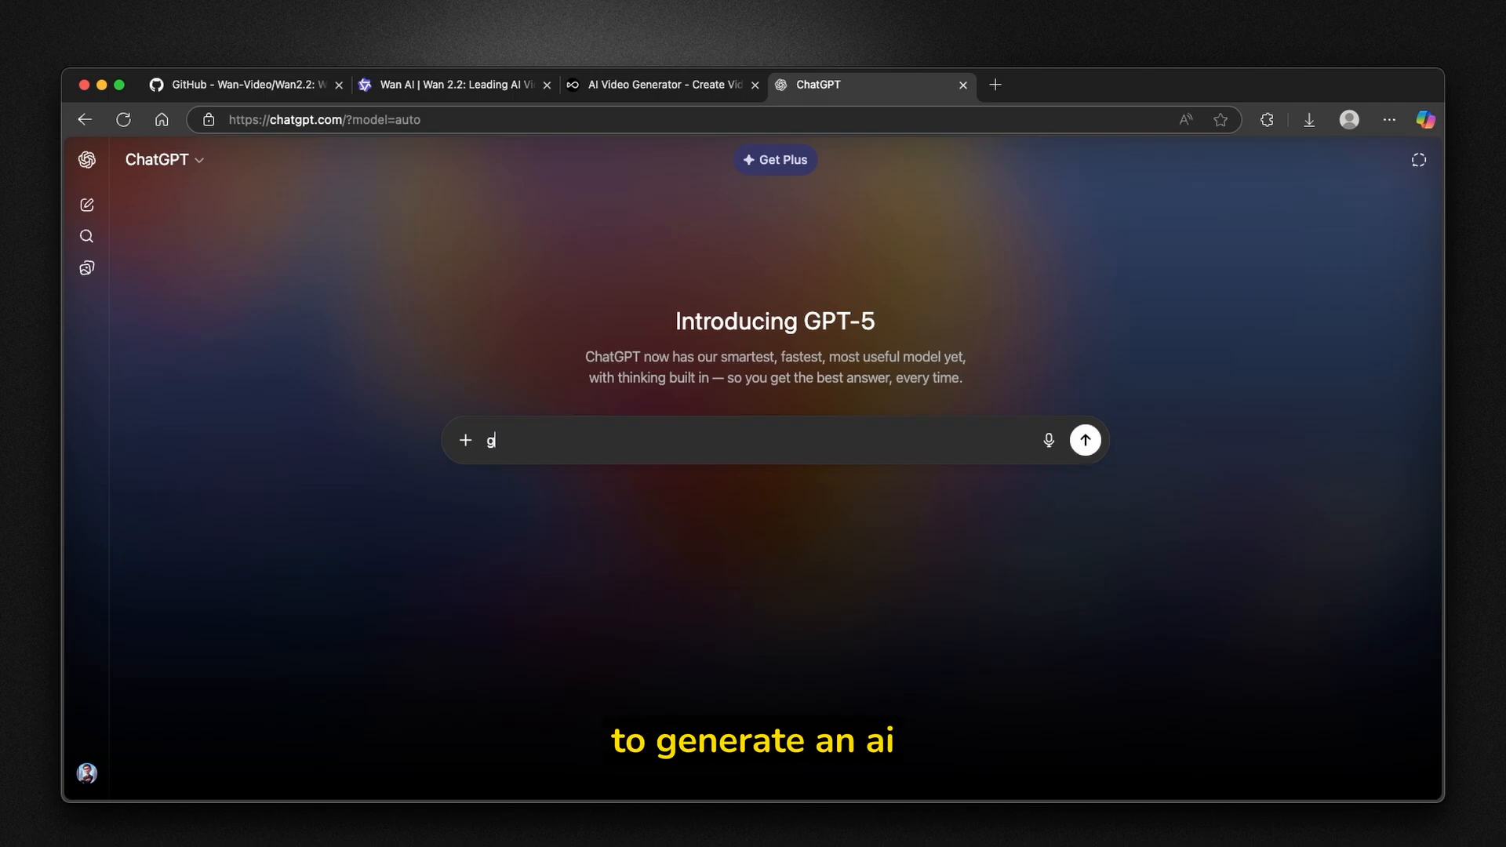
type("enerate an ai video")
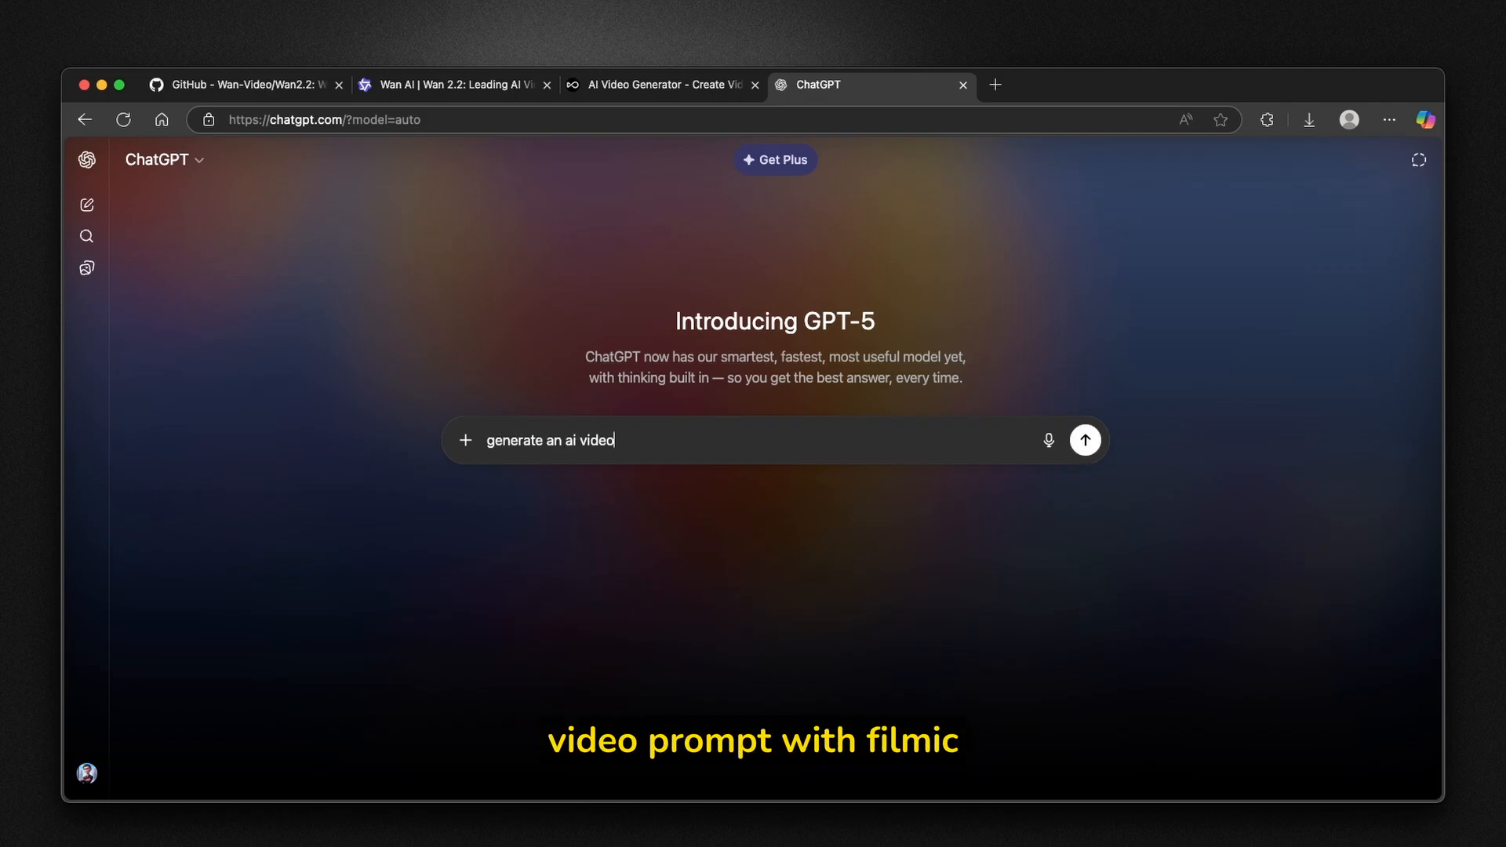
type("prompt with filmic style and very ult")
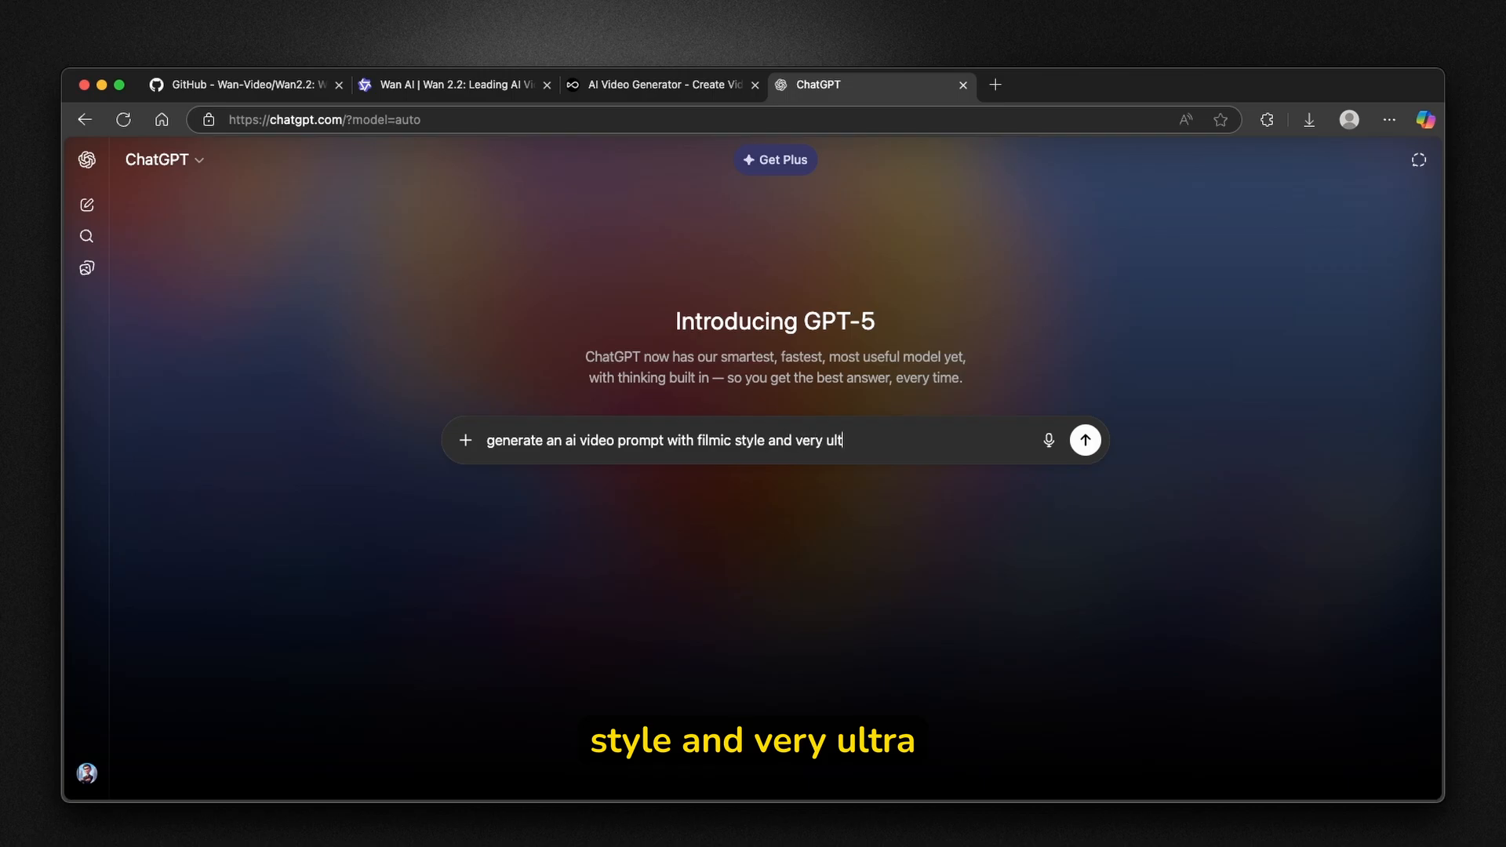
type("ra realistic")
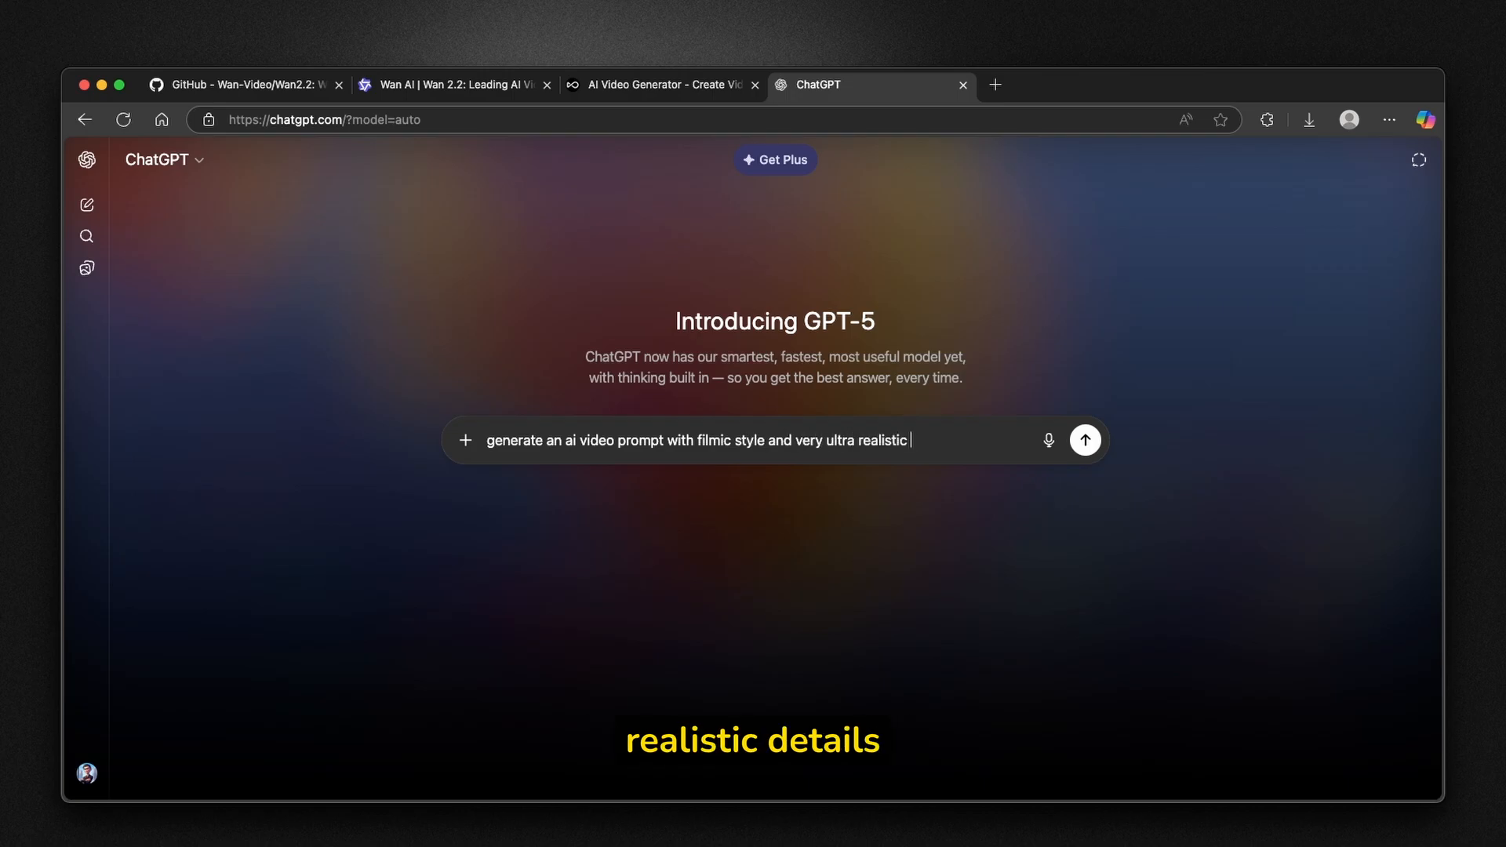
left_click(1084, 440)
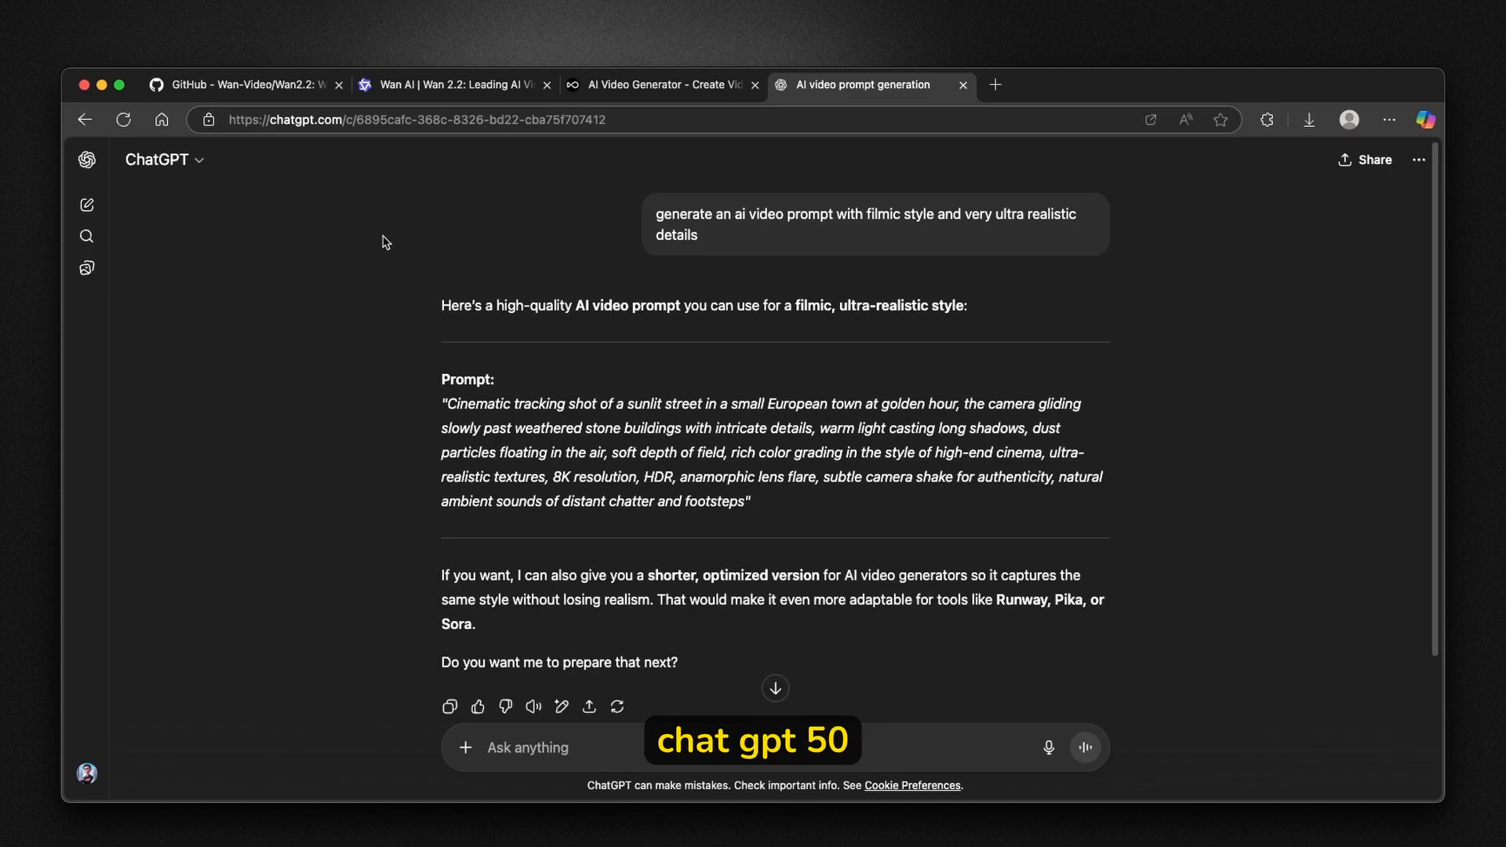
Take the generated golden-hour European street prompt back to Wan's text-to-video box.
scroll("up", 3)
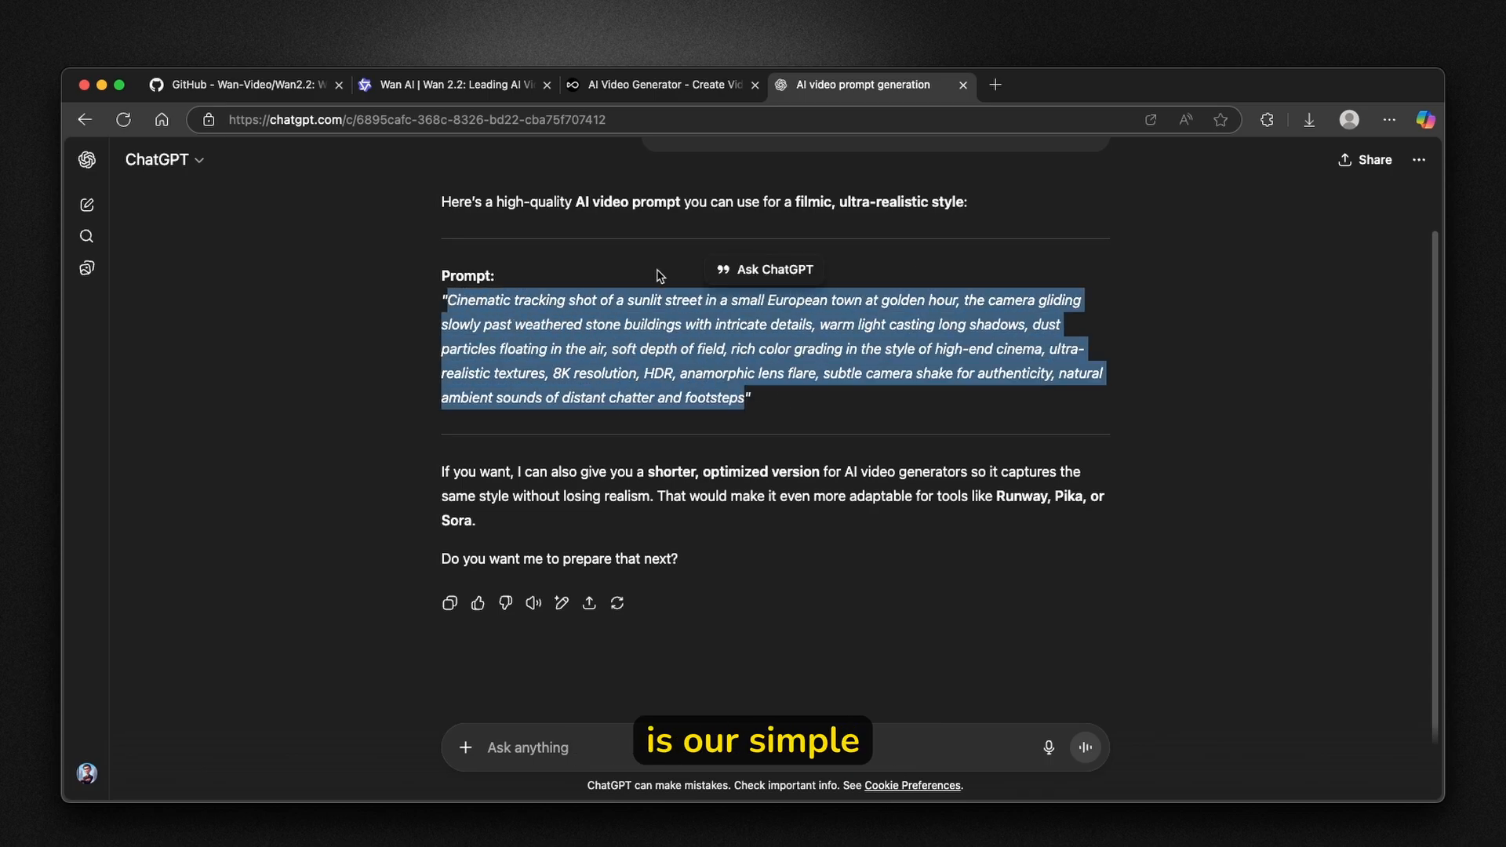
left_click(453, 85)
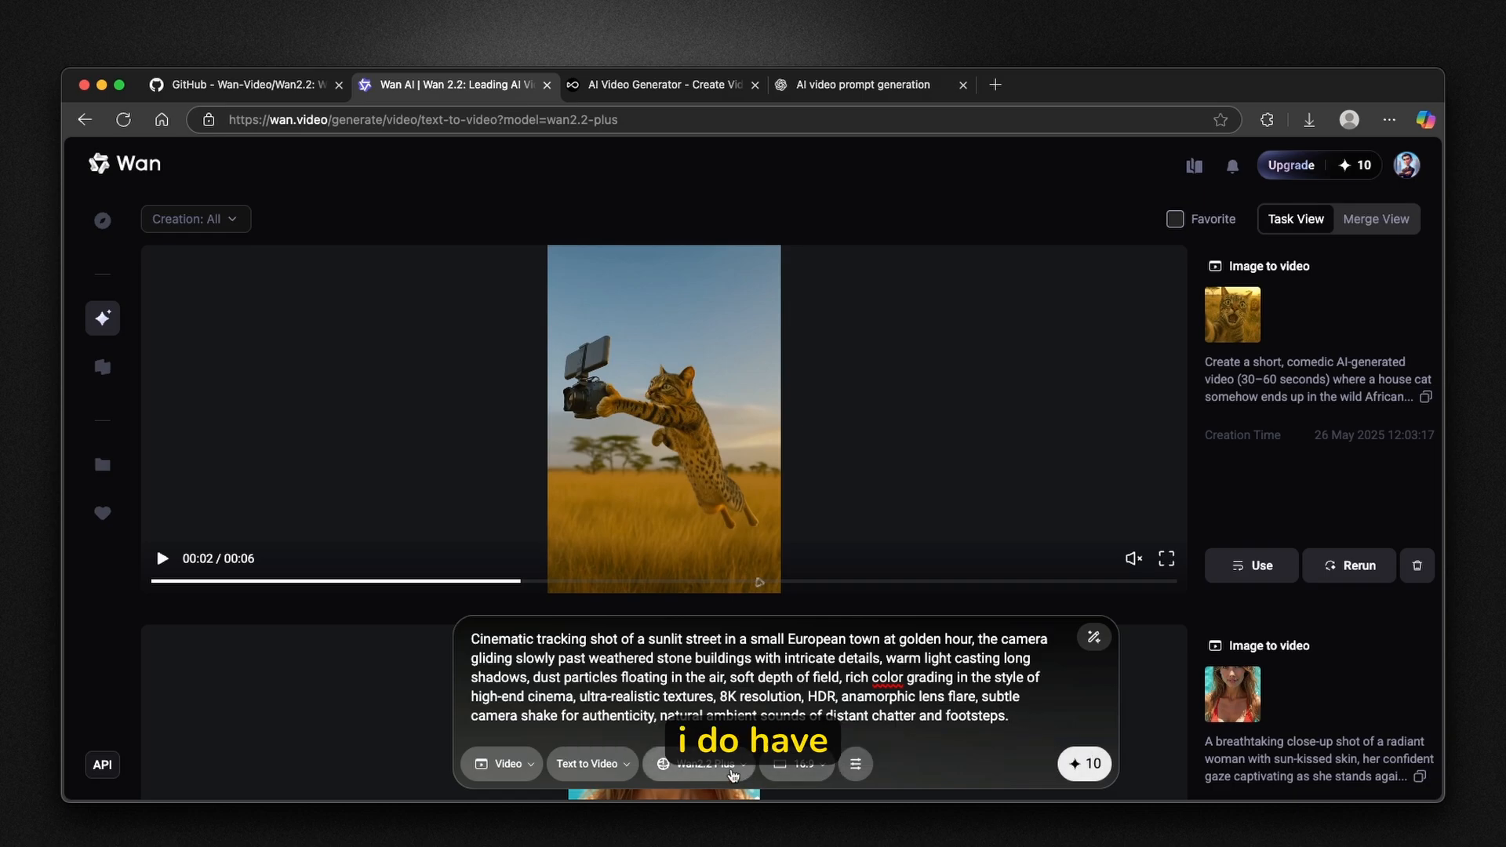
Start the Wan2.2 Plus 16:9 generation of the sunlit street prompt, spending the remaining credits.
left_click(855, 764)
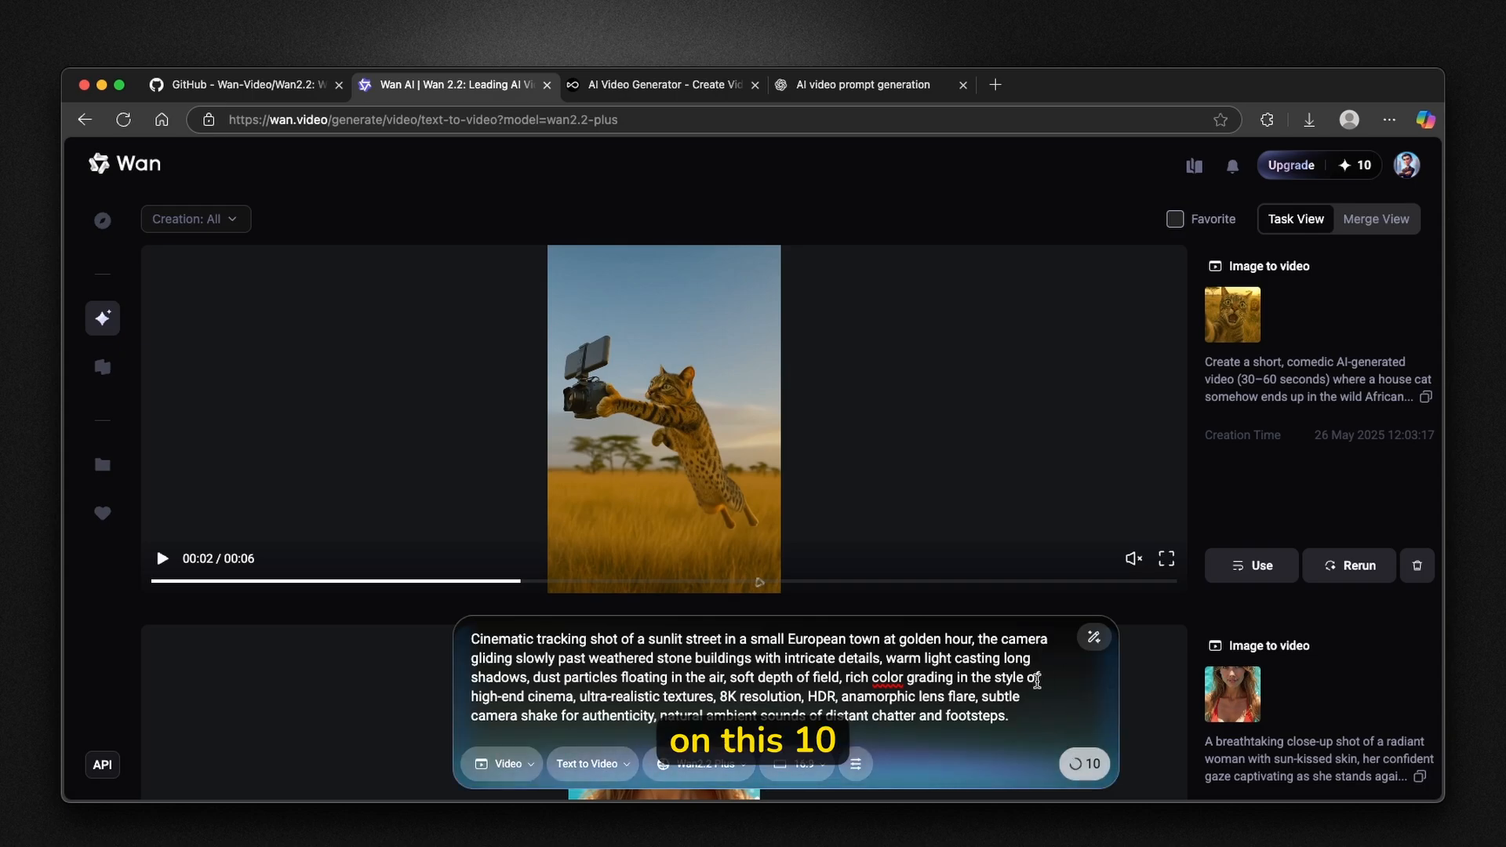
left_click(1083, 763)
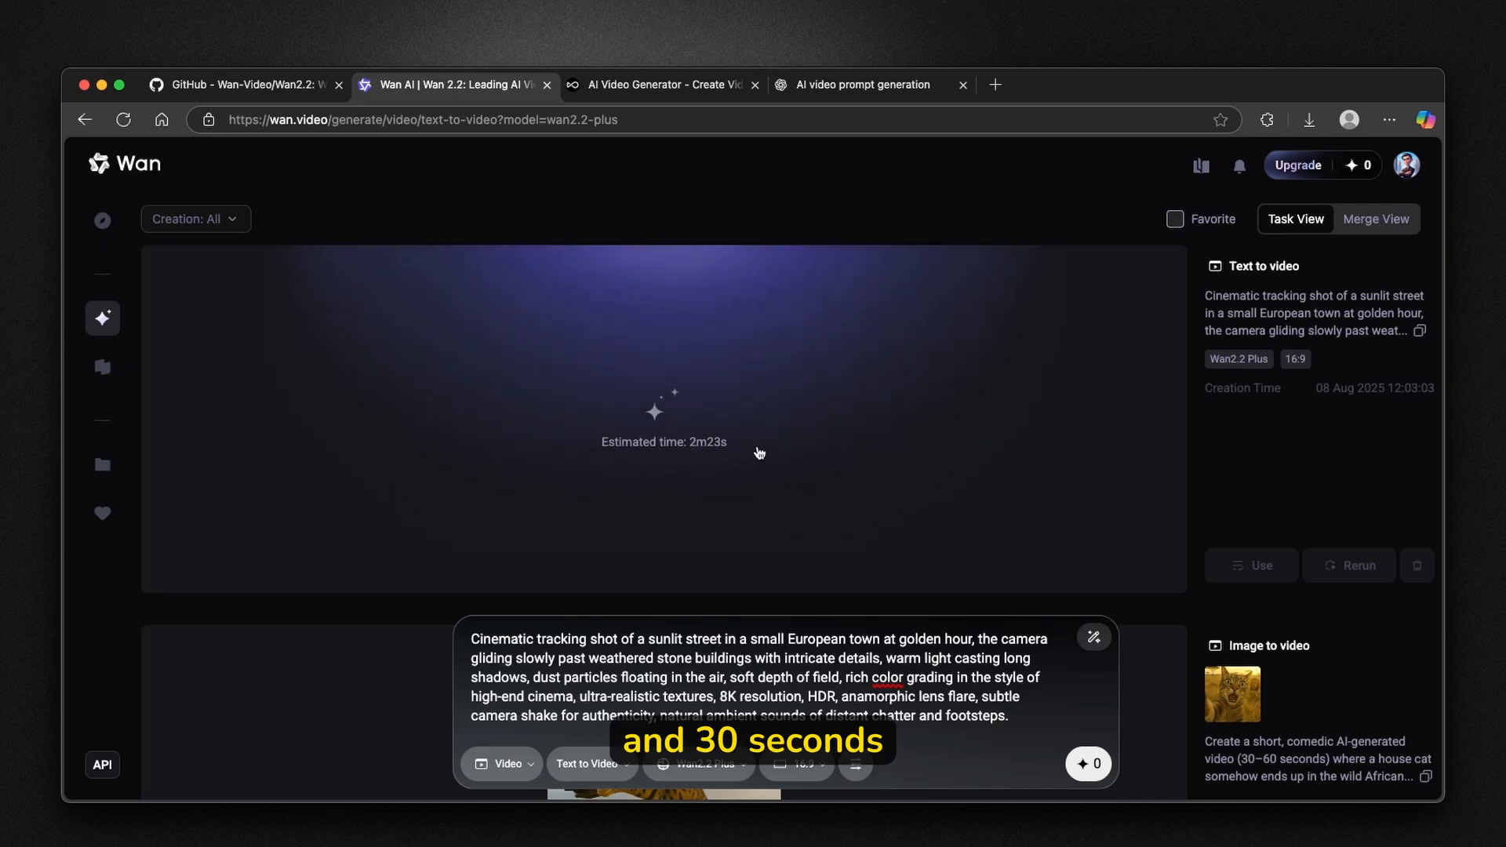
Play the finished 5-second sunlit cobblestone alley clip full screen, then return to Explore.
left_click(102, 221)
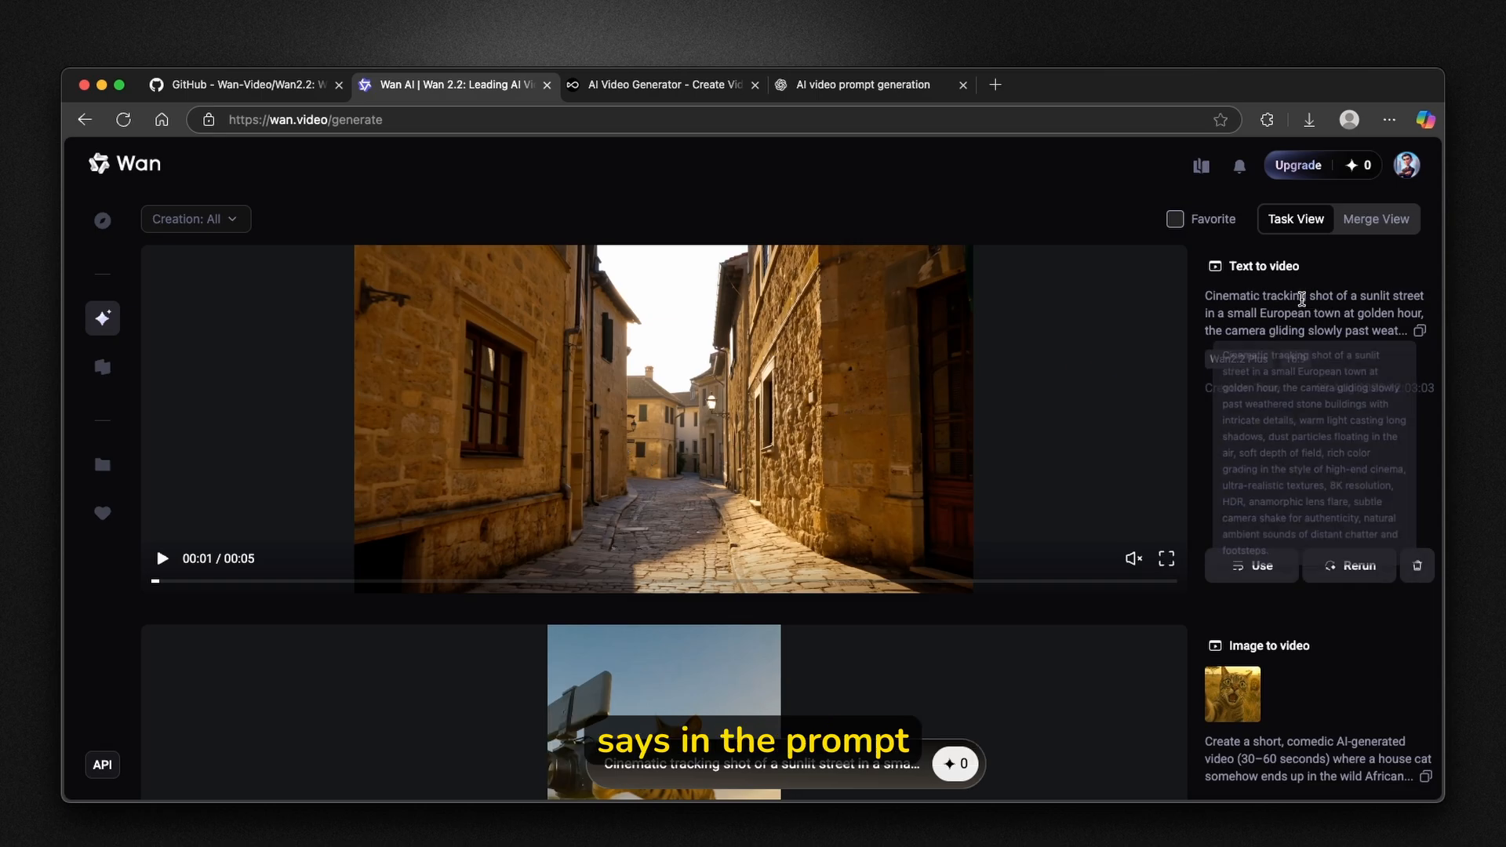
left_click(162, 558)
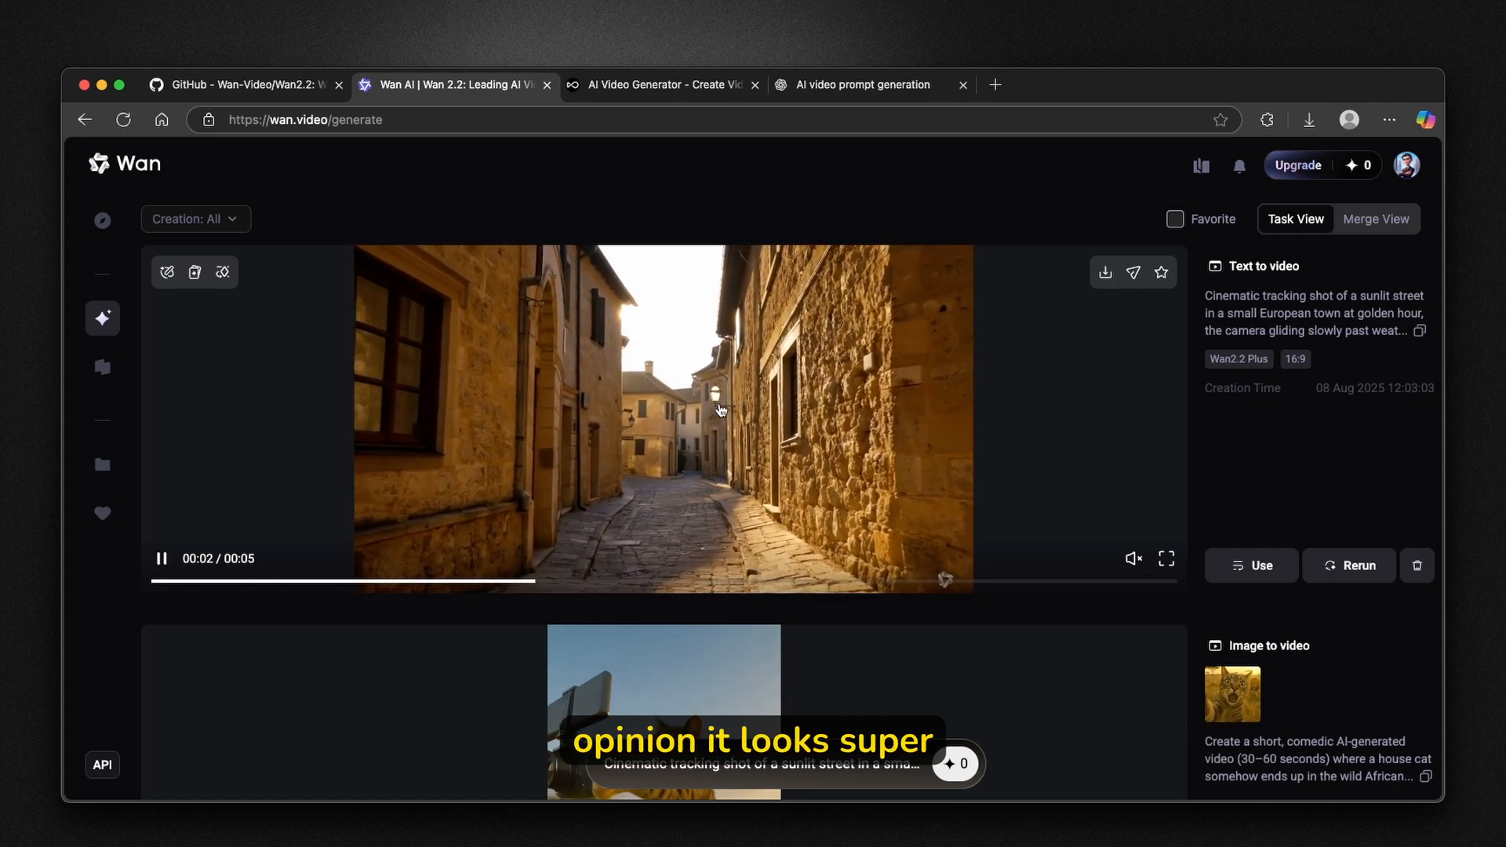
left_click(1166, 559)
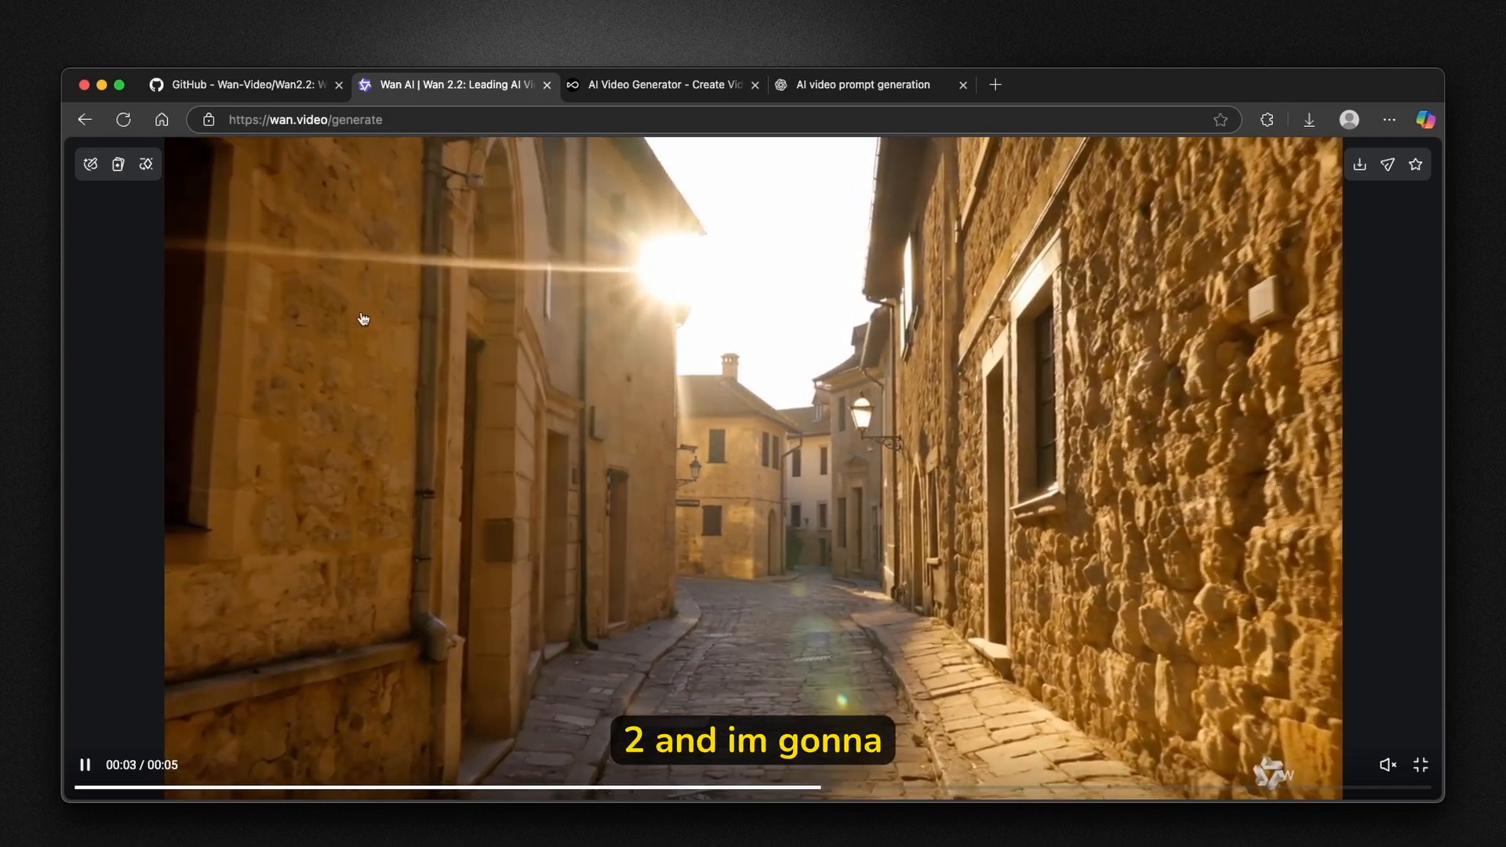
left_click(85, 119)
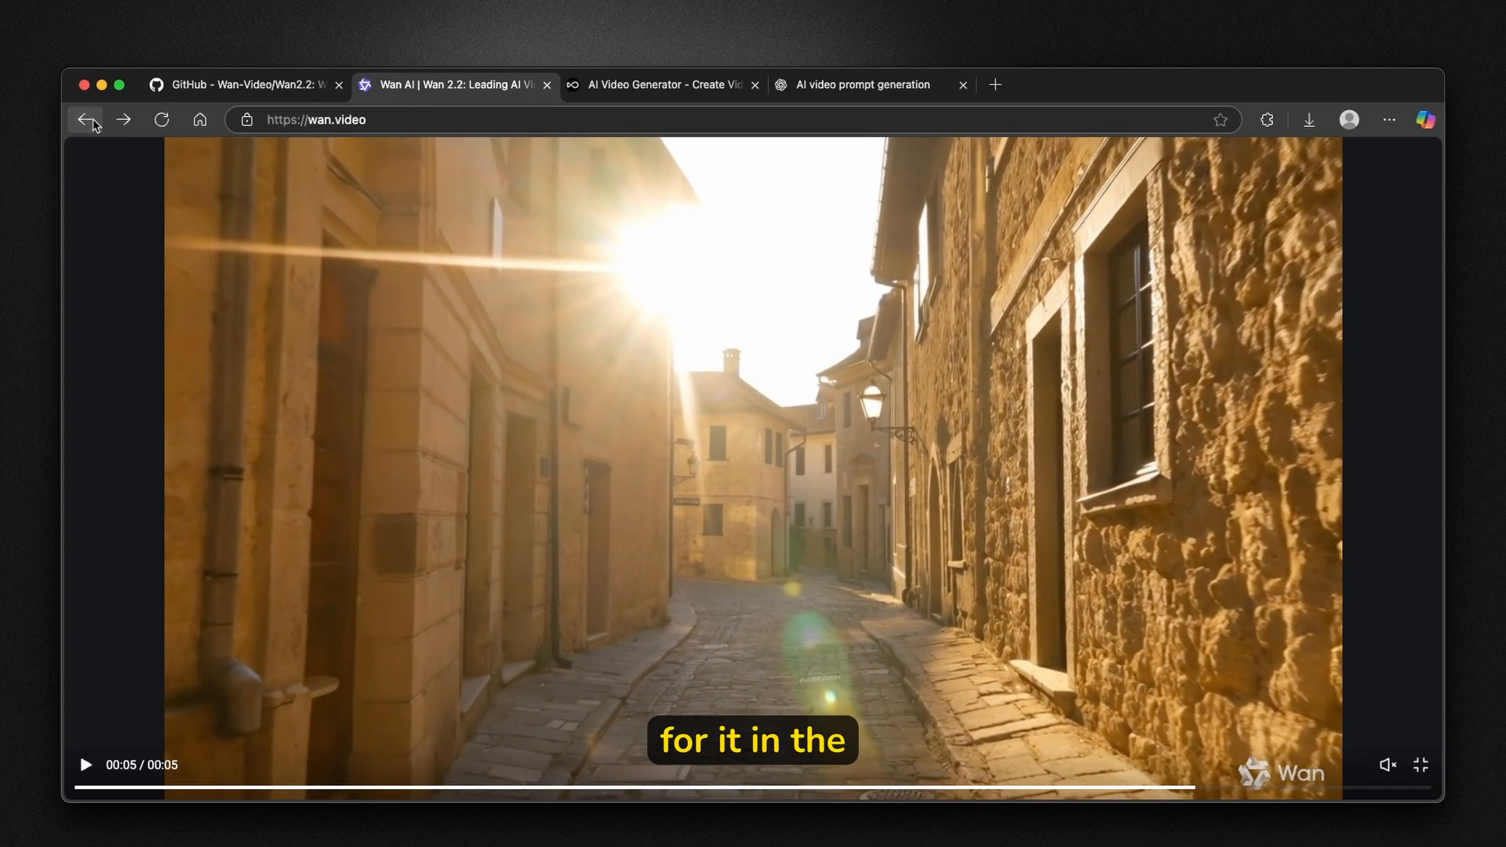
Browse down through Wan's Explore community video gallery.
left_click(85, 119)
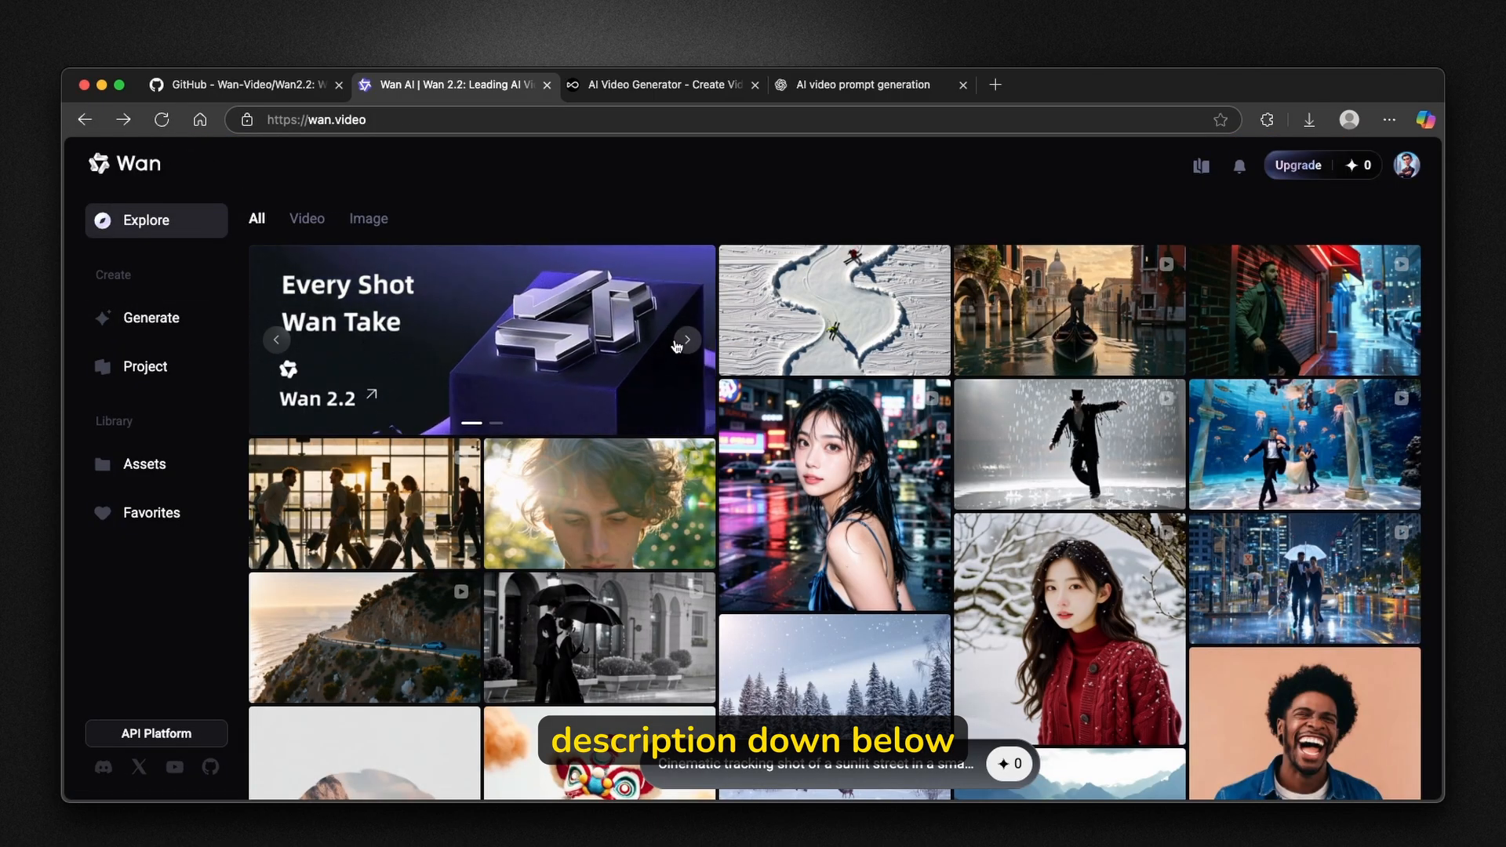
scroll("down", 3)
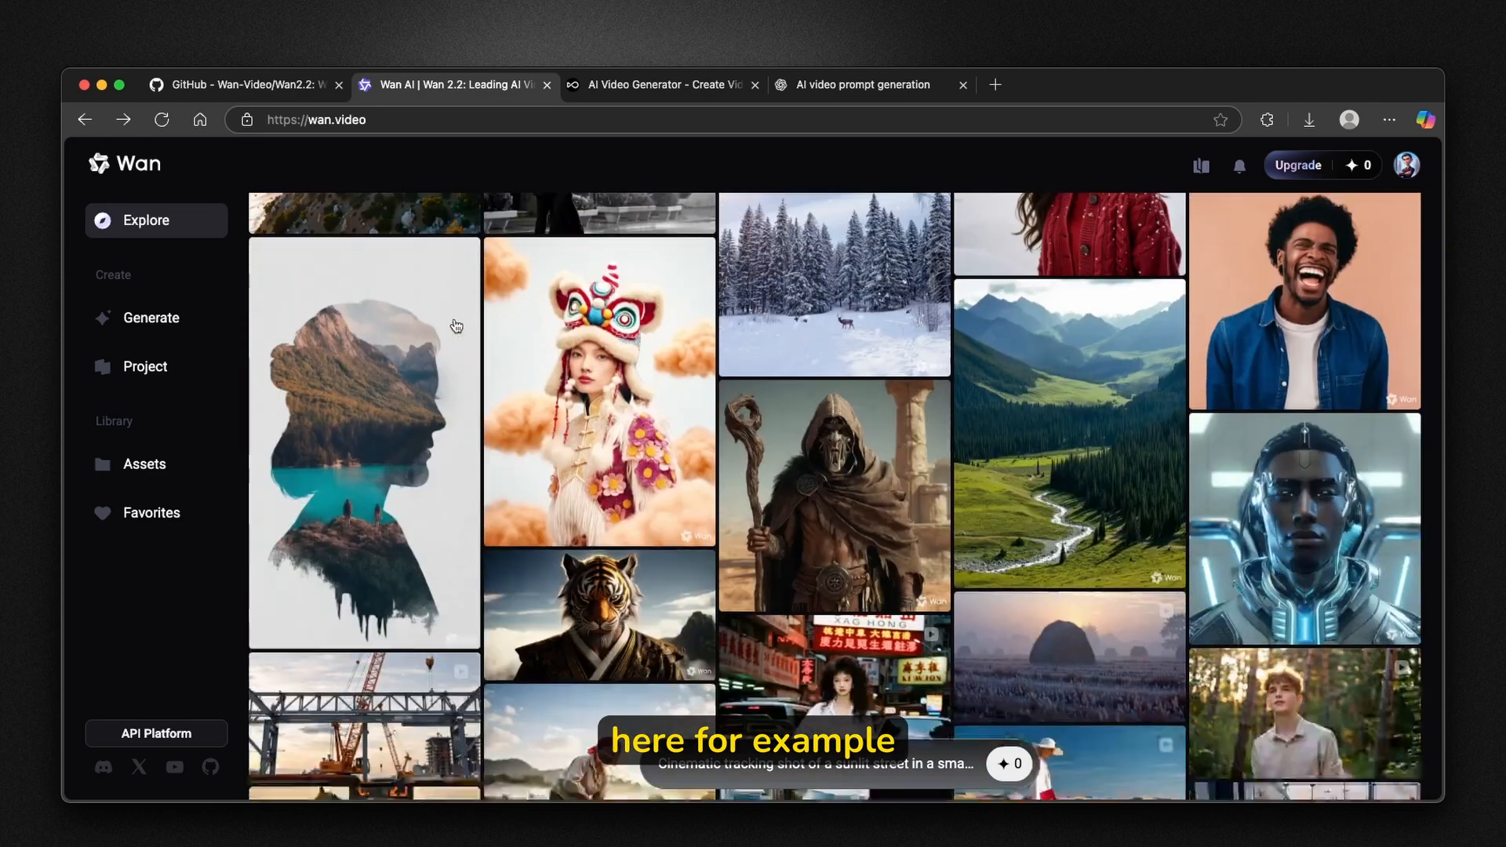
scroll("down", 3)
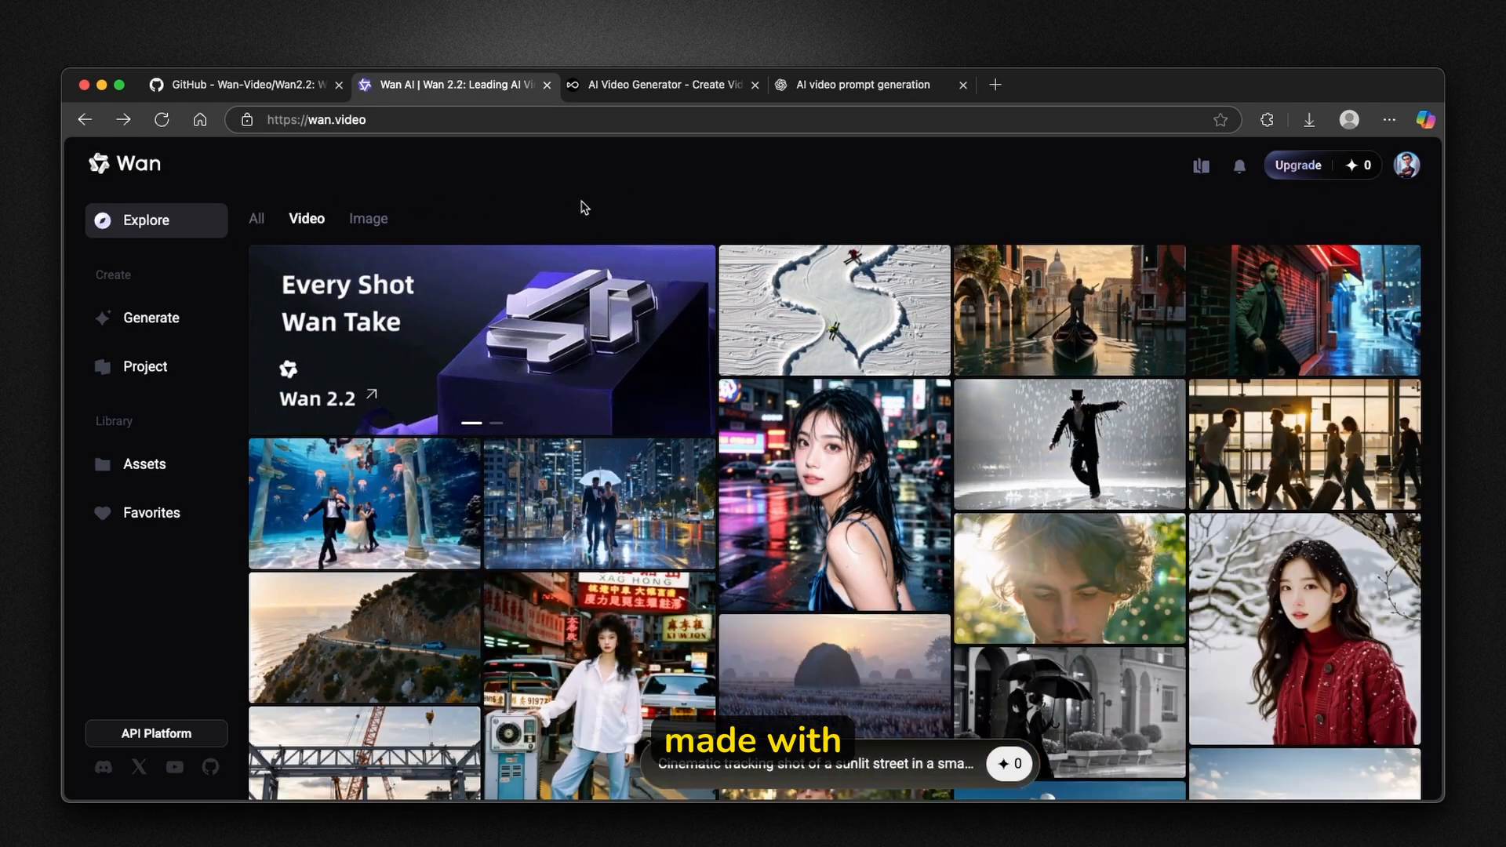
scroll("down", 3)
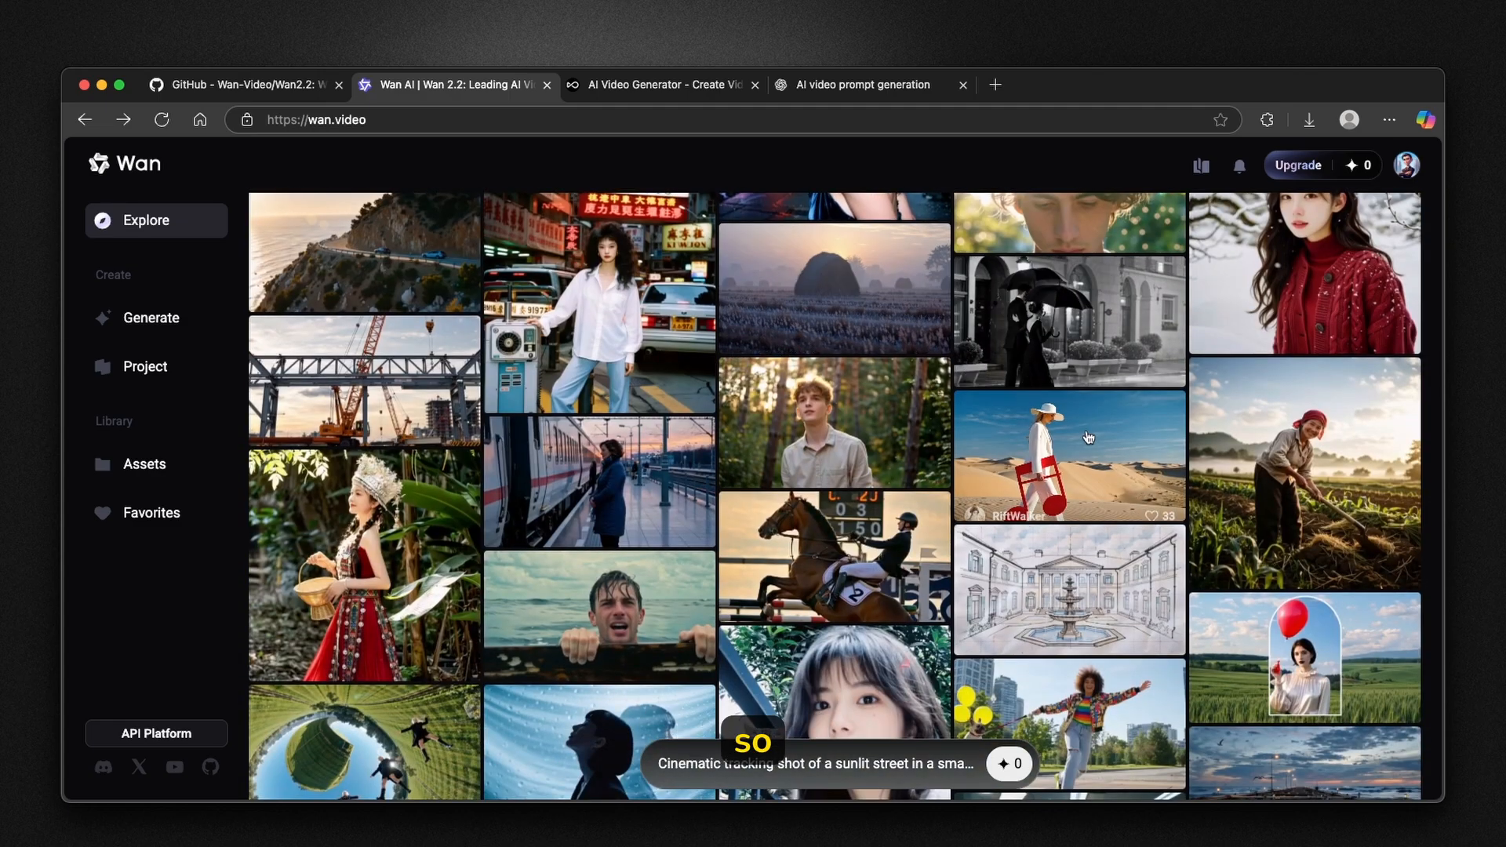
scroll("down", 3)
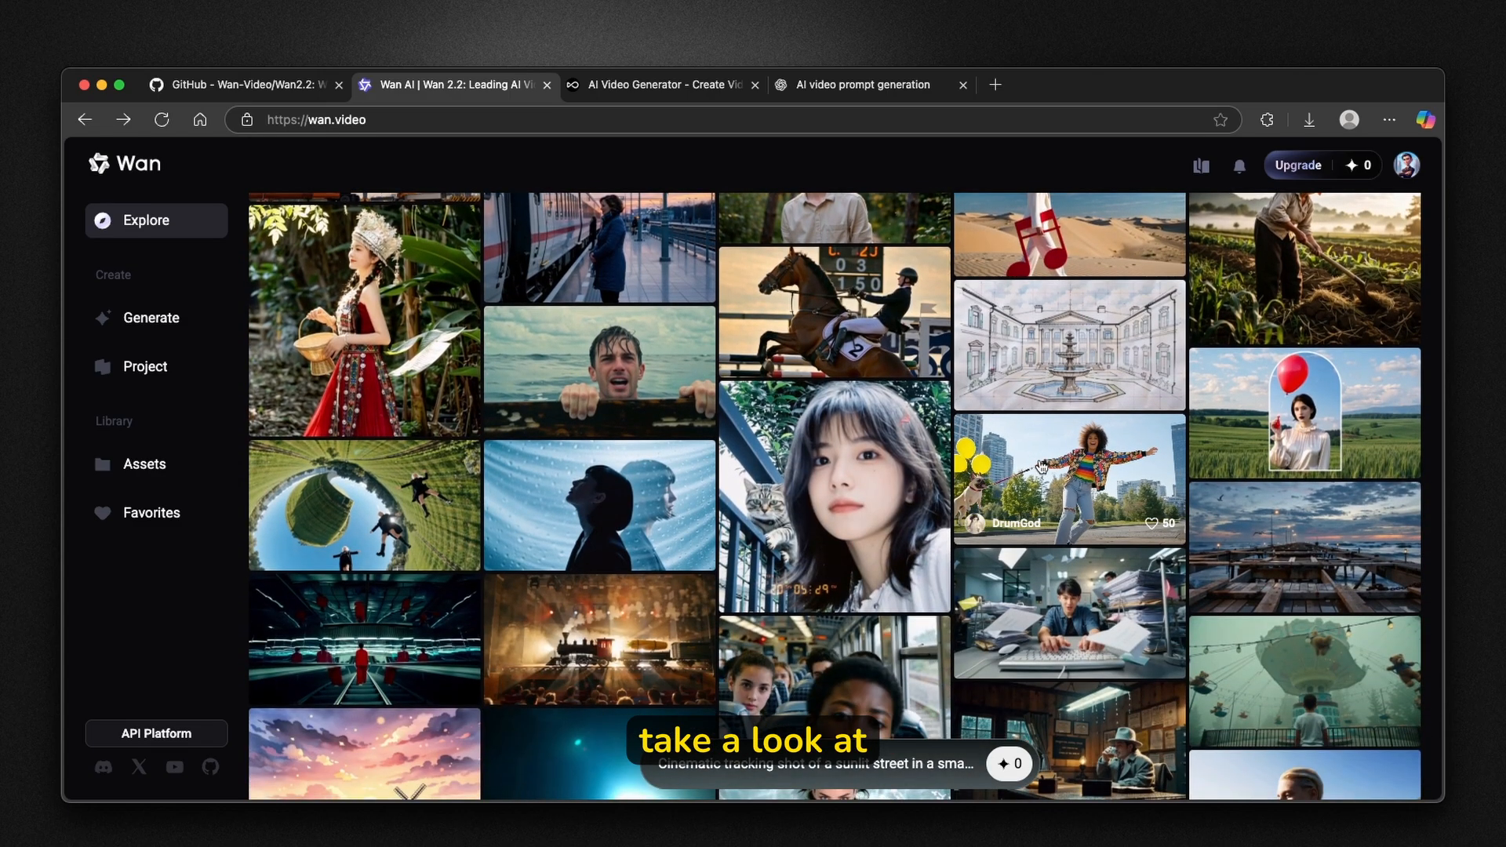
scroll("down", 3)
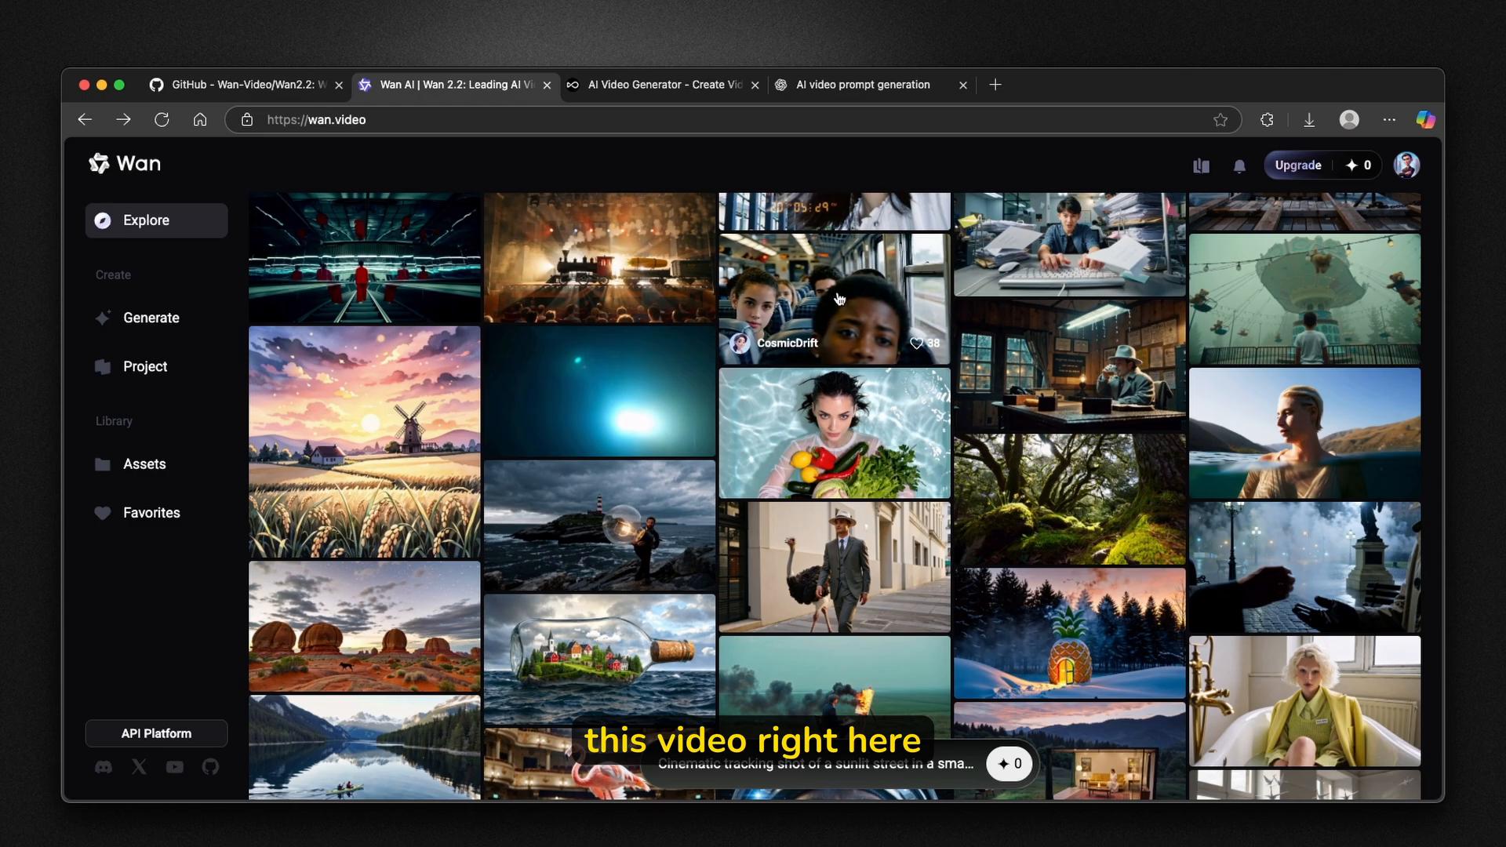
Watch the crowded train-car and astronaut helmet close-up clips, then switch to the OpenArt tab.
left_click(831, 298)
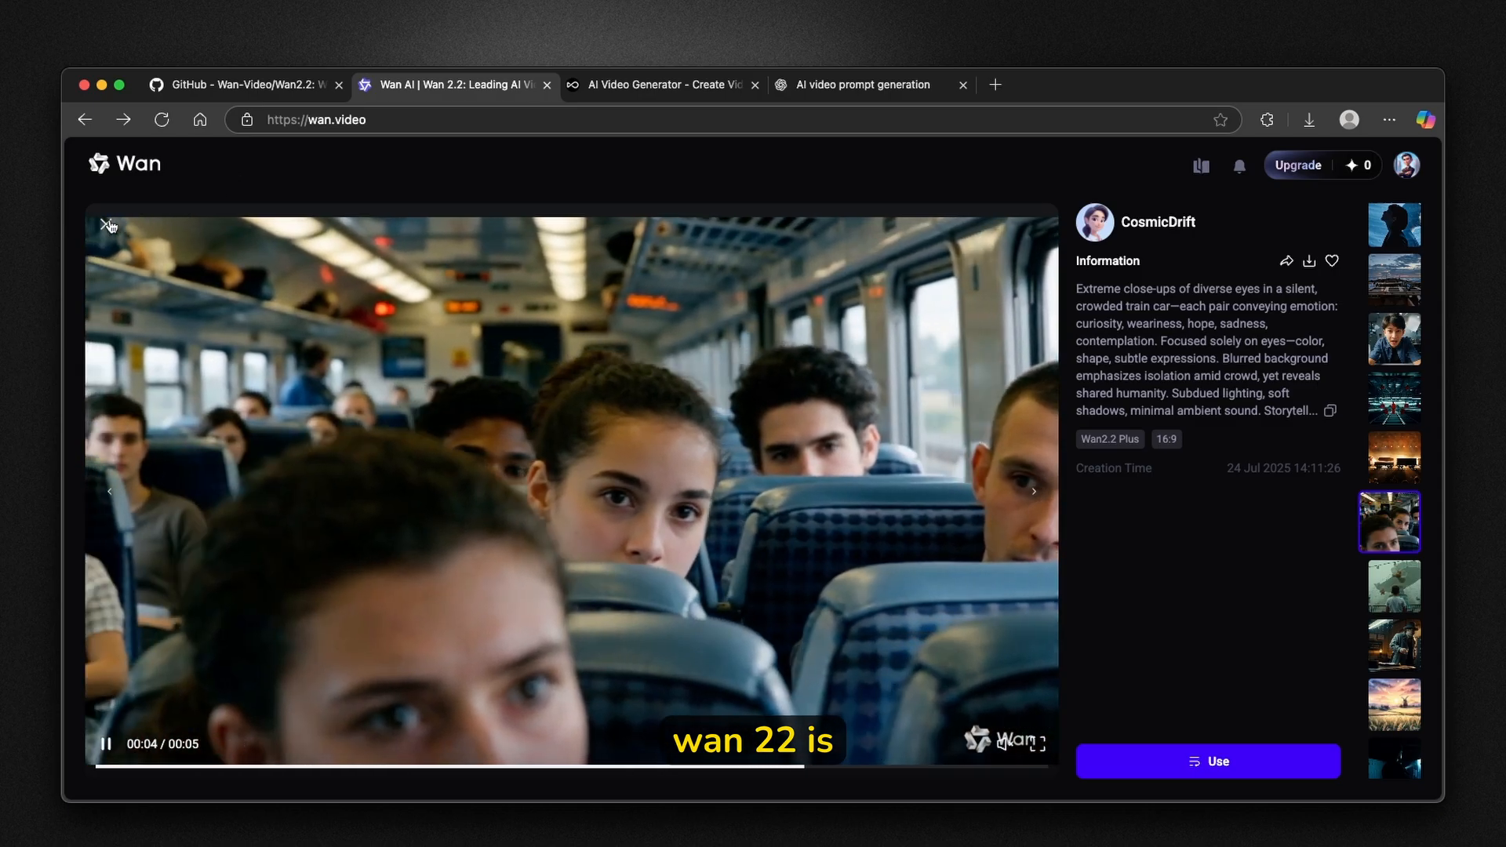
left_click(108, 224)
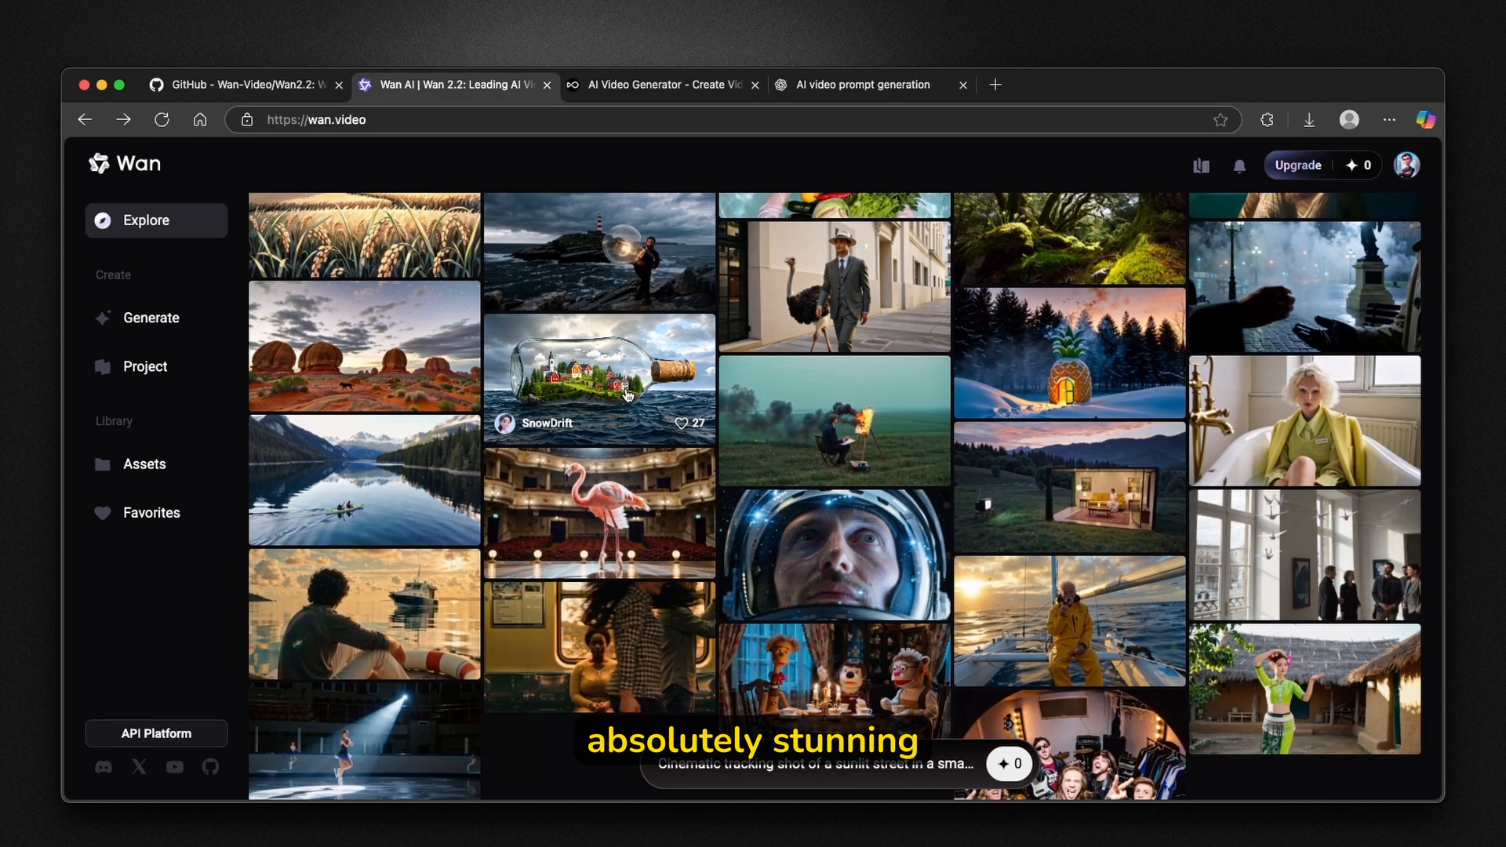
left_click(833, 553)
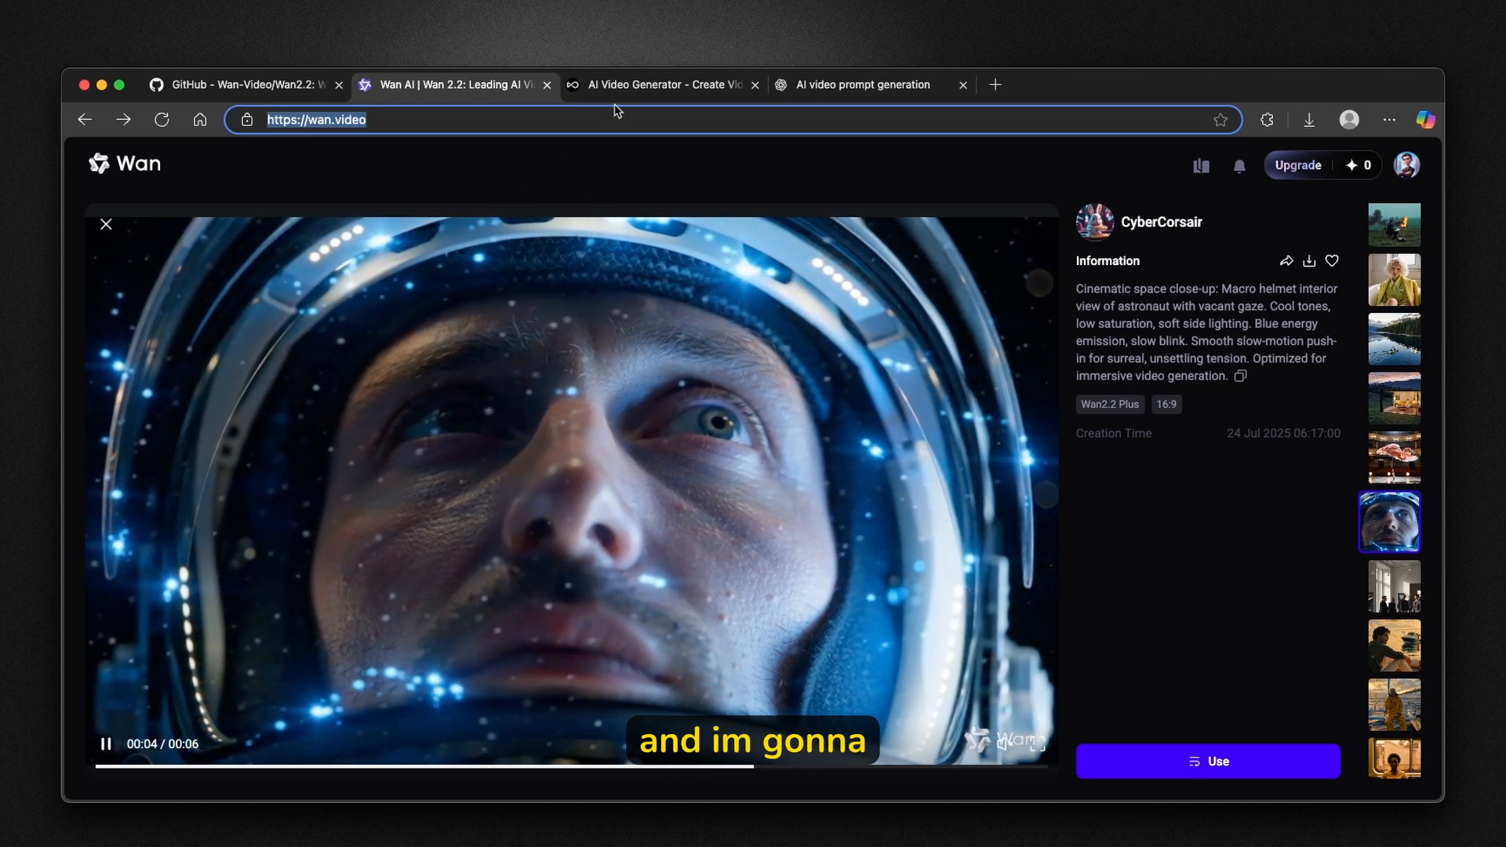
left_click(661, 84)
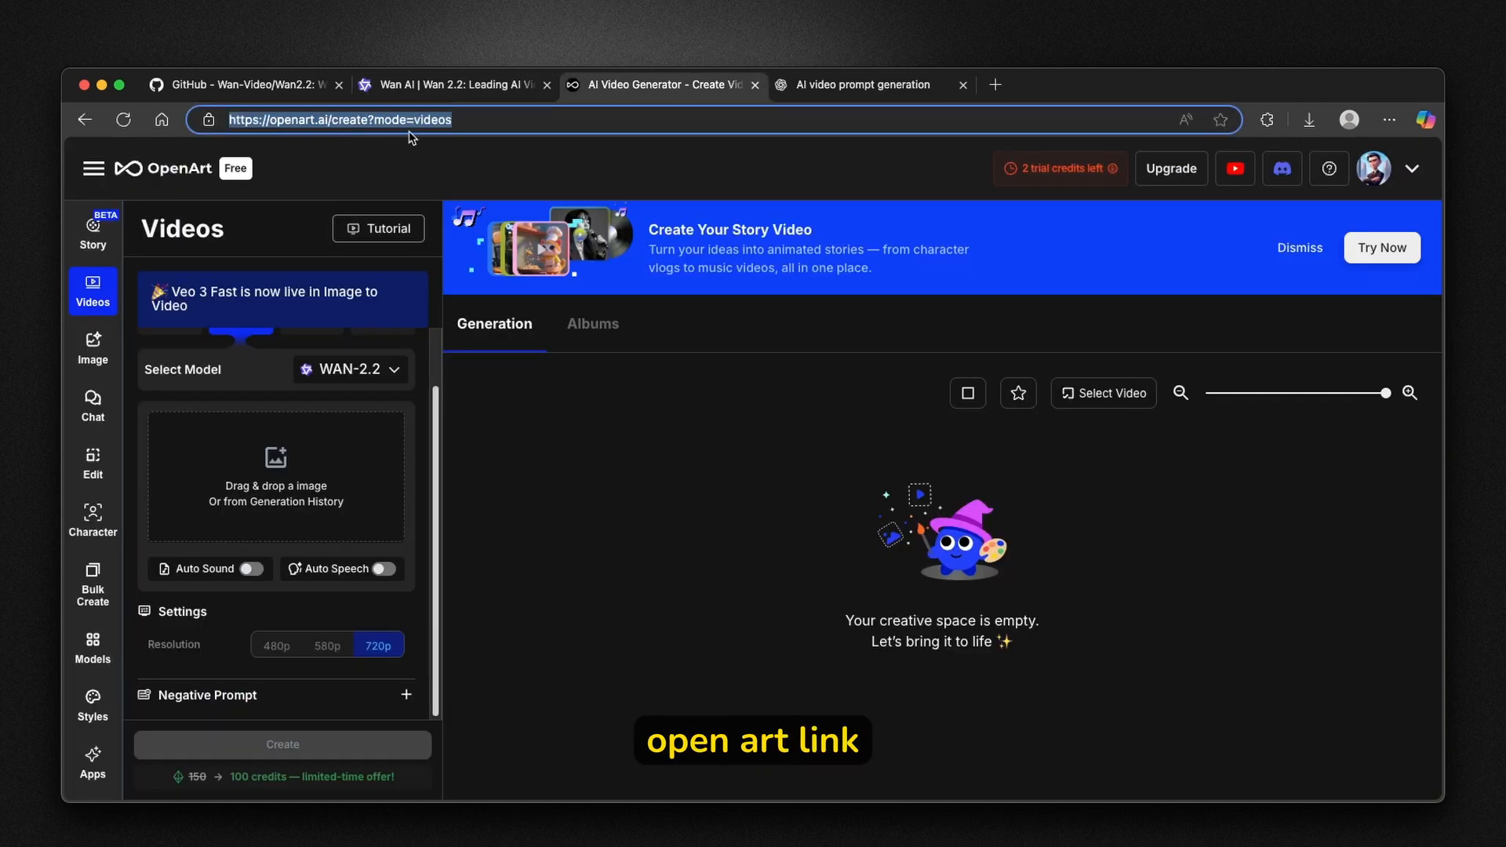